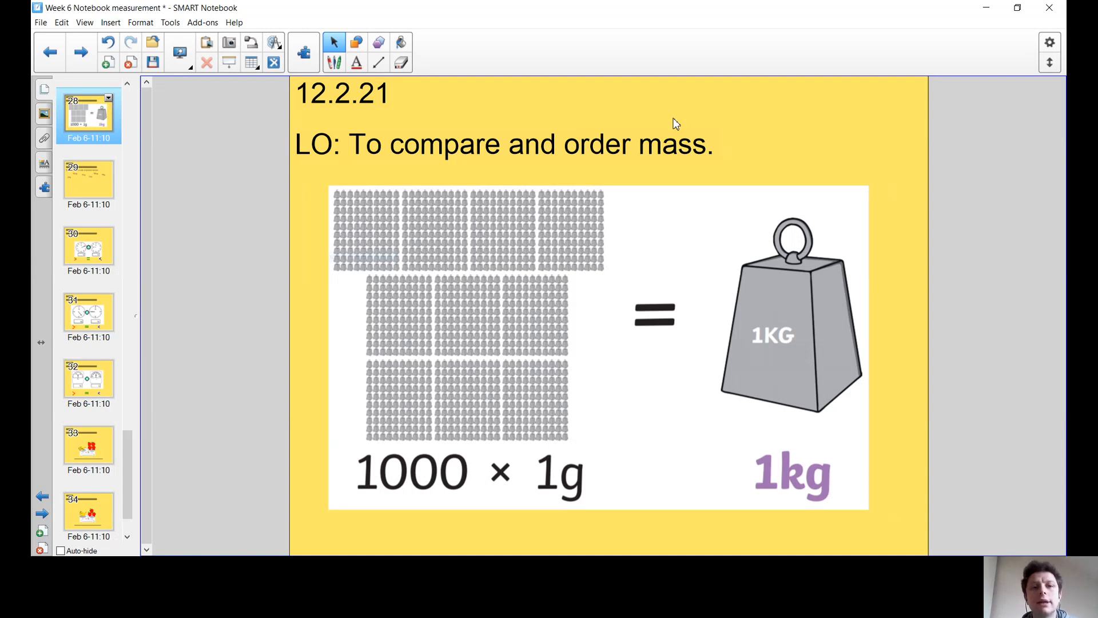
pyautogui.moveTo(423, 161)
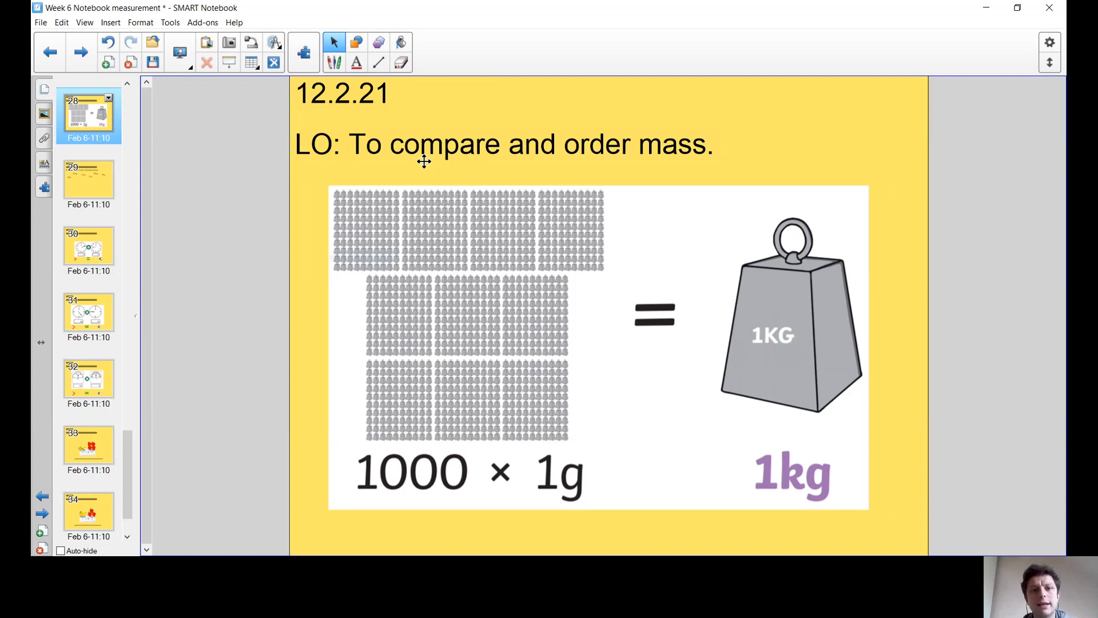
pyautogui.moveTo(614, 199)
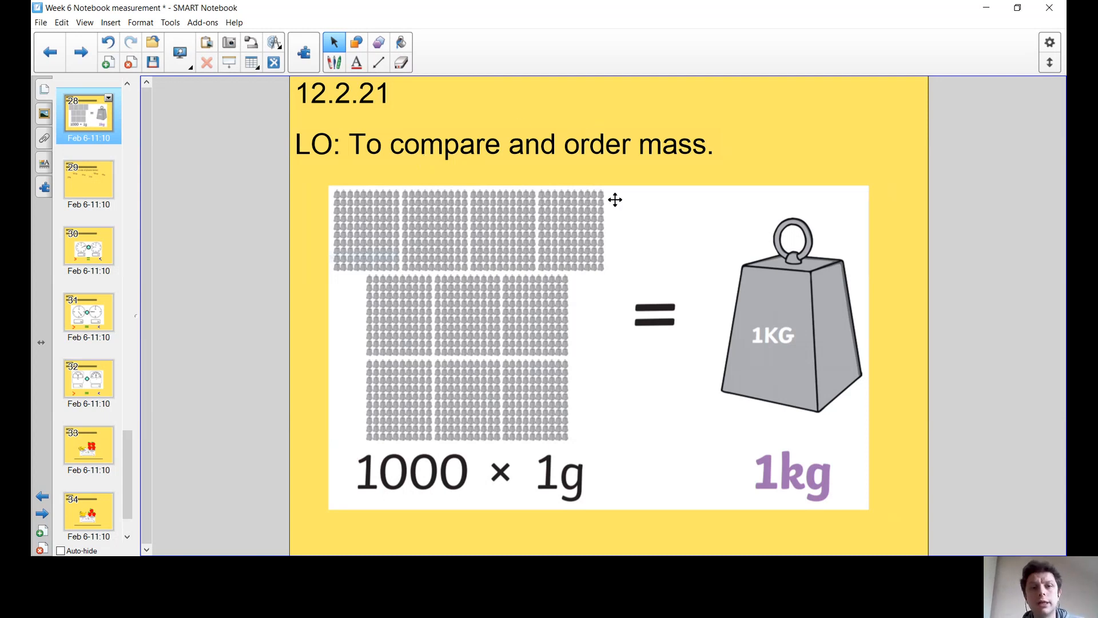
pyautogui.moveTo(635, 128)
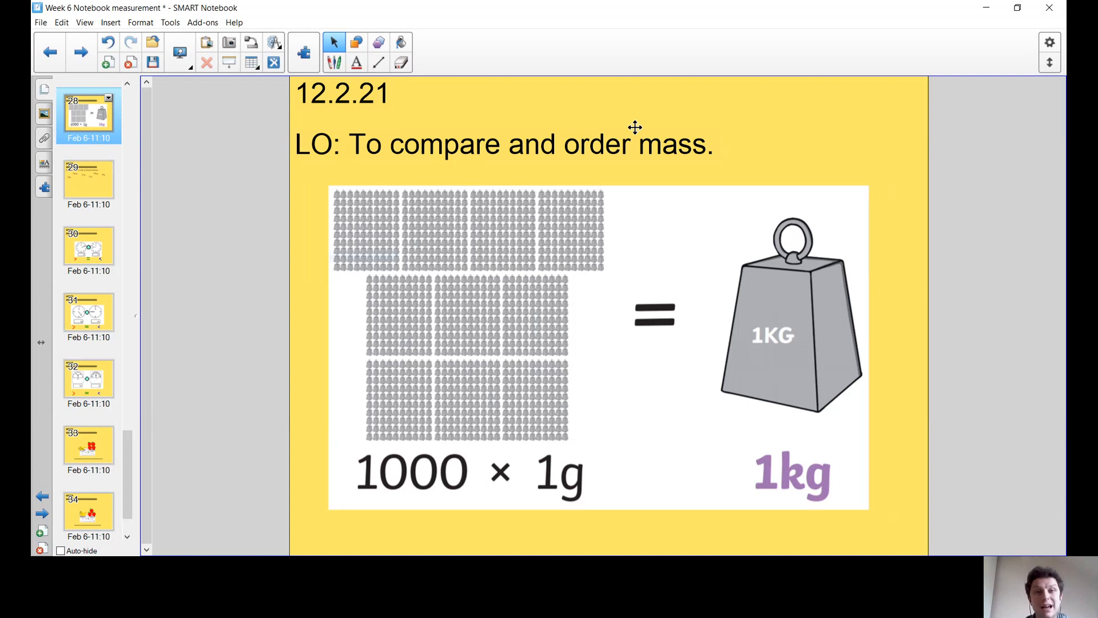
pyautogui.moveTo(556, 377)
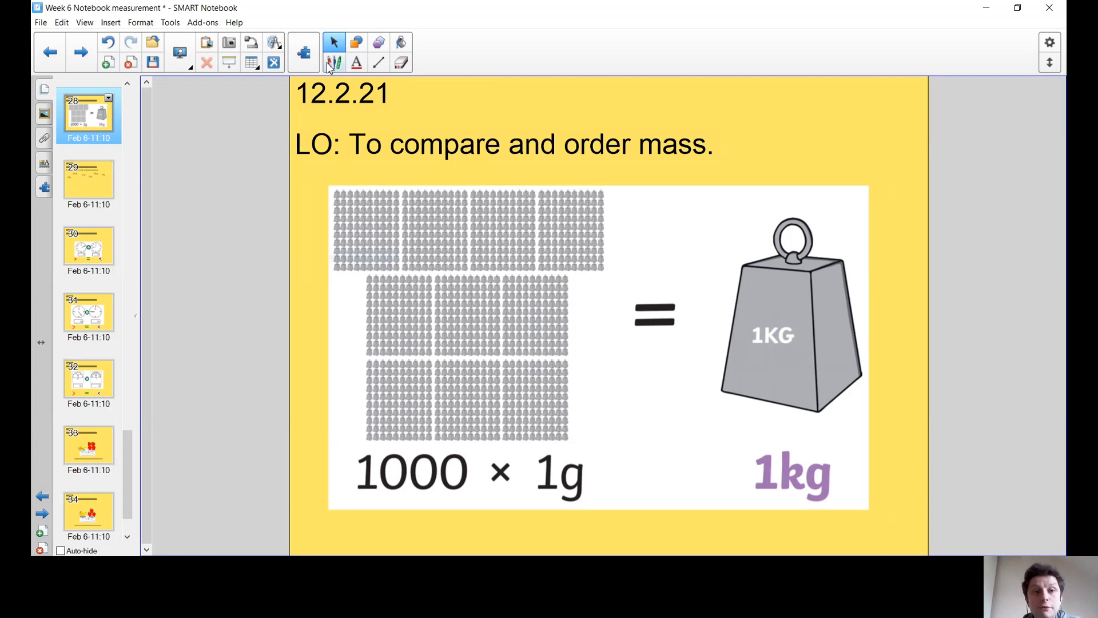
# Highlight the g in 1g and the kg in 1kg in yellow with the highlighter.
pyautogui.click(334, 62)
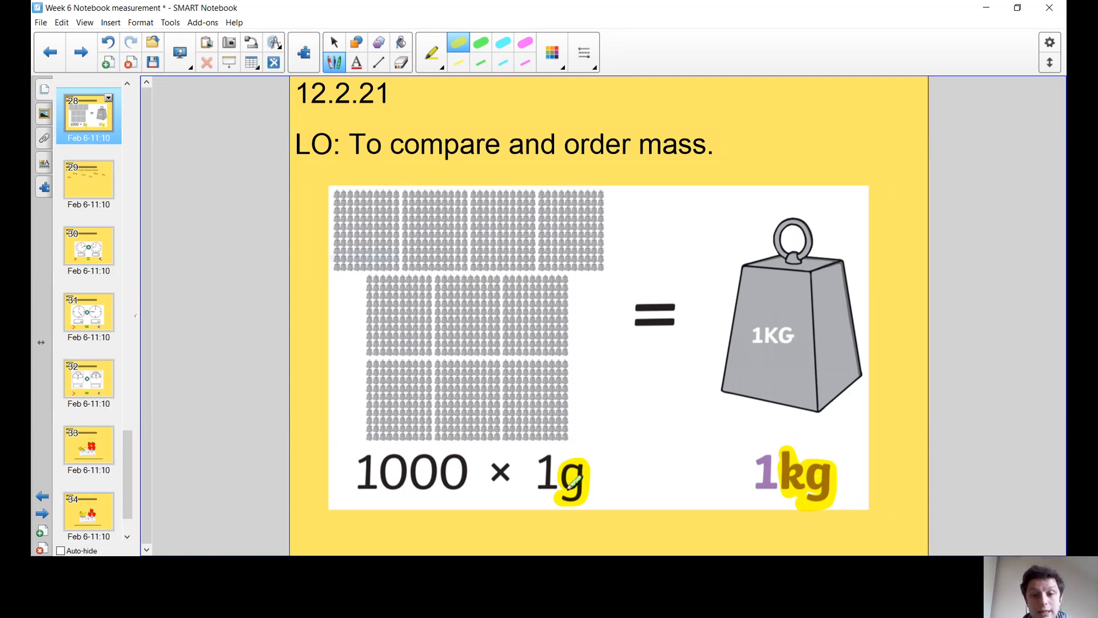
pyautogui.moveTo(782, 476)
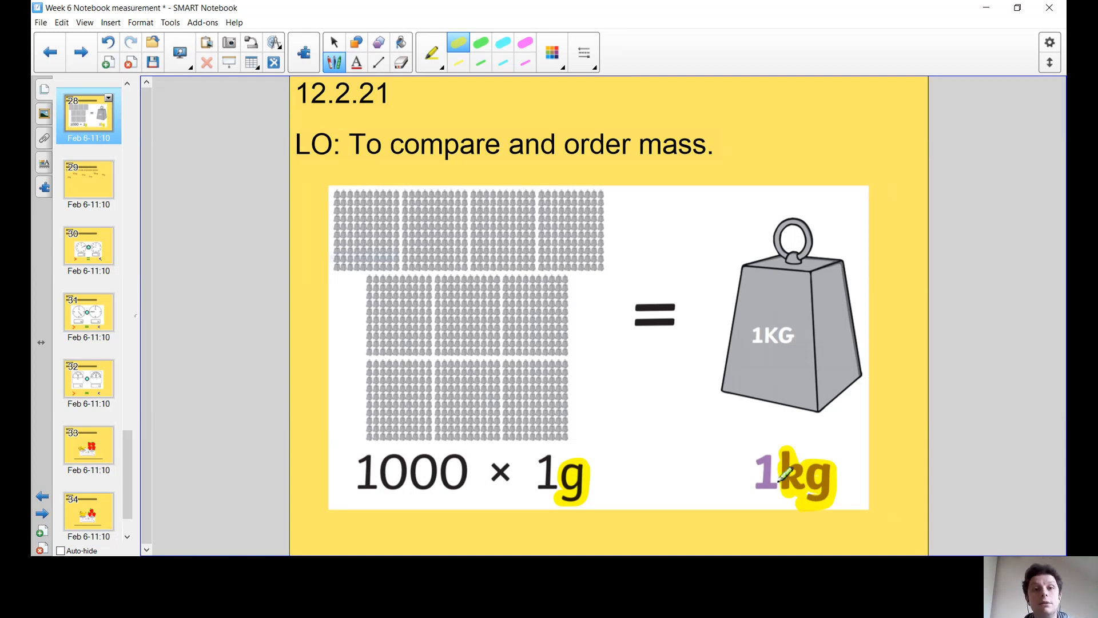
pyautogui.moveTo(856, 420)
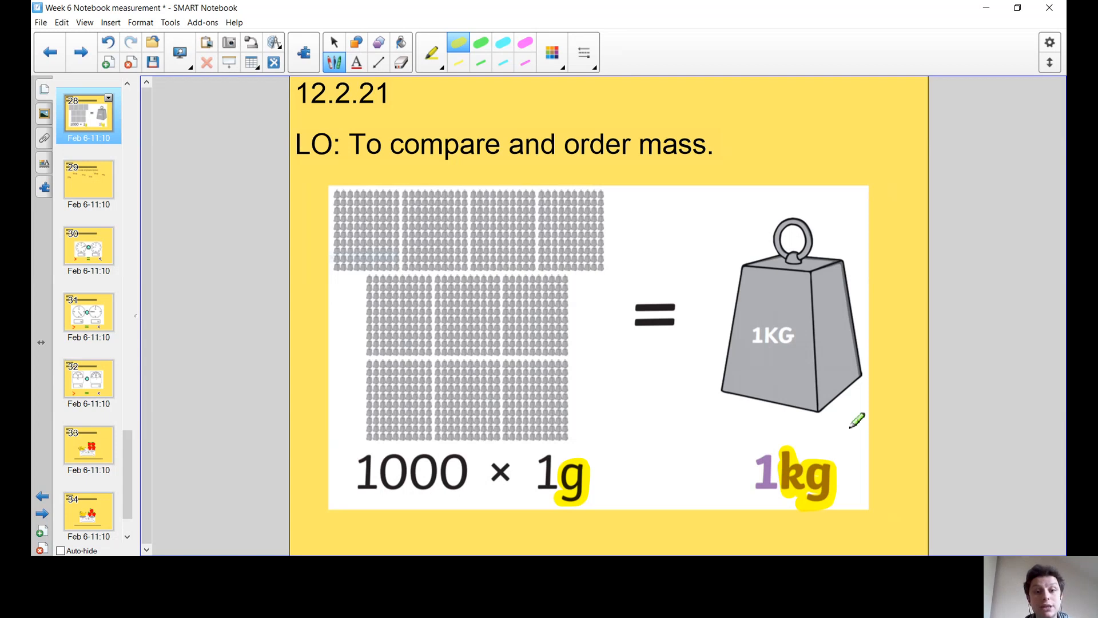
pyautogui.moveTo(431, 250)
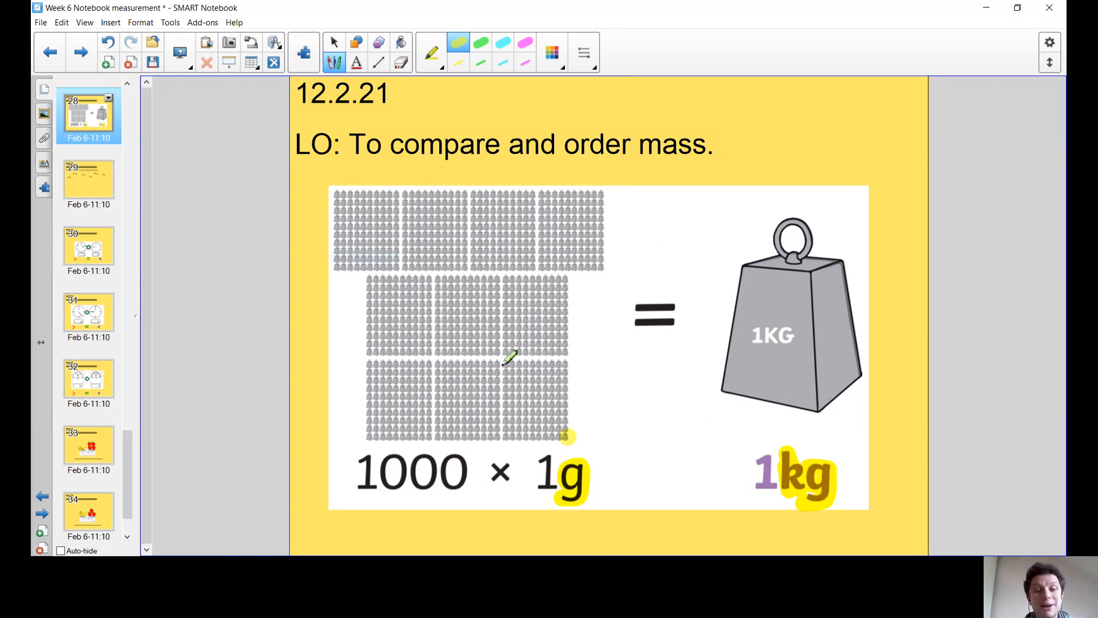
pyautogui.moveTo(766, 319)
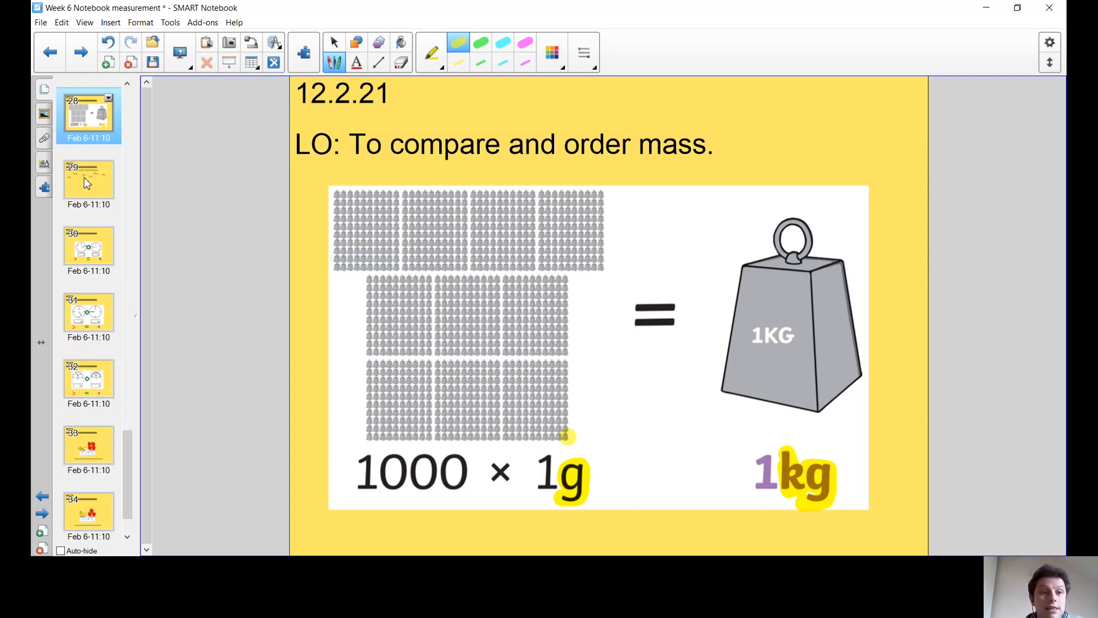
# Highlight 'lightest' and 'heaviest' on the ordering slide, then return to the 1kg slide.
pyautogui.click(88, 178)
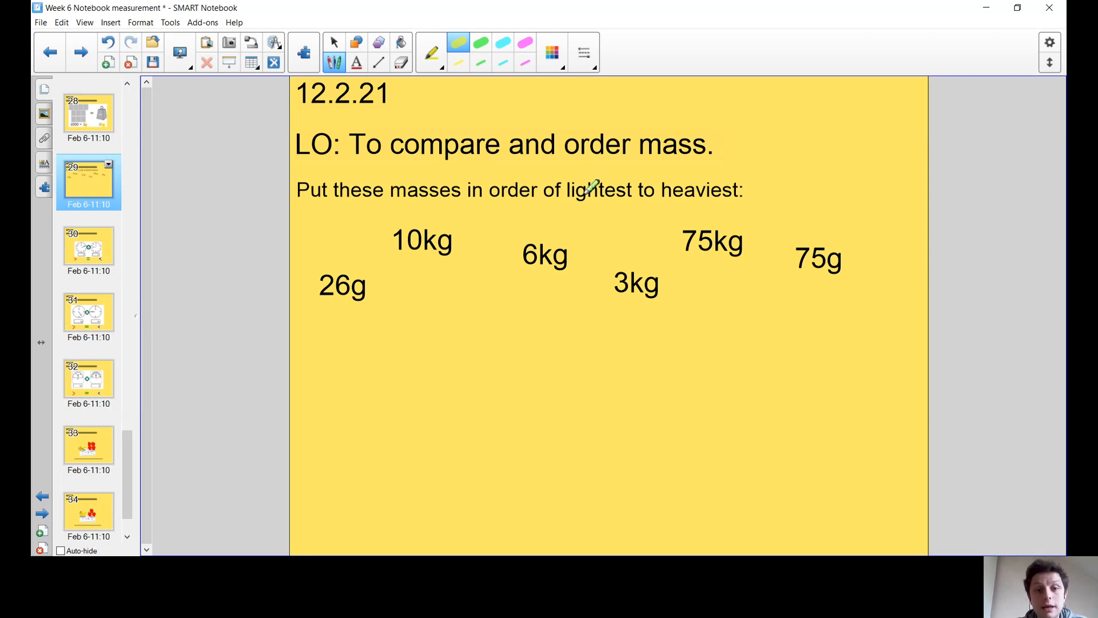
pyautogui.doubleClick(597, 190)
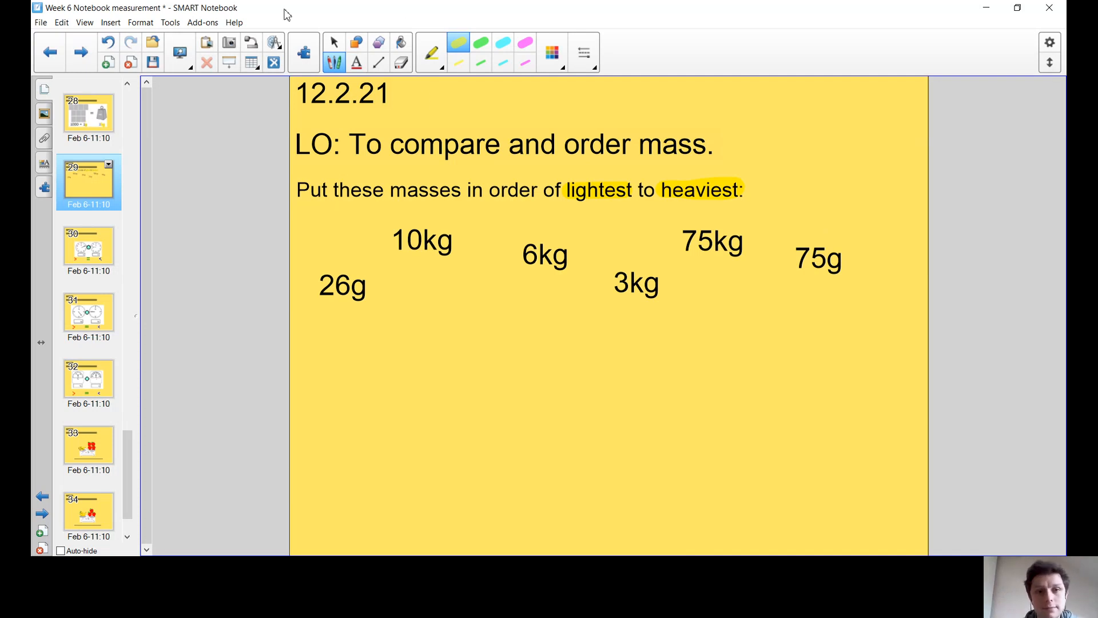
pyautogui.click(336, 42)
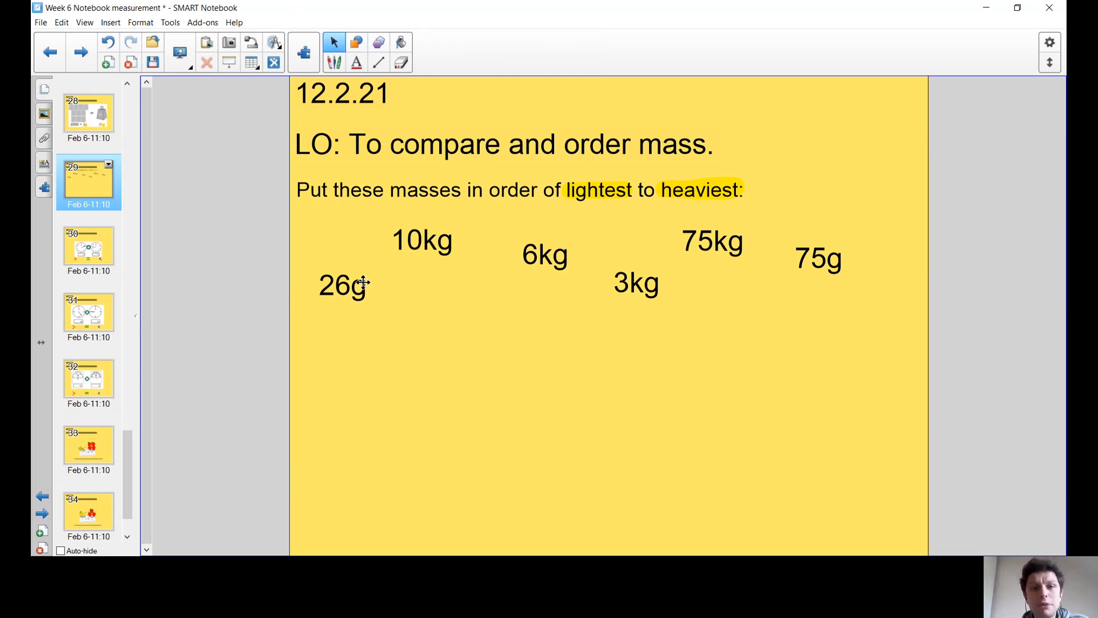
pyautogui.moveTo(85, 135)
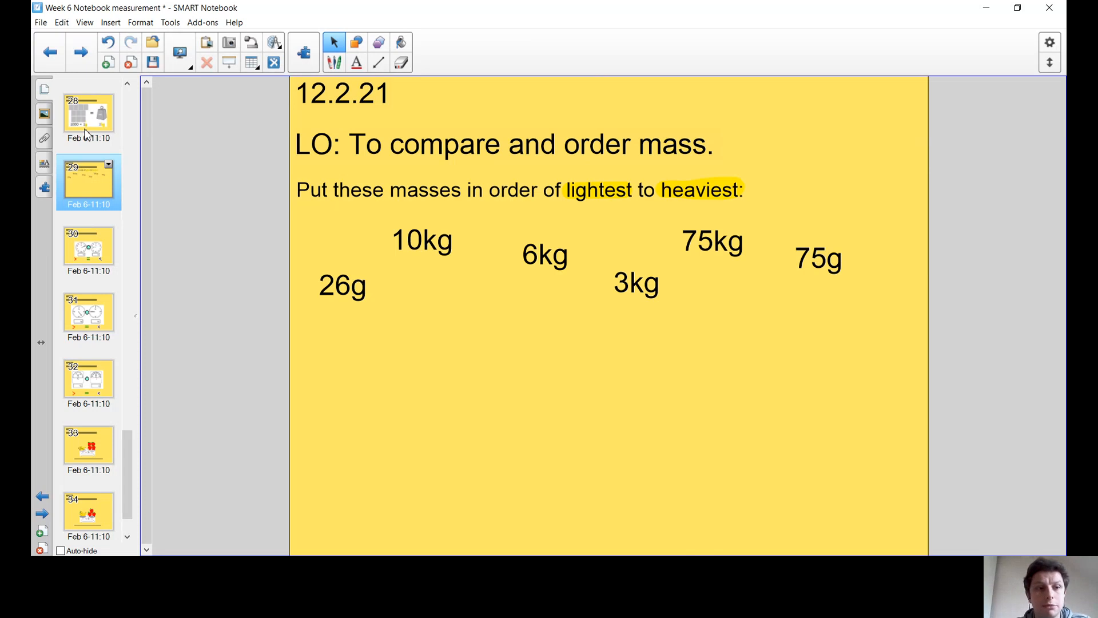
pyautogui.click(88, 115)
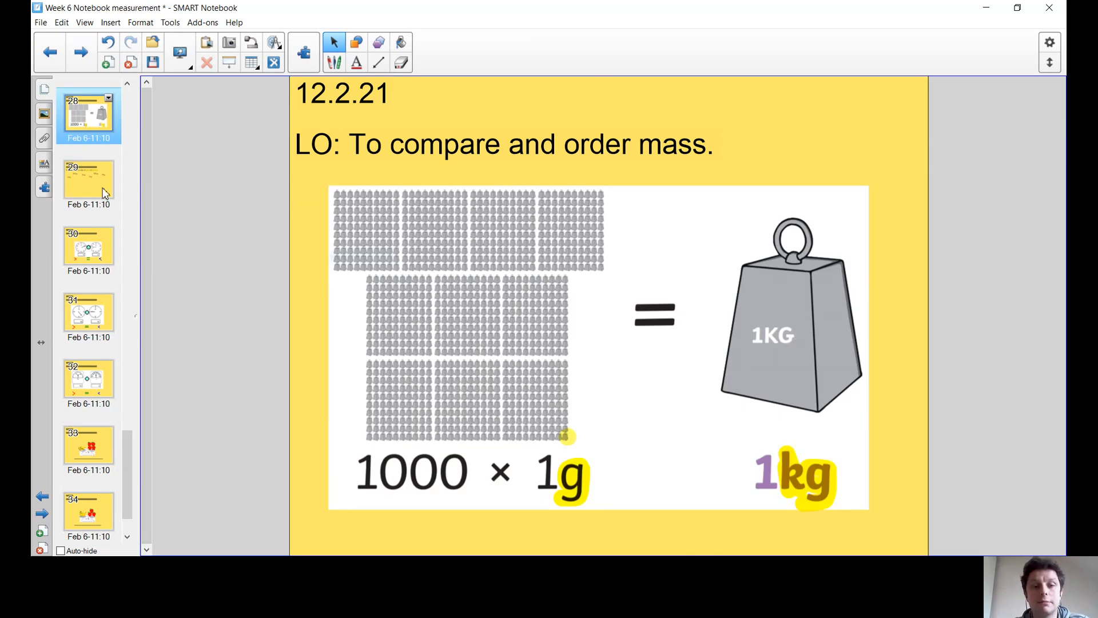
# Drag the masses into one row: 26g, 75g, 3kg, 6kg, 10kg, 75kg.
pyautogui.click(89, 181)
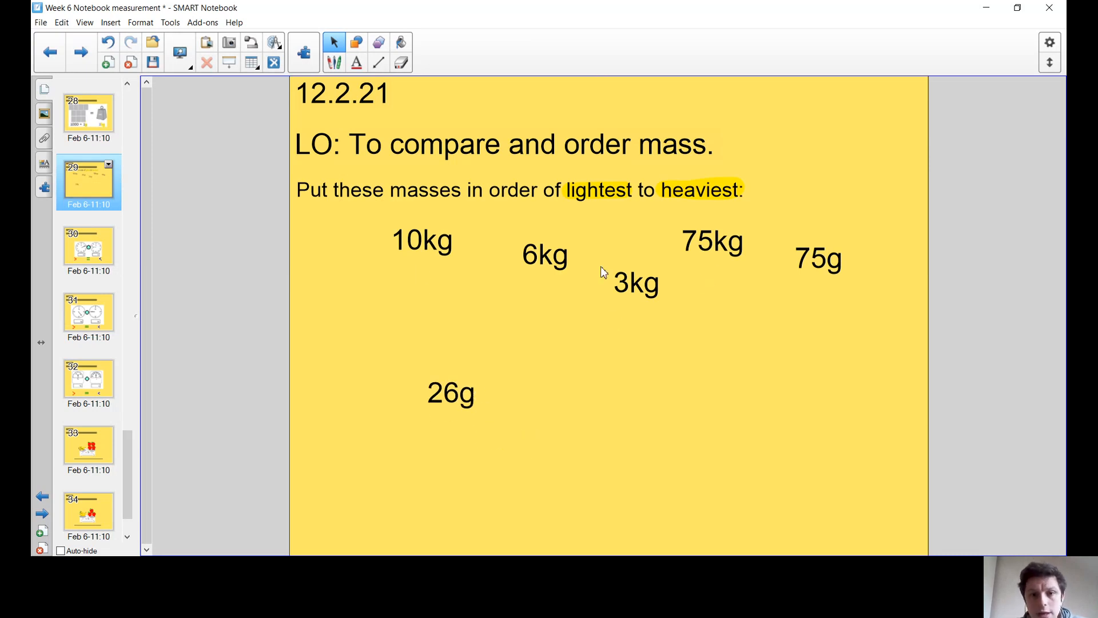
pyautogui.moveTo(818, 257); pyautogui.dragTo(691, 291)
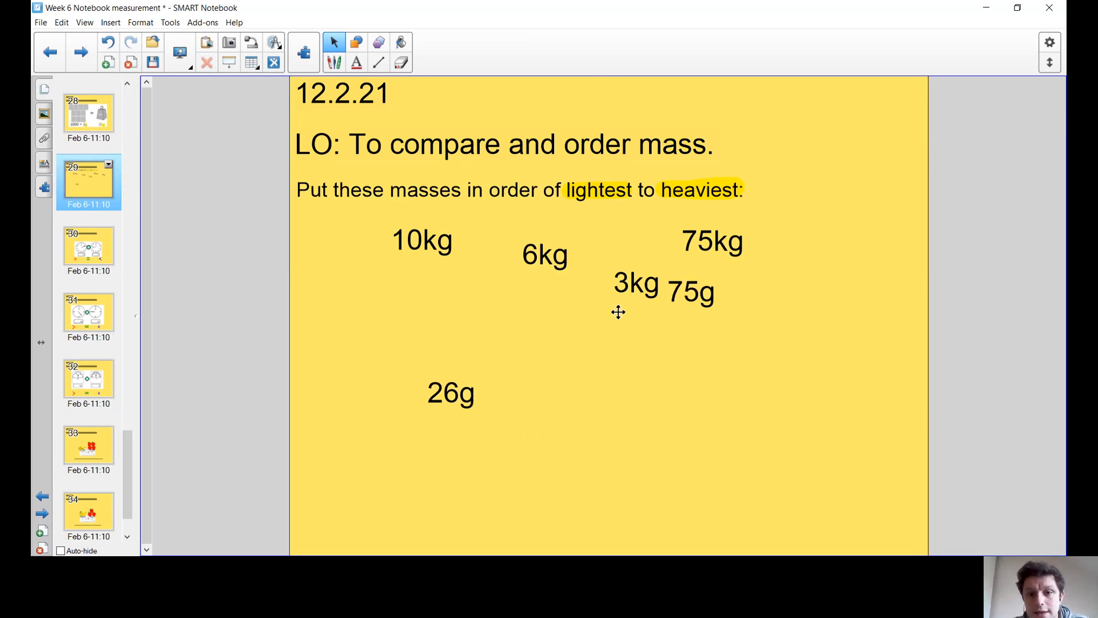
pyautogui.moveTo(693, 293); pyautogui.dragTo(460, 349)
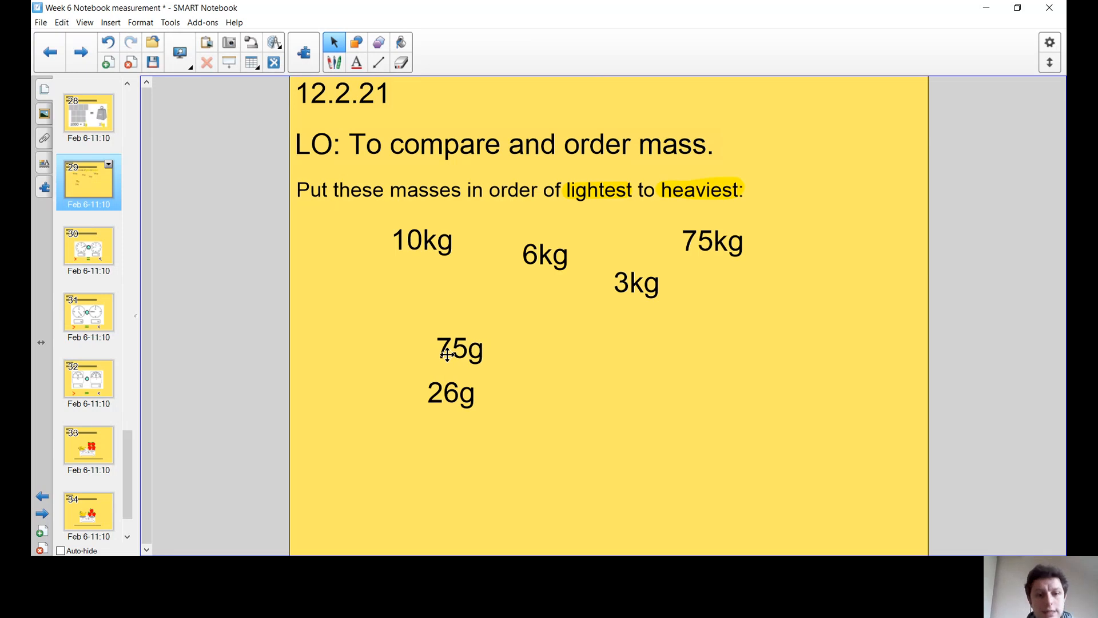
pyautogui.moveTo(451, 392); pyautogui.dragTo(344, 377)
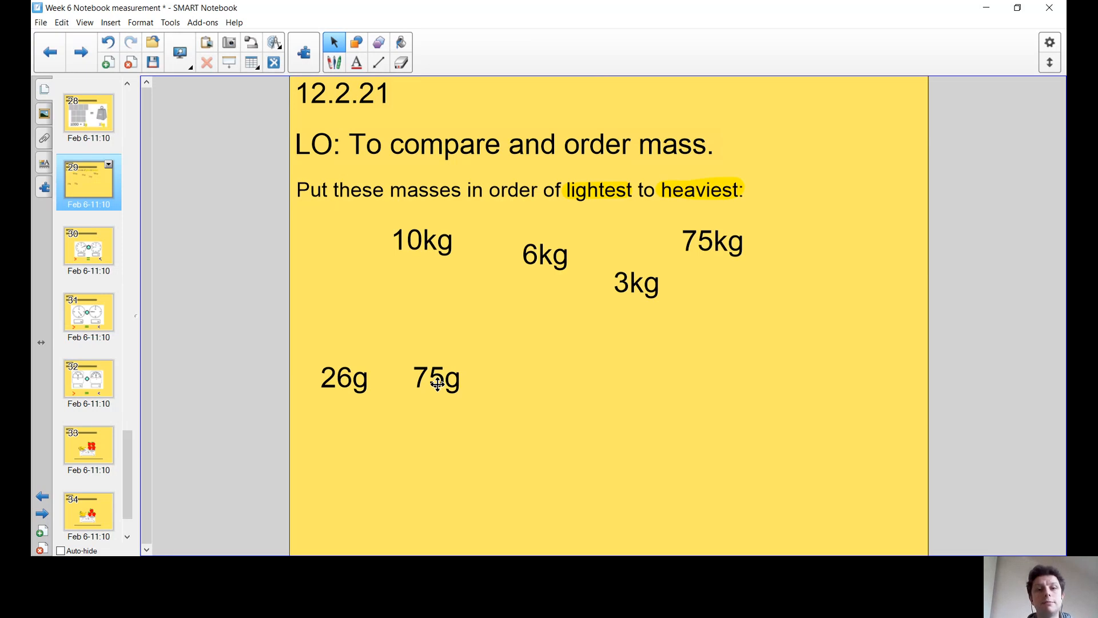
pyautogui.moveTo(666, 287)
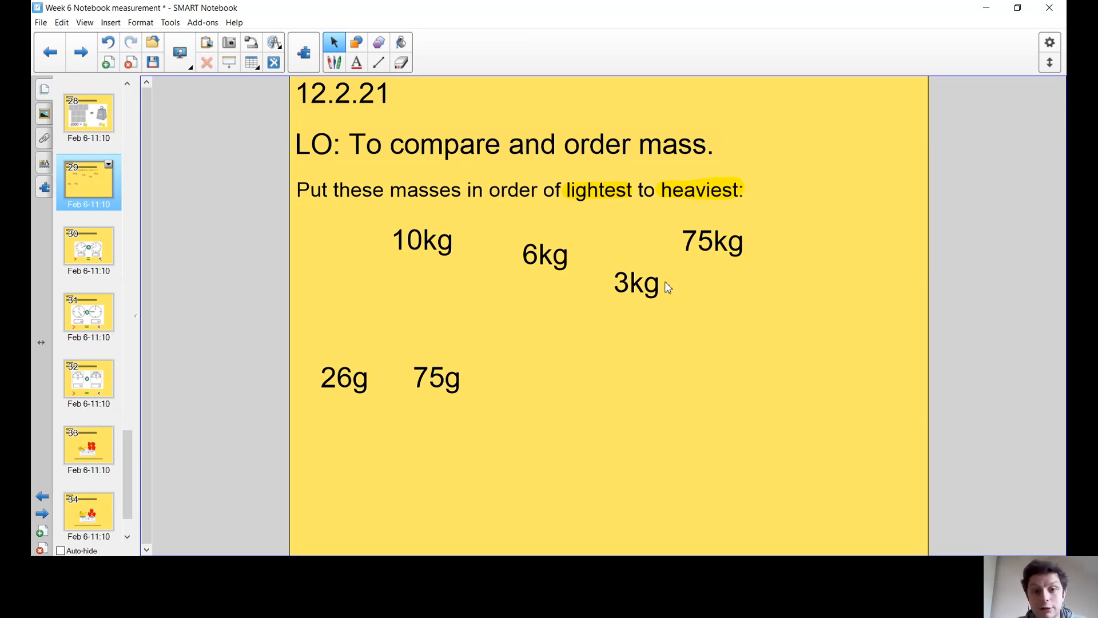
pyautogui.moveTo(634, 284); pyautogui.dragTo(545, 380)
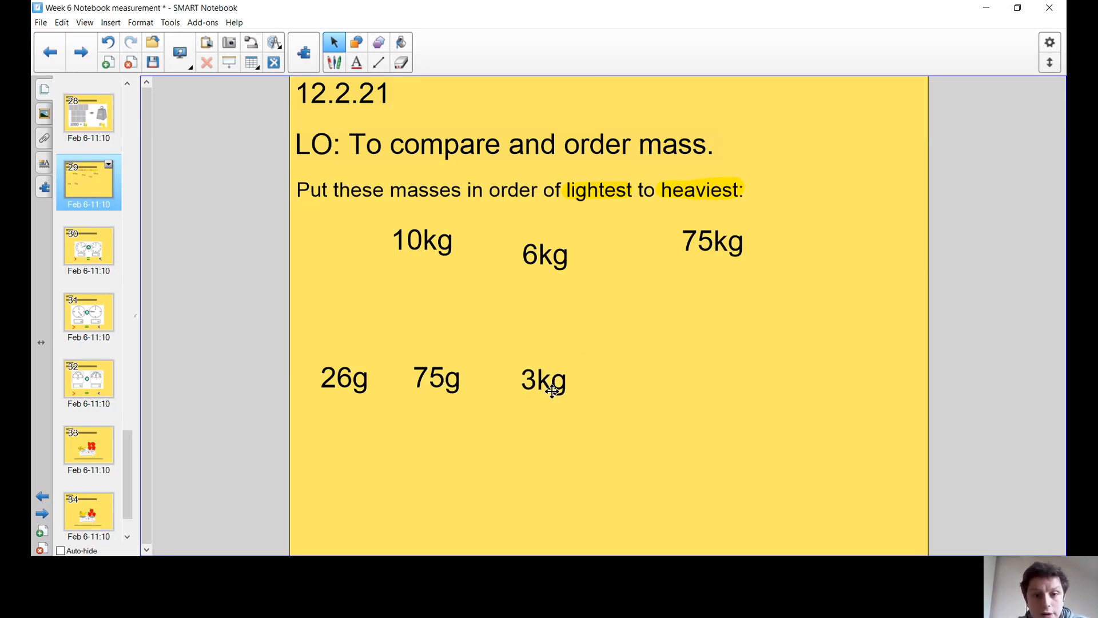
pyautogui.moveTo(544, 254); pyautogui.dragTo(648, 376)
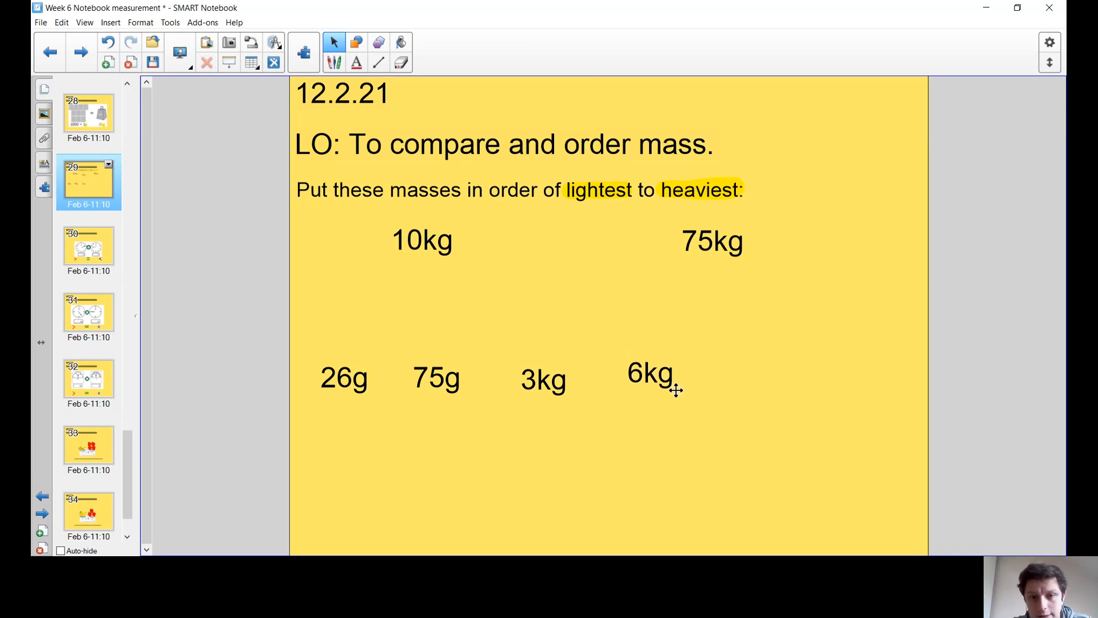
pyautogui.moveTo(422, 240); pyautogui.dragTo(726, 376)
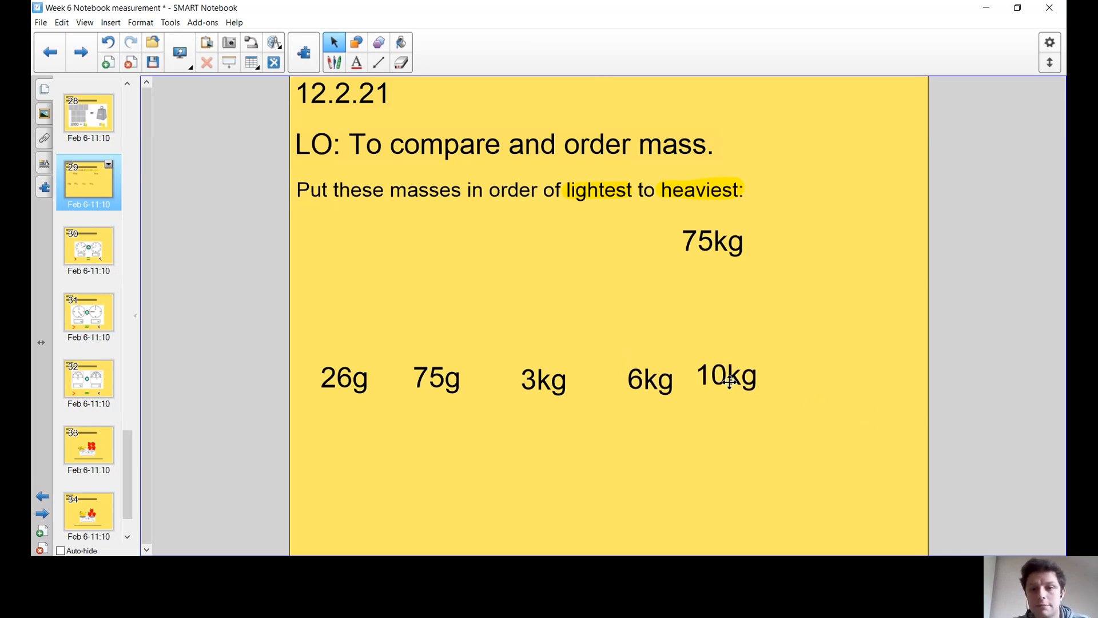
pyautogui.moveTo(712, 242); pyautogui.dragTo(869, 378)
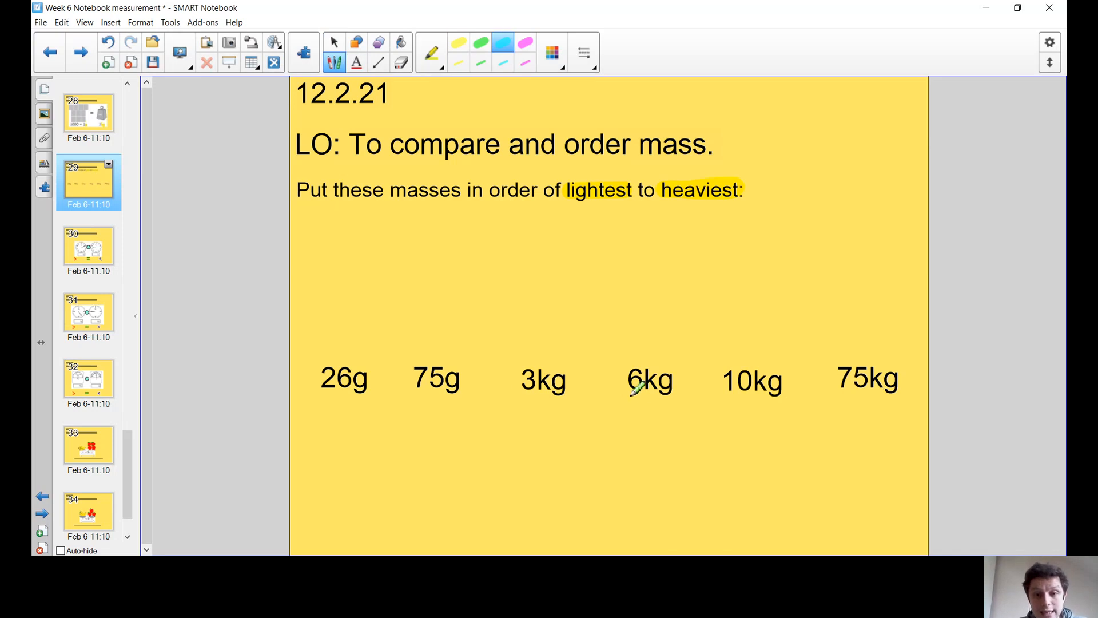
pyautogui.moveTo(630, 389); pyautogui.dragTo(662, 389)
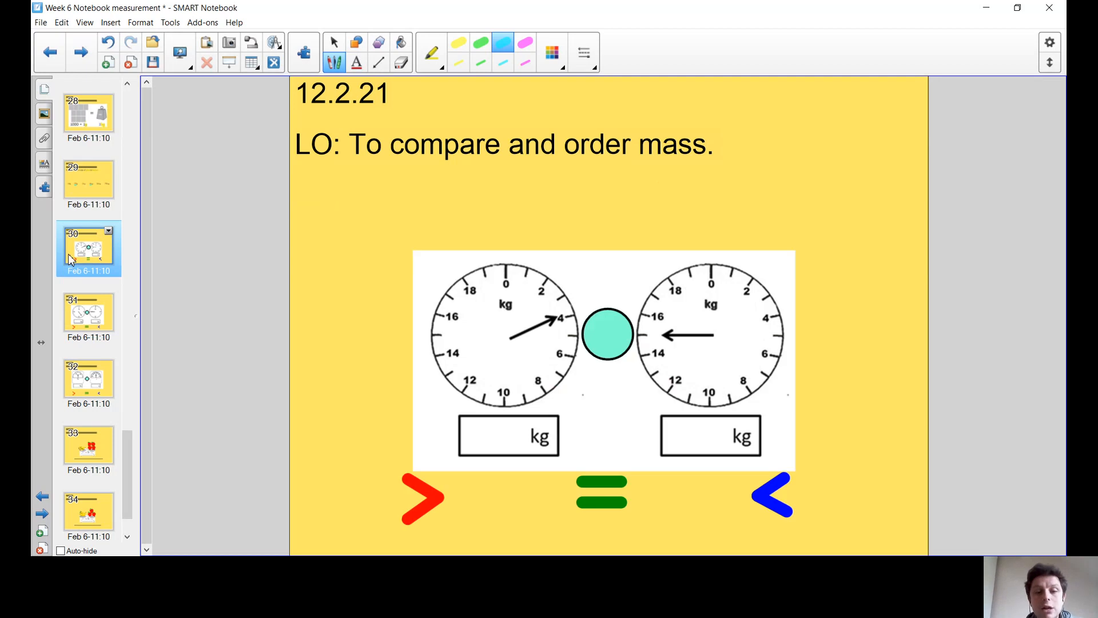
pyautogui.click(334, 42)
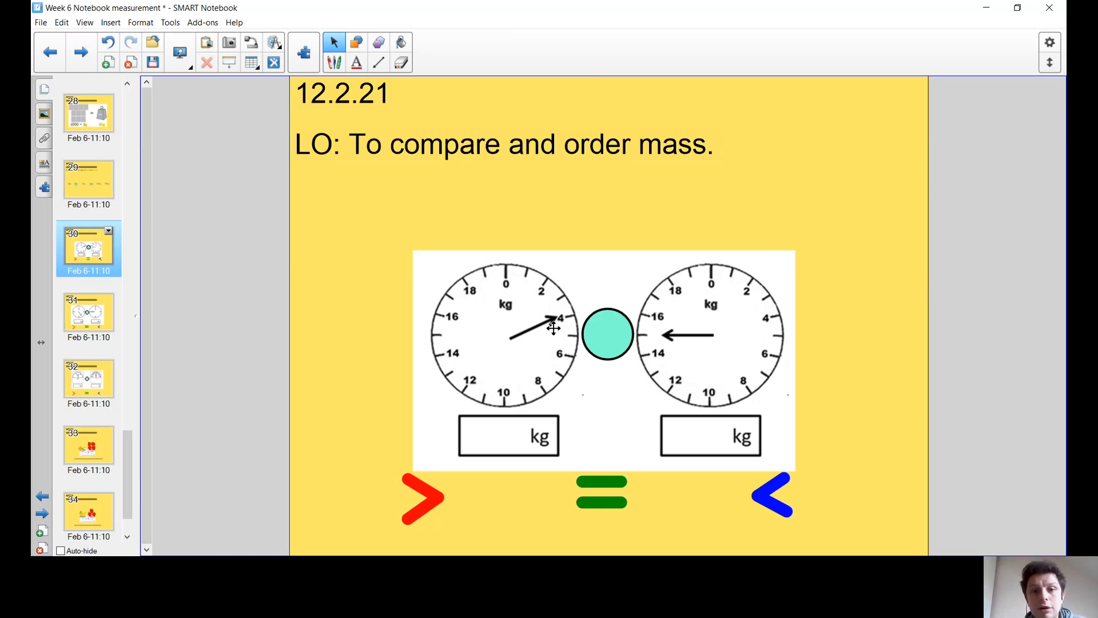
# Handwrite the dial readings 4 and 15 in the kg boxes with a plain pen.
pyautogui.click(335, 42)
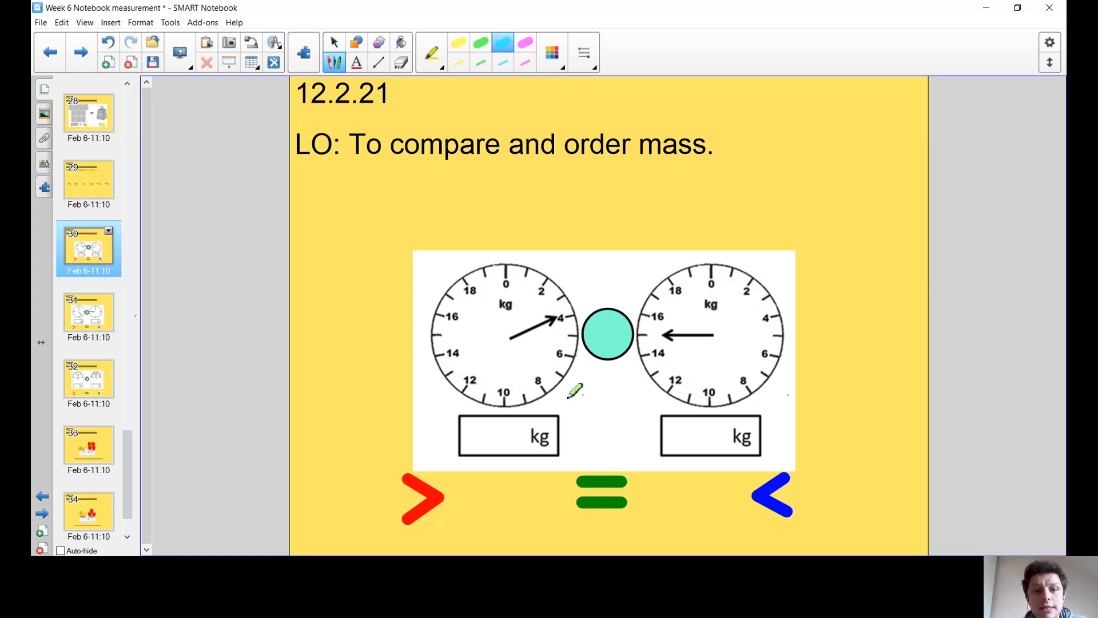
pyautogui.click(432, 52)
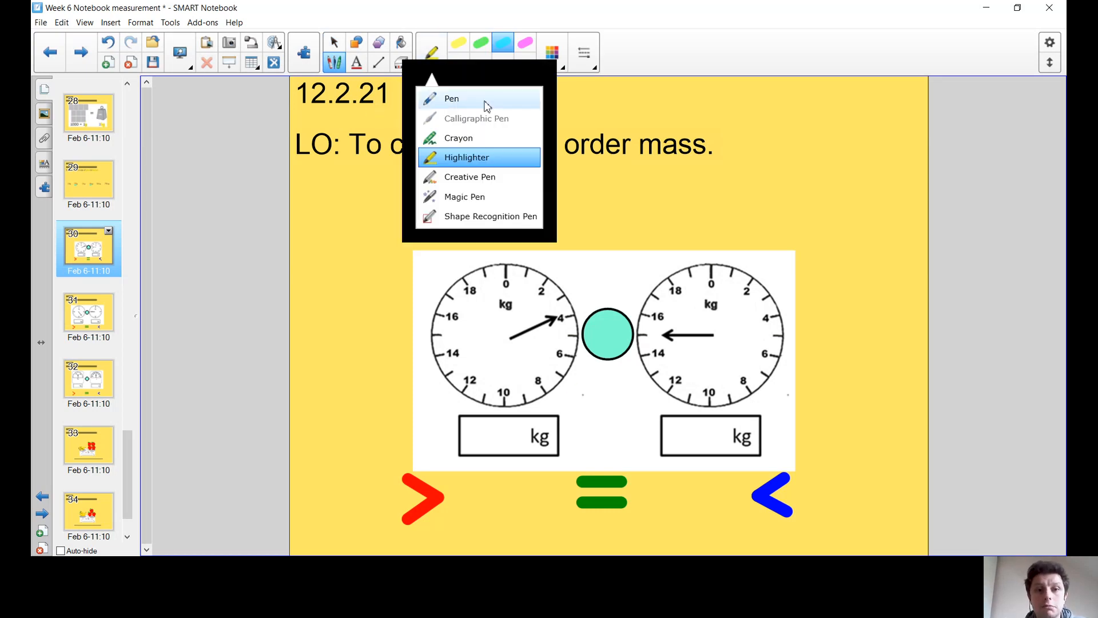
pyautogui.click(450, 98)
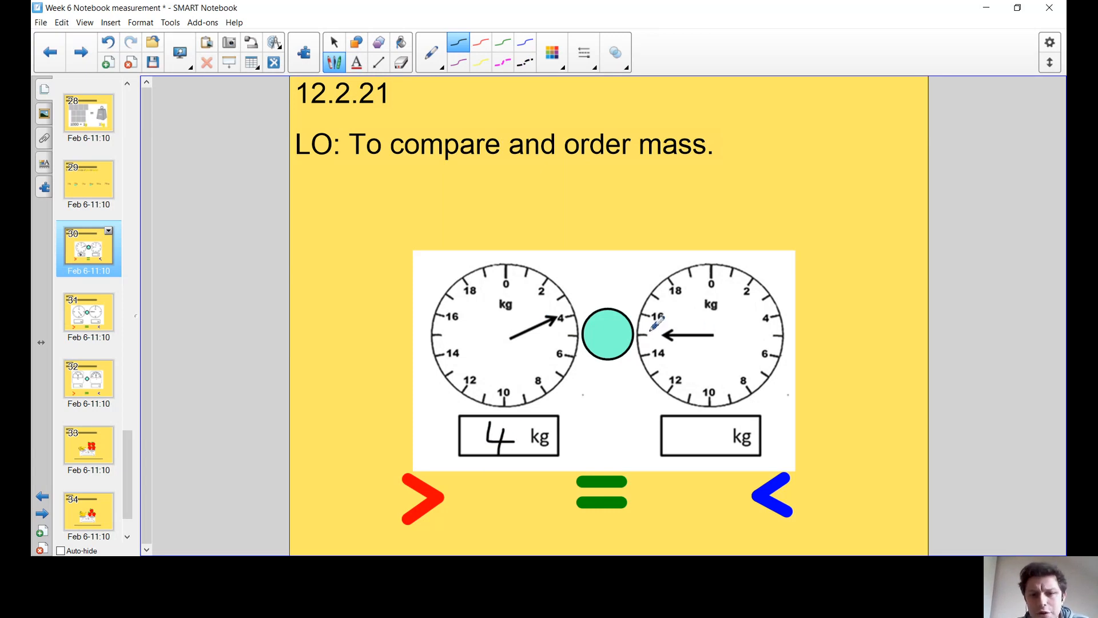
pyautogui.moveTo(490, 114)
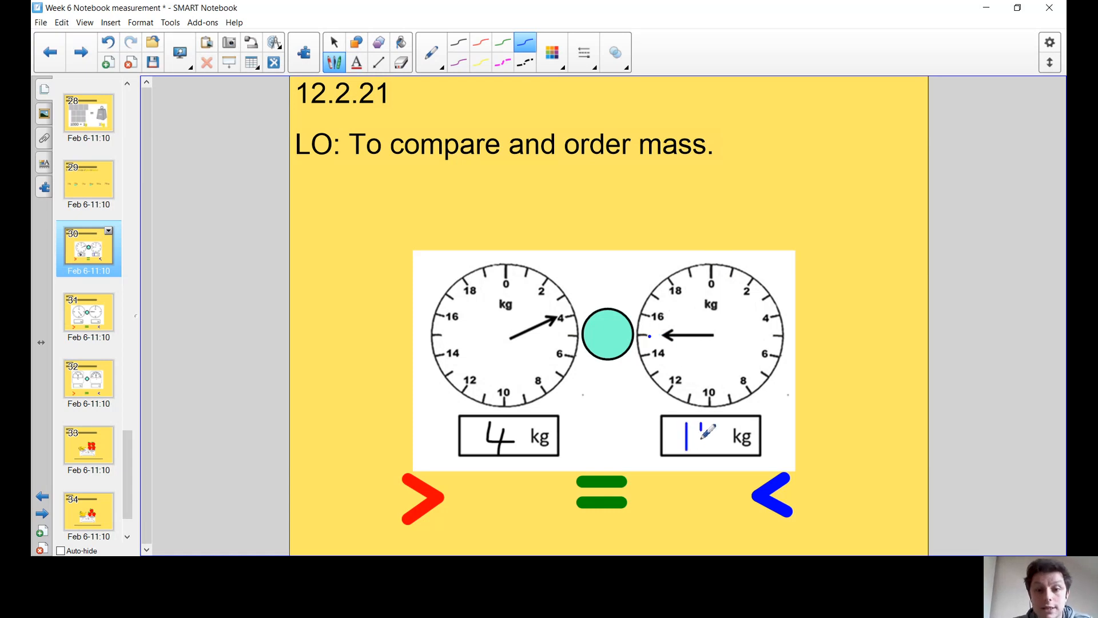
pyautogui.moveTo(690, 441); pyautogui.dragTo(711, 426)
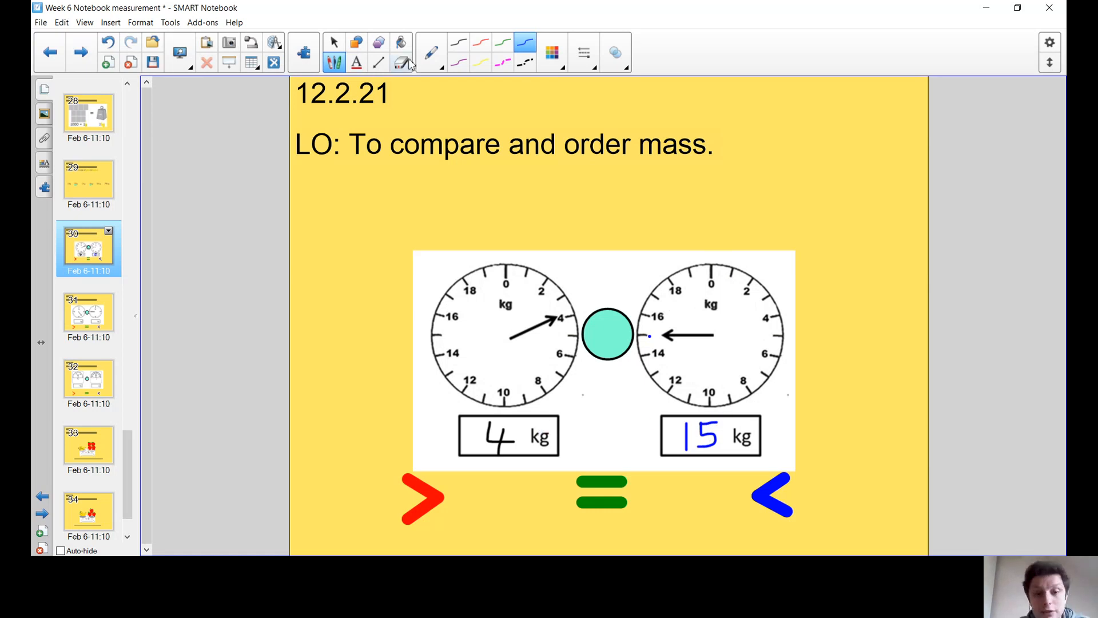
# Place blue < signs in the circle and between the boxes so it reads 4 kg < 15 kg.
pyautogui.click(335, 43)
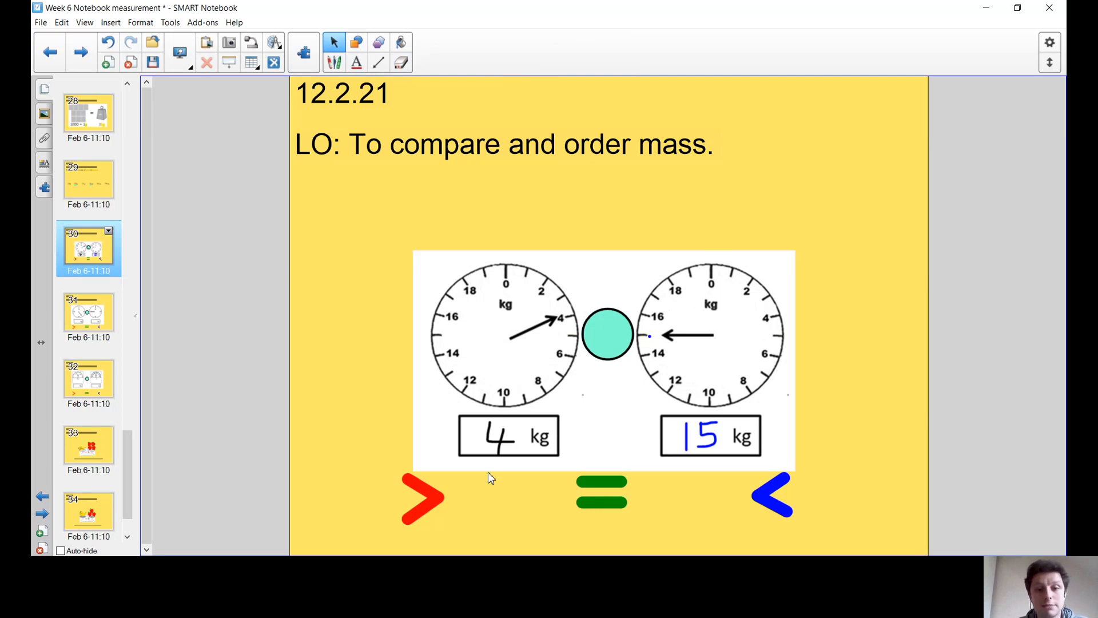
pyautogui.moveTo(518, 441)
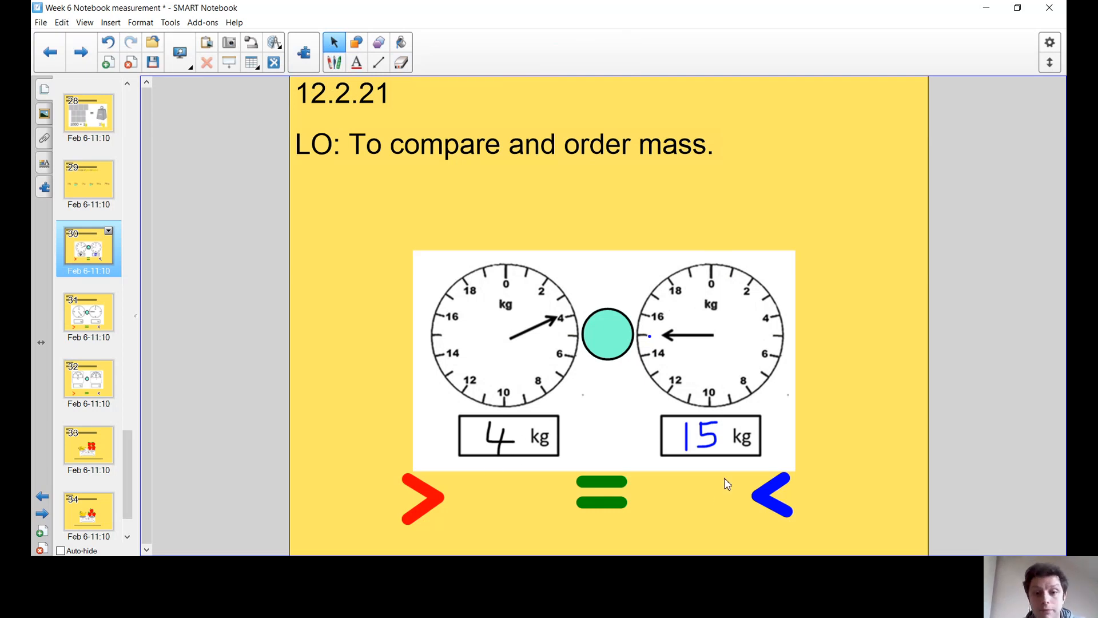
pyautogui.moveTo(770, 494); pyautogui.dragTo(606, 333)
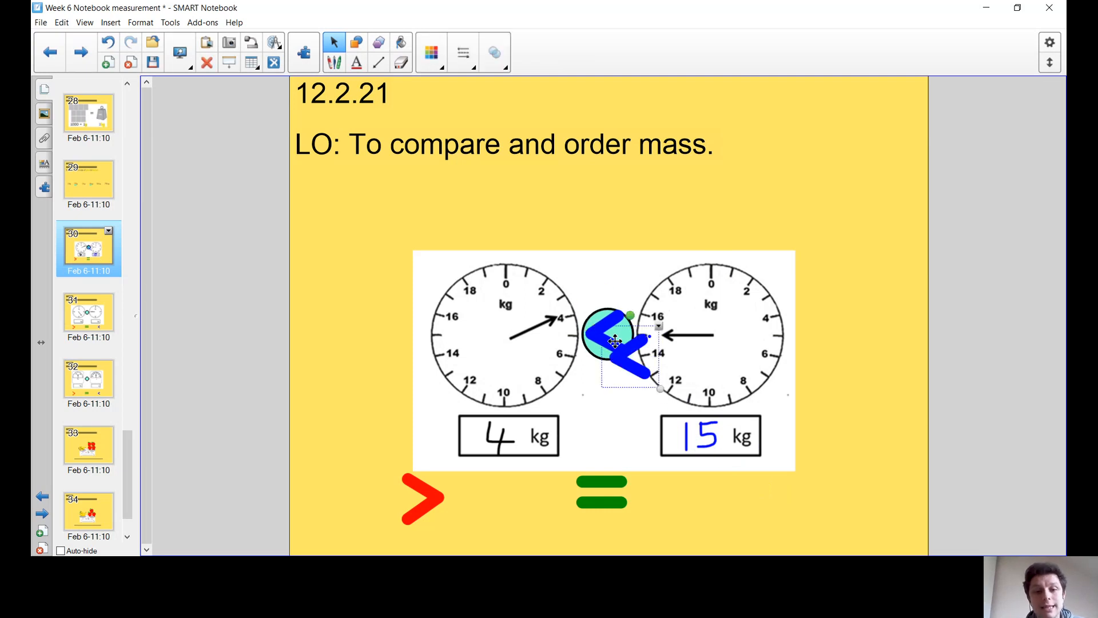
pyautogui.moveTo(613, 343); pyautogui.dragTo(606, 434)
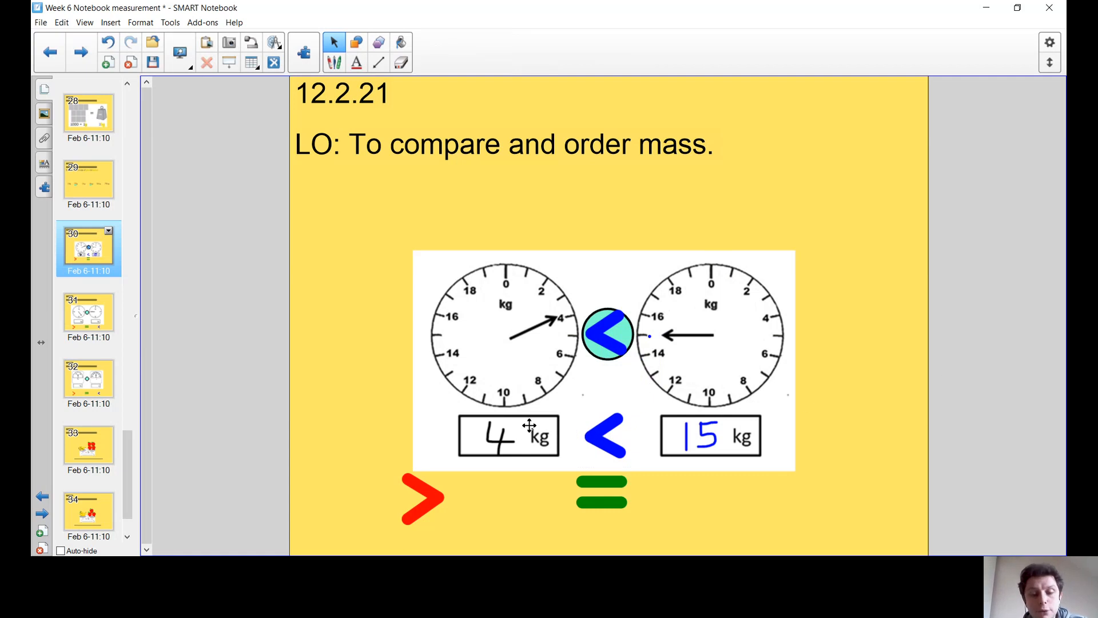
pyautogui.moveTo(701, 455)
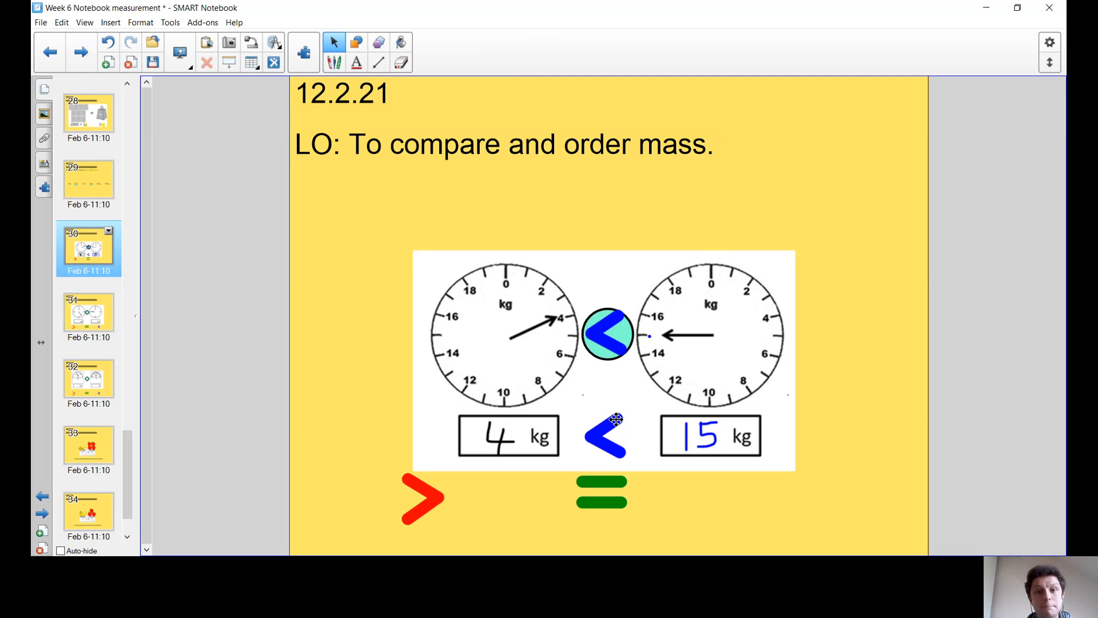
pyautogui.moveTo(644, 431)
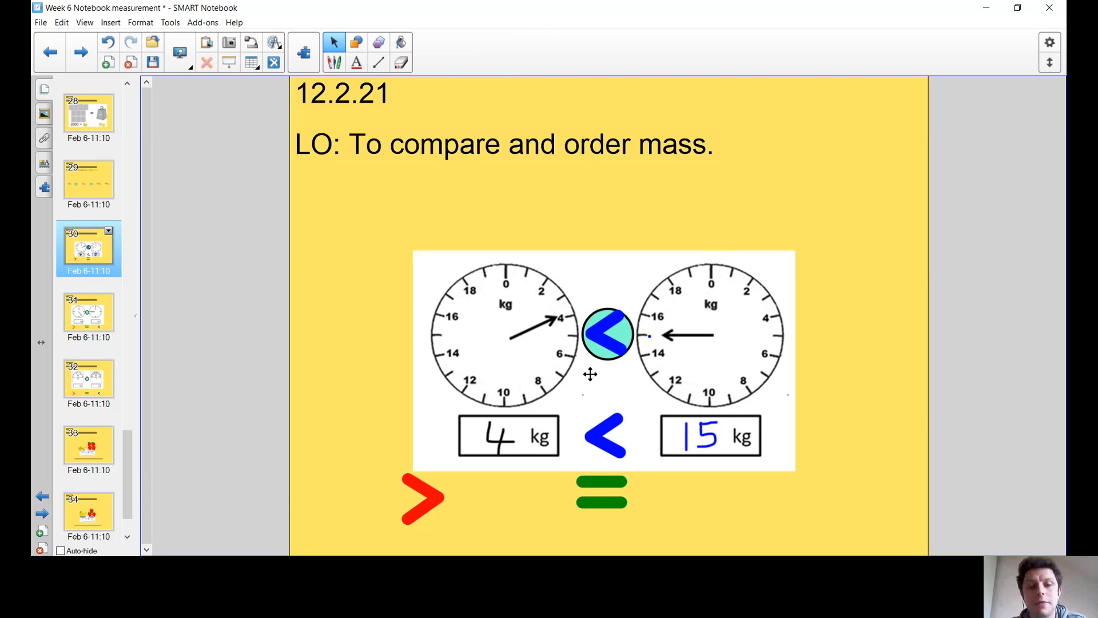
pyautogui.click(89, 315)
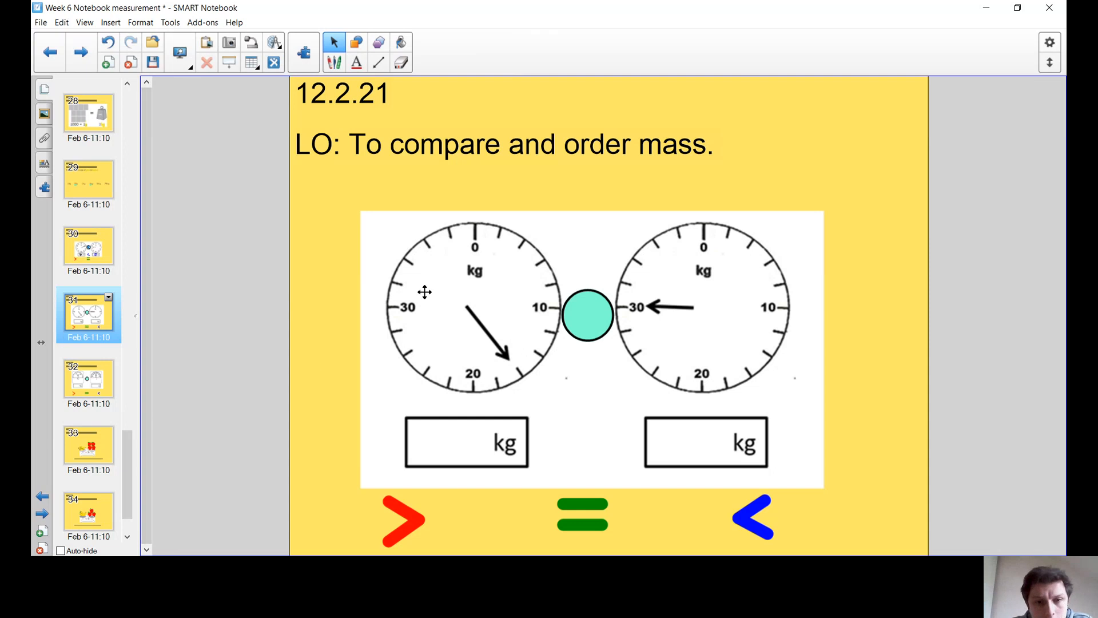
pyautogui.moveTo(535, 302)
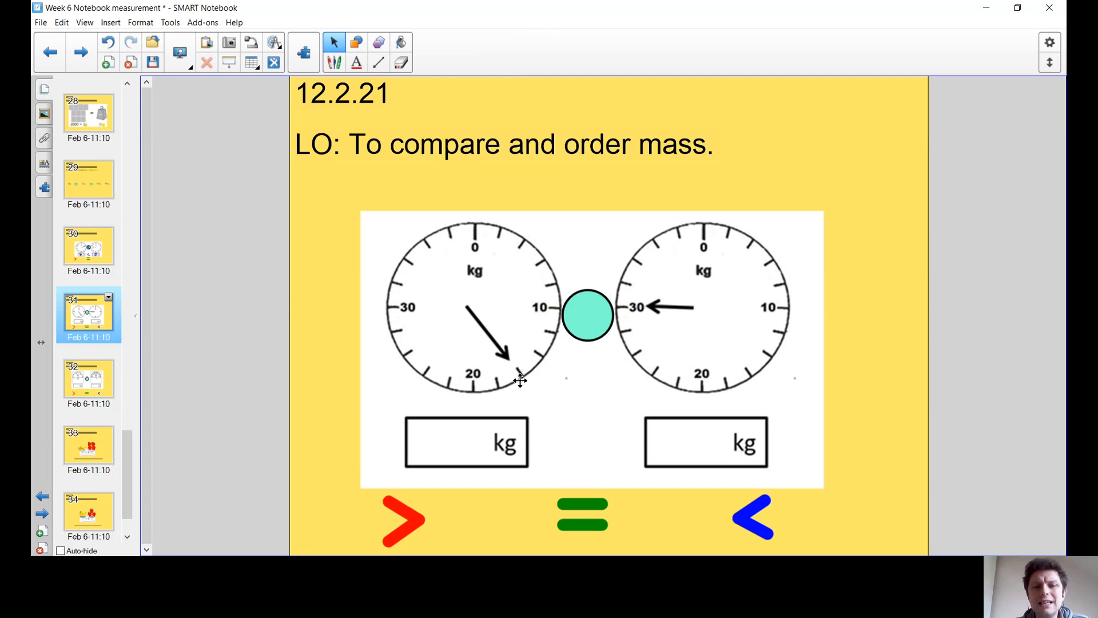
pyautogui.moveTo(536, 380)
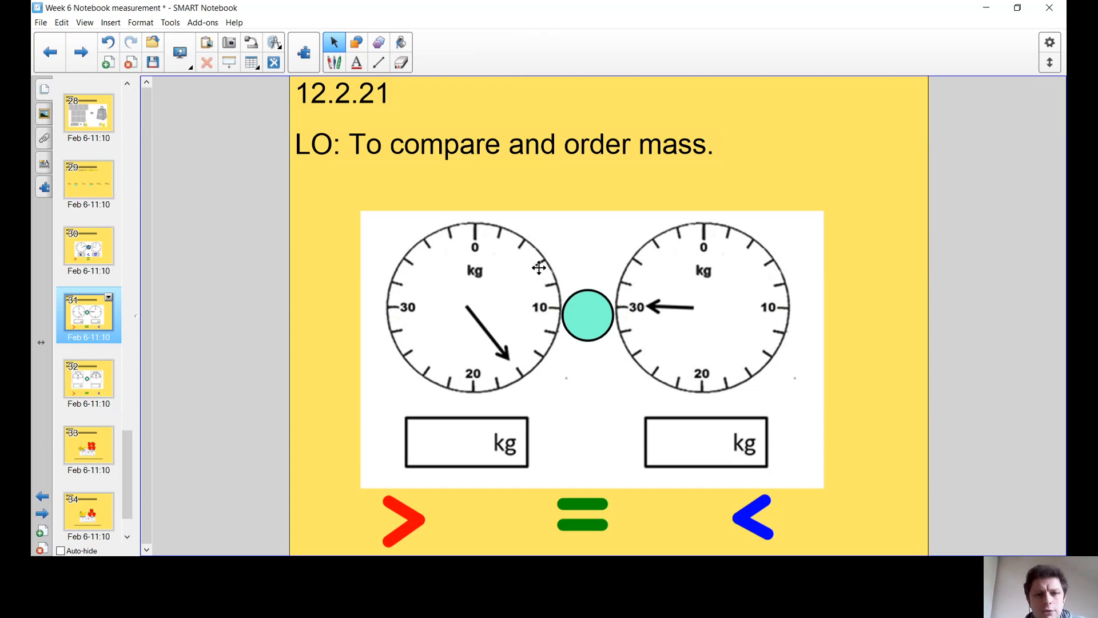
pyautogui.moveTo(551, 311)
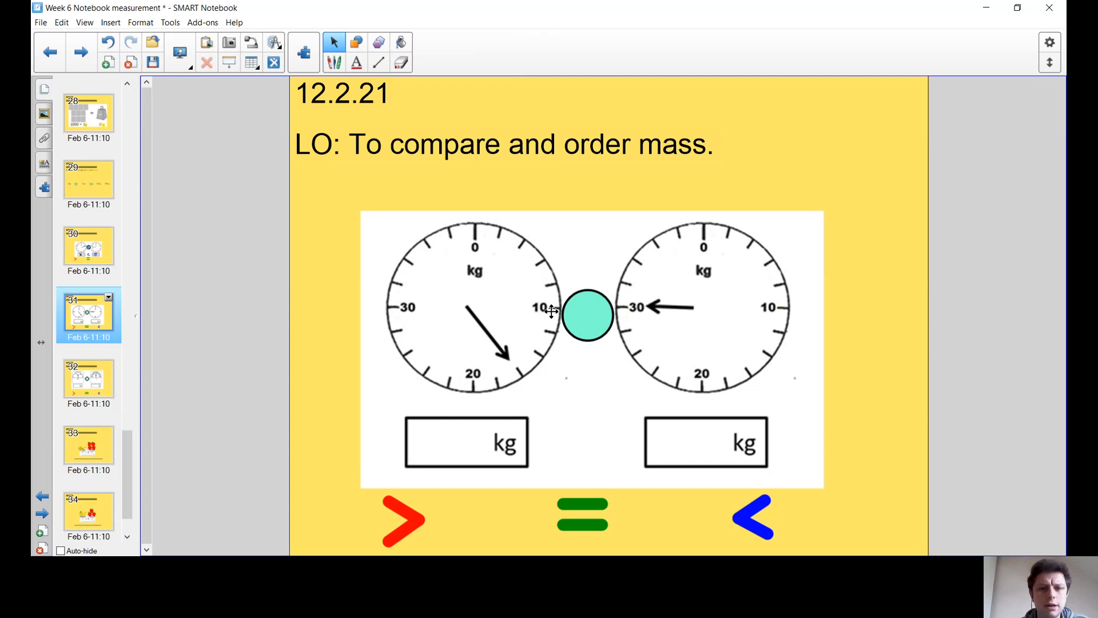
pyautogui.moveTo(499, 241)
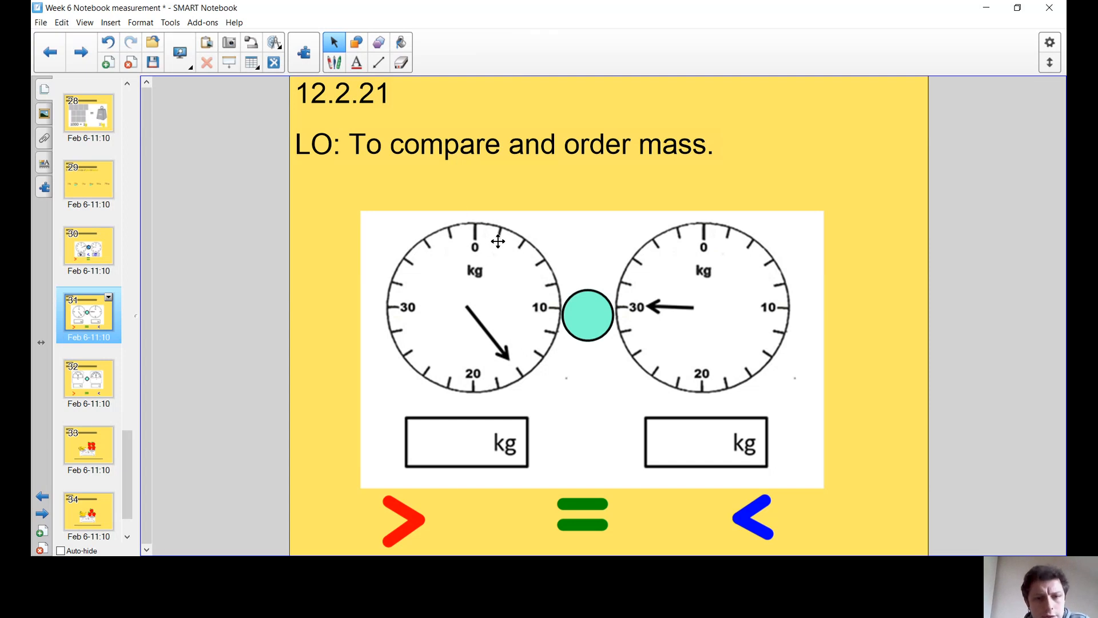
pyautogui.moveTo(553, 283)
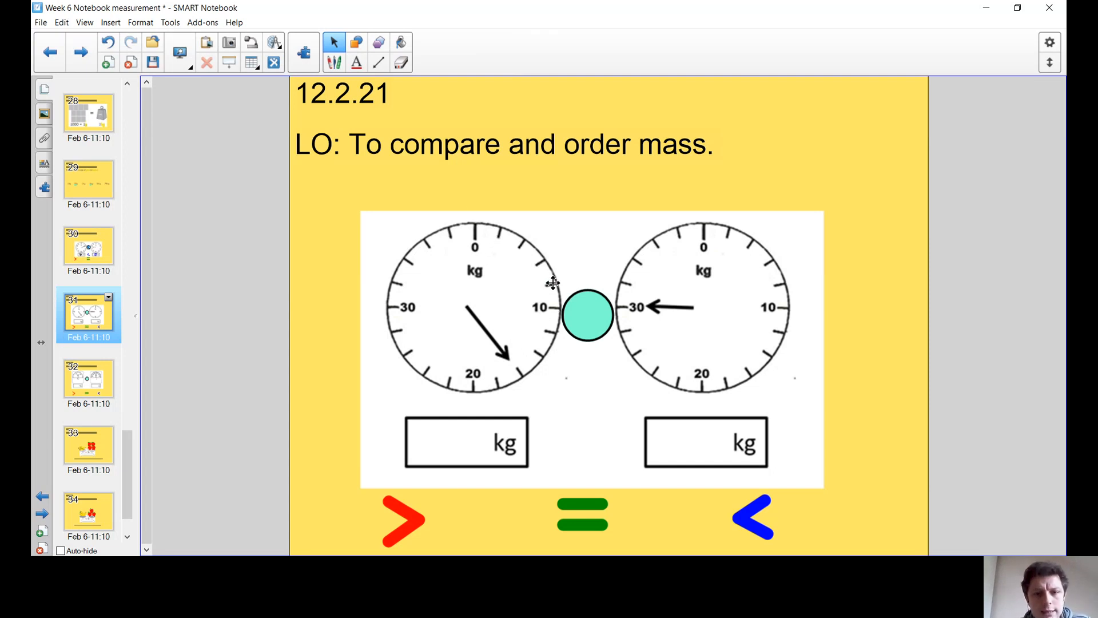
pyautogui.moveTo(544, 311)
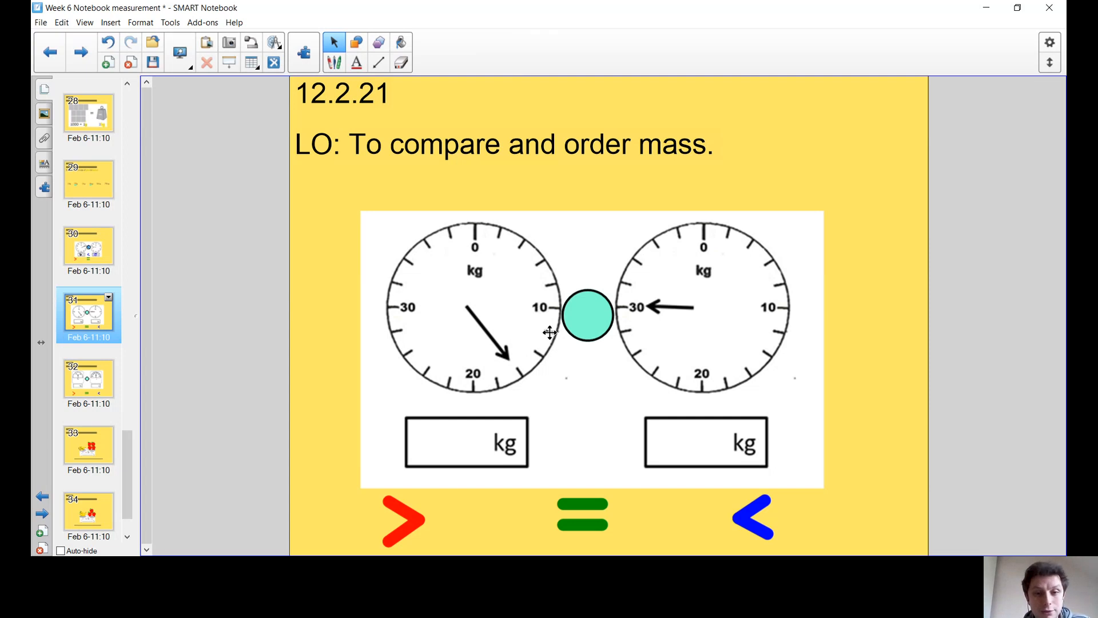
pyautogui.moveTo(448, 235)
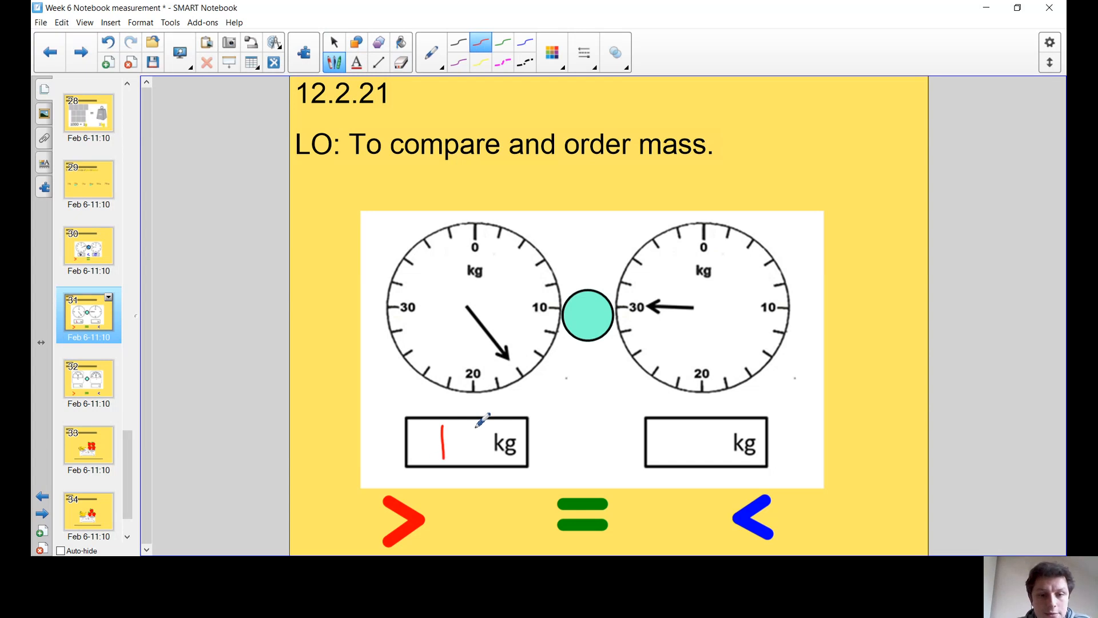
# Handwrite 16 and 30 in red and place < signs so the slide reads 16 kg < 30 kg.
pyautogui.moveTo(476, 420); pyautogui.dragTo(462, 455)
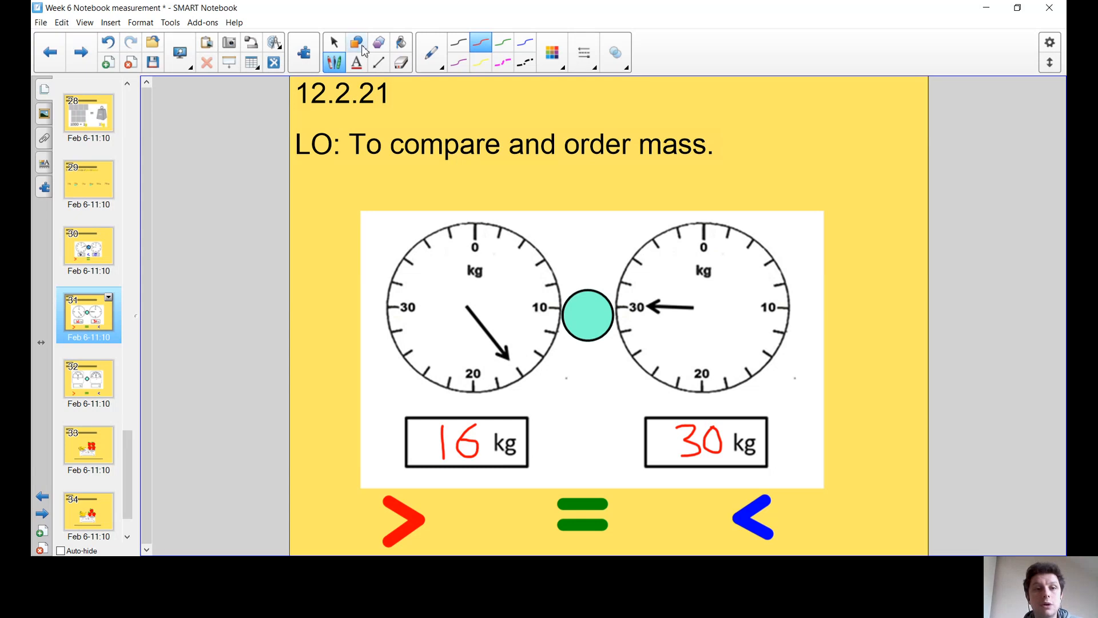
pyautogui.click(334, 43)
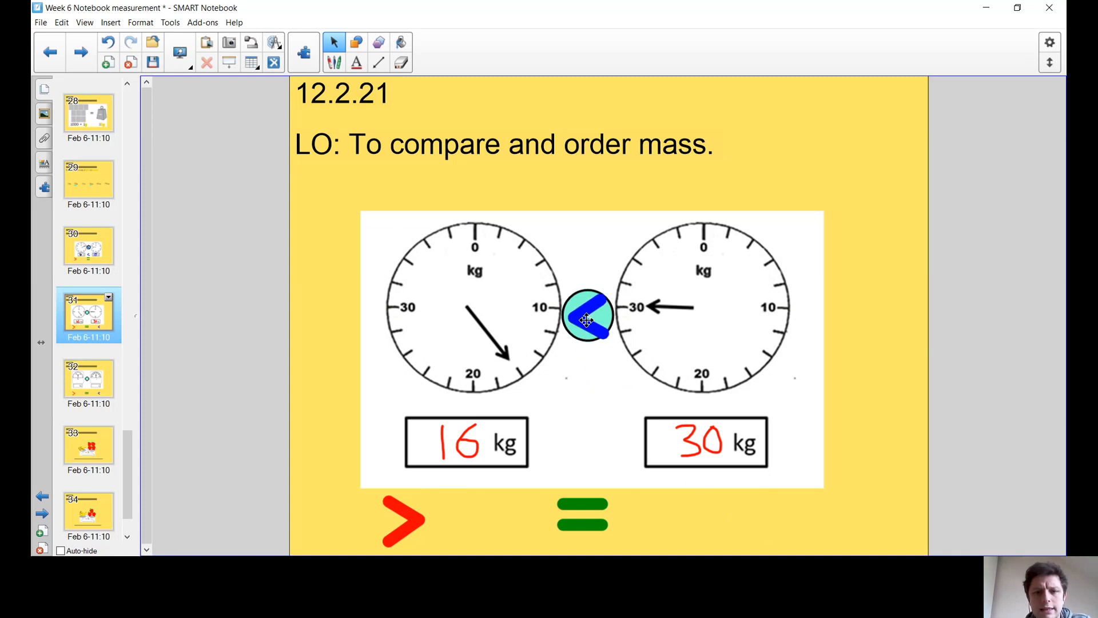
pyautogui.click(588, 315)
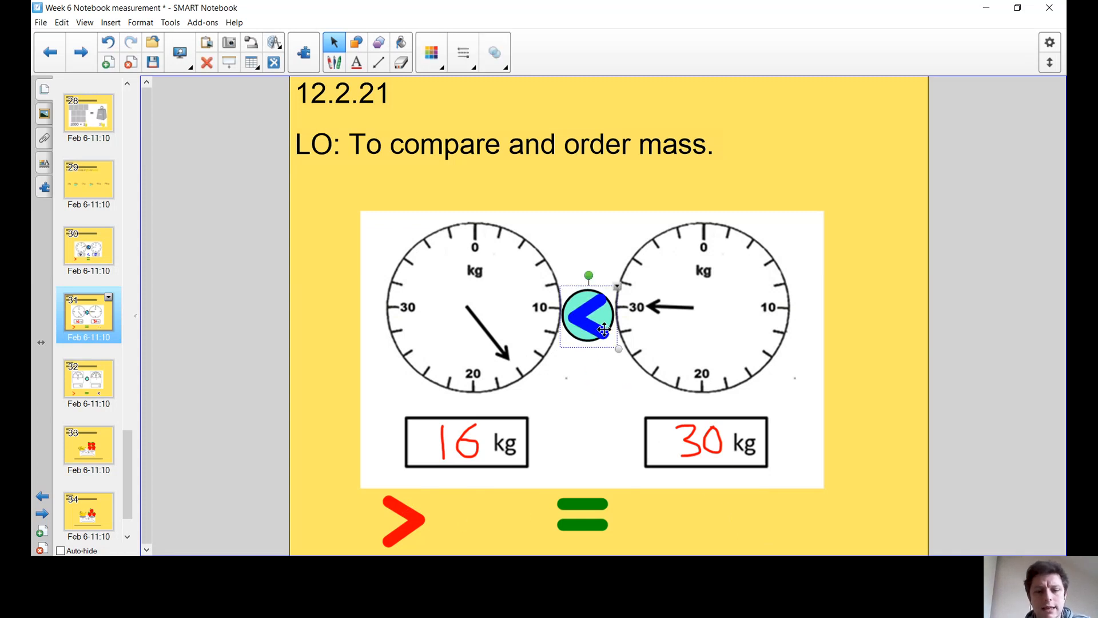
pyautogui.moveTo(588, 316); pyautogui.dragTo(581, 451)
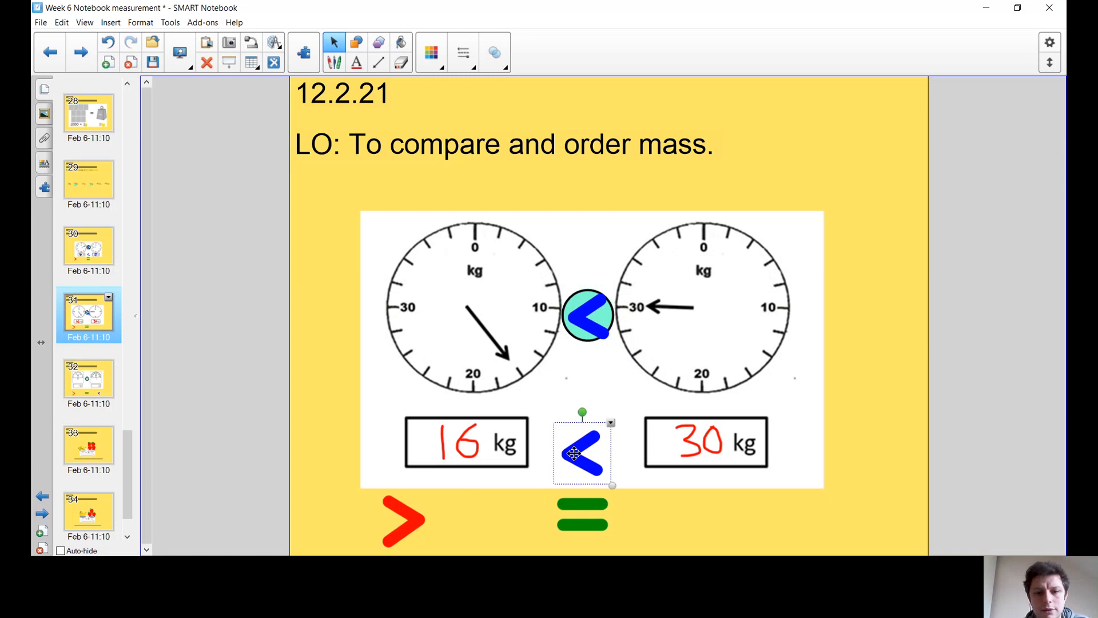
pyautogui.click(89, 380)
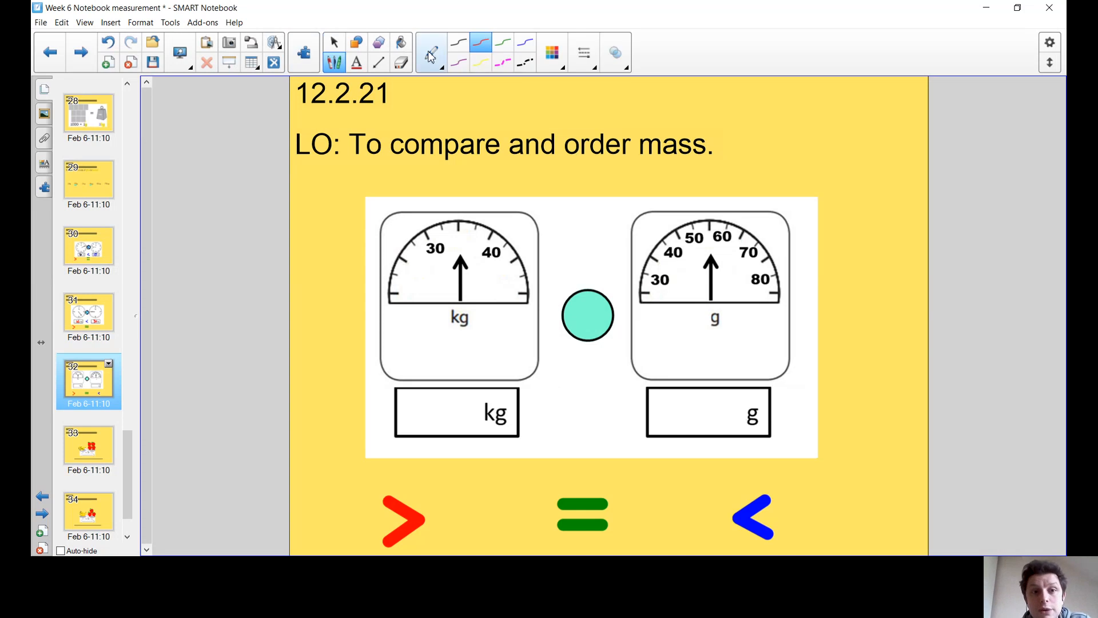
# Highlight the kg and g unit labels on the scales and boxes, briefly revisiting the 1kg slide.
pyautogui.click(432, 53)
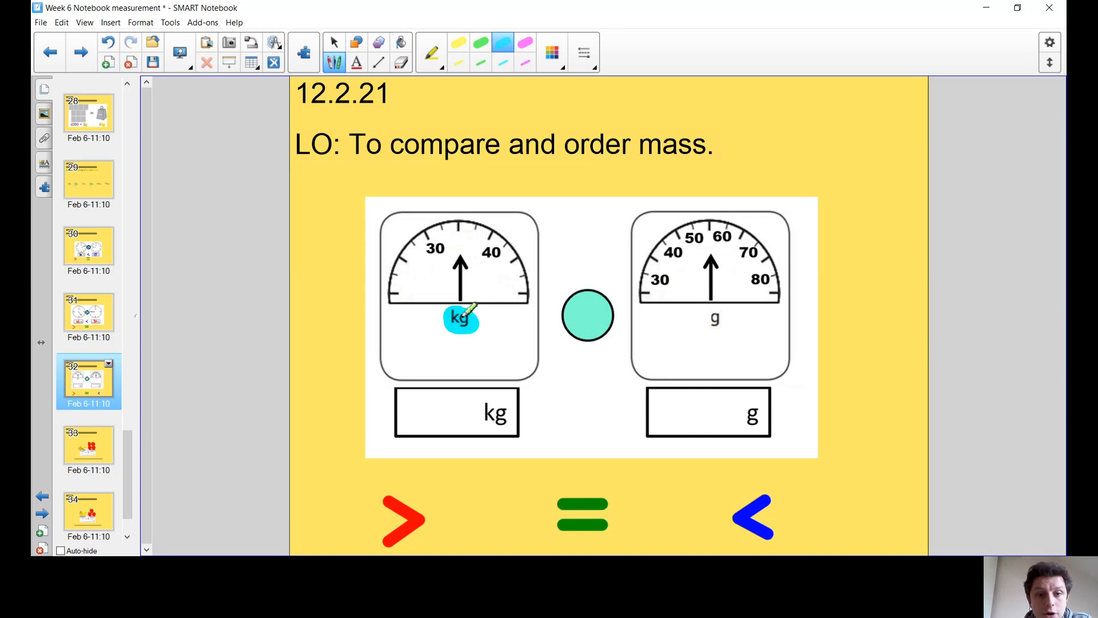
pyautogui.moveTo(460, 316); pyautogui.dragTo(498, 412)
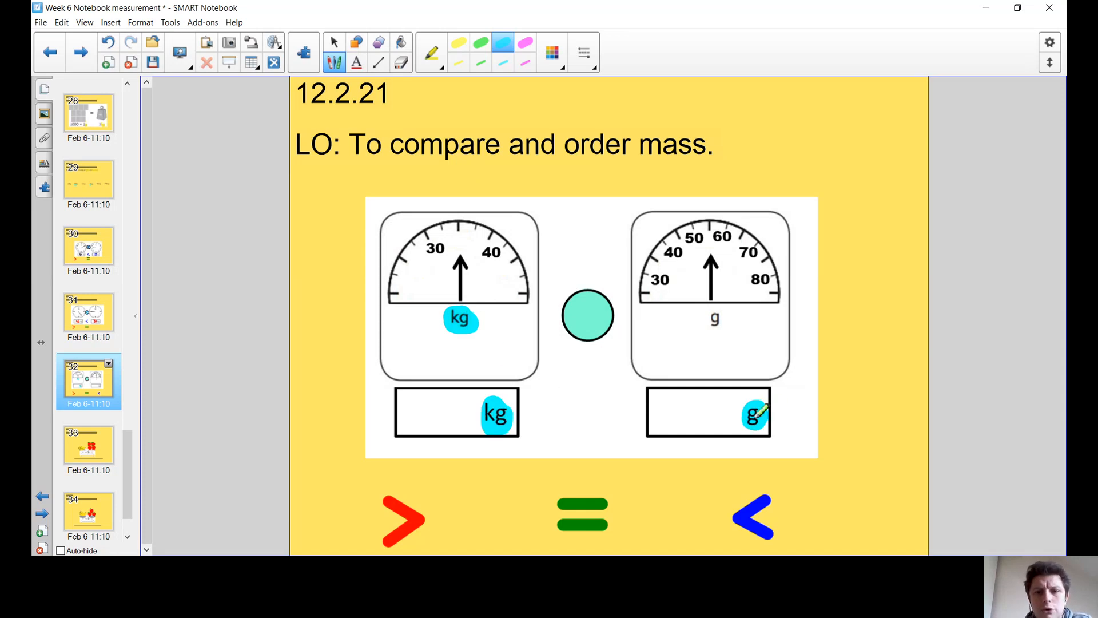
pyautogui.moveTo(755, 413); pyautogui.dragTo(713, 319)
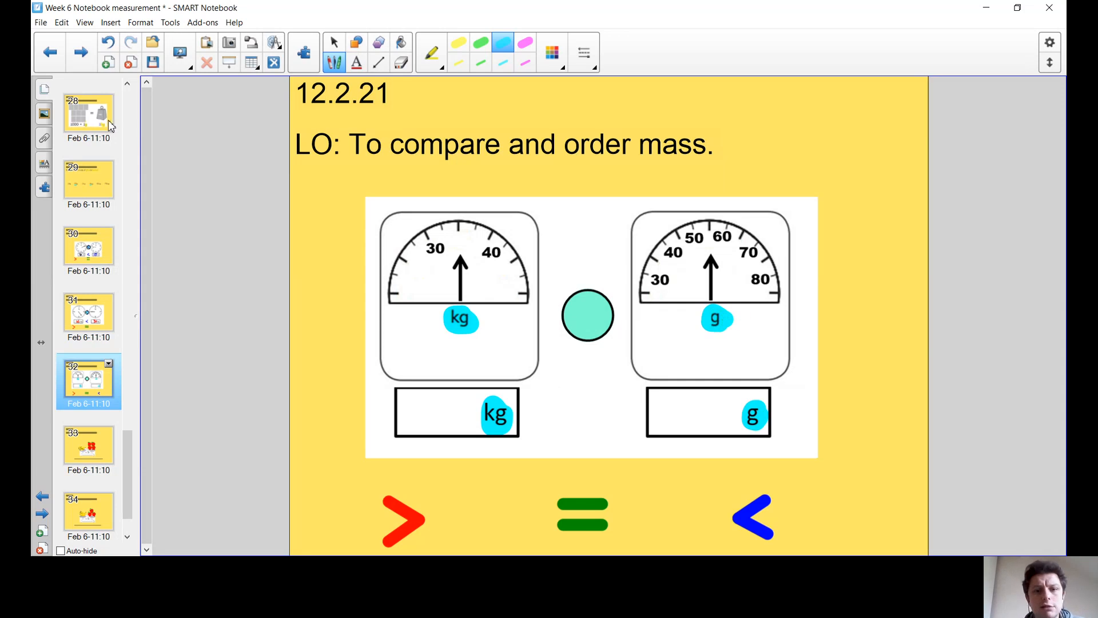
pyautogui.click(88, 116)
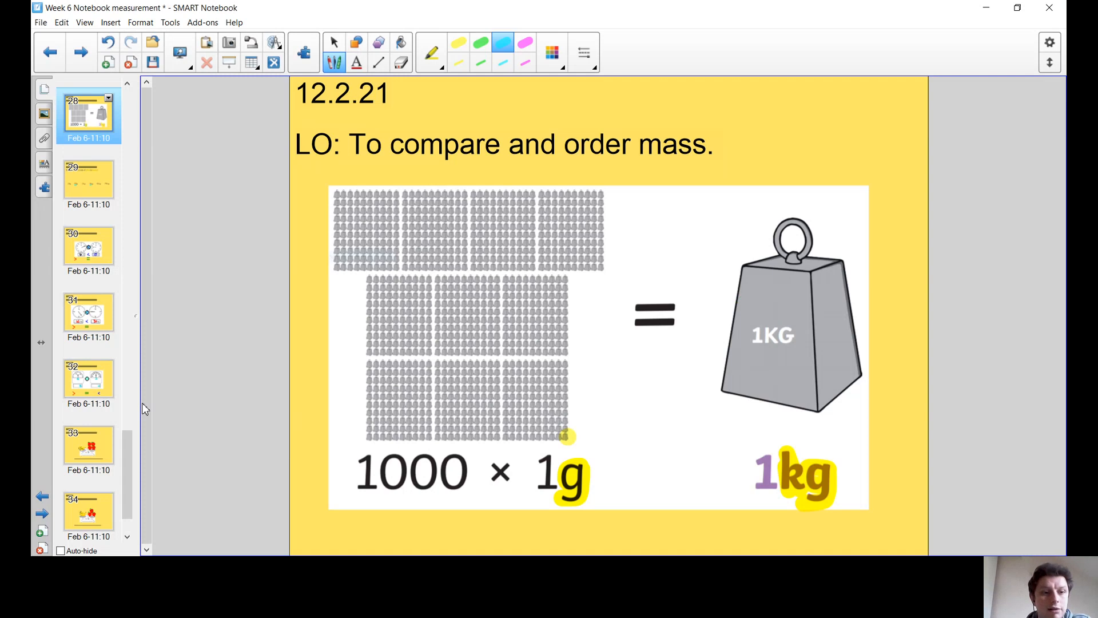
pyautogui.click(88, 380)
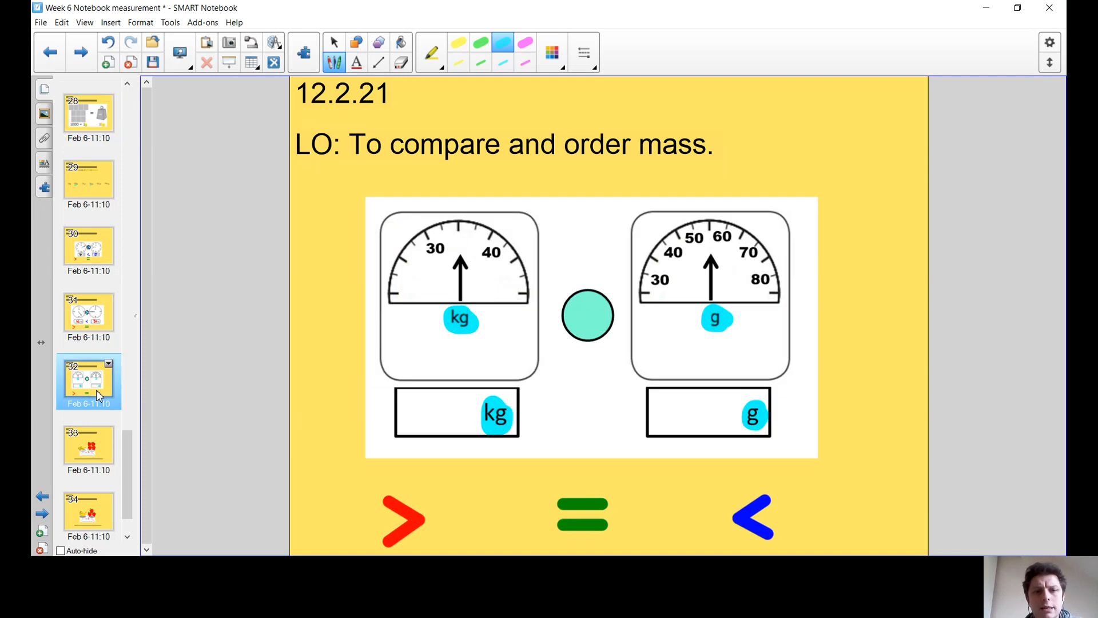
pyautogui.click(335, 42)
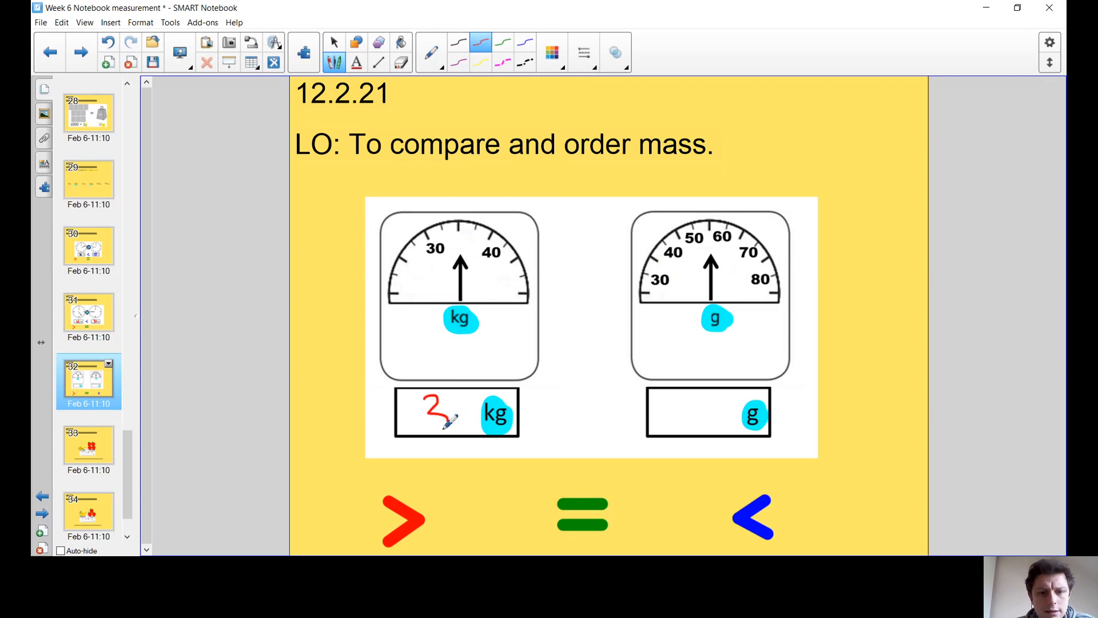
# Write 35 kg and 55 g, then place the red > sign between them instead of <.
pyautogui.moveTo(438, 417); pyautogui.dragTo(459, 420)
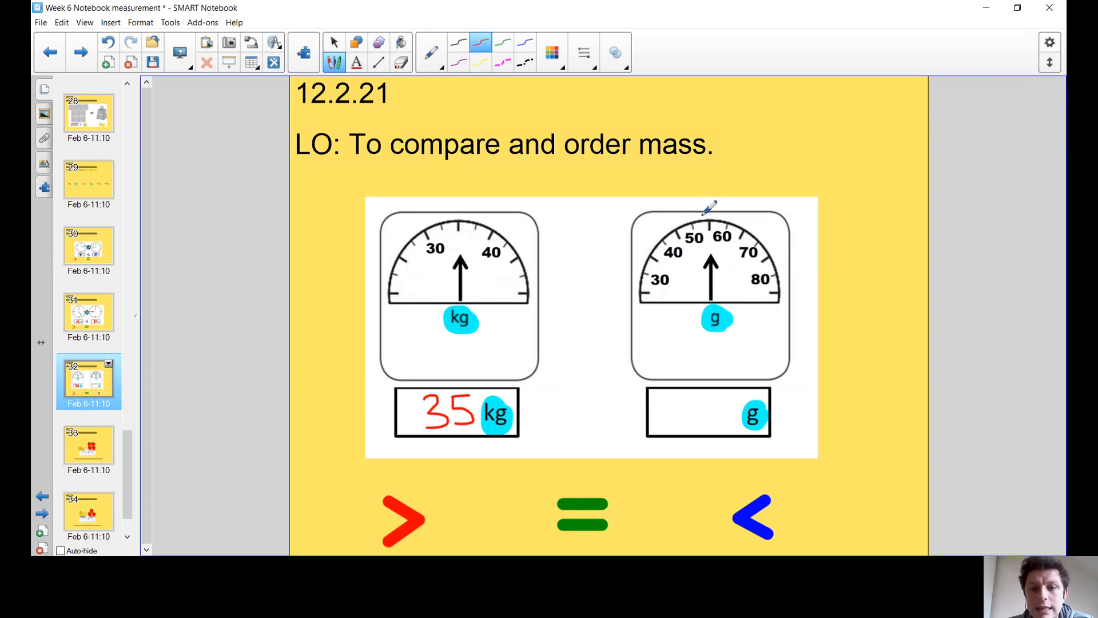
pyautogui.moveTo(683, 396)
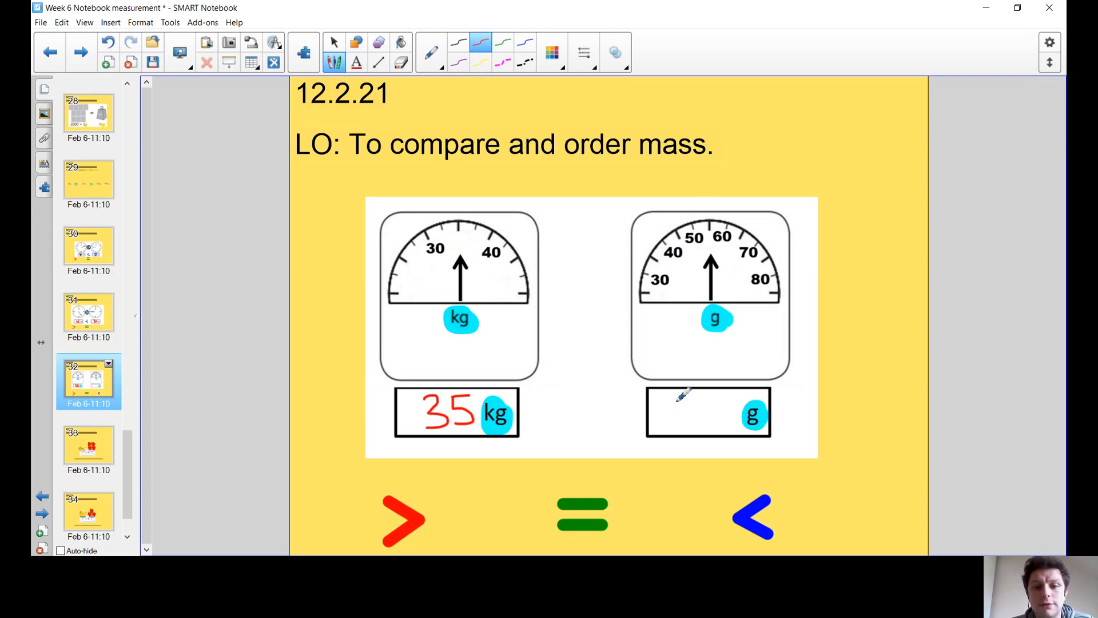
pyautogui.moveTo(694, 396); pyautogui.dragTo(683, 426)
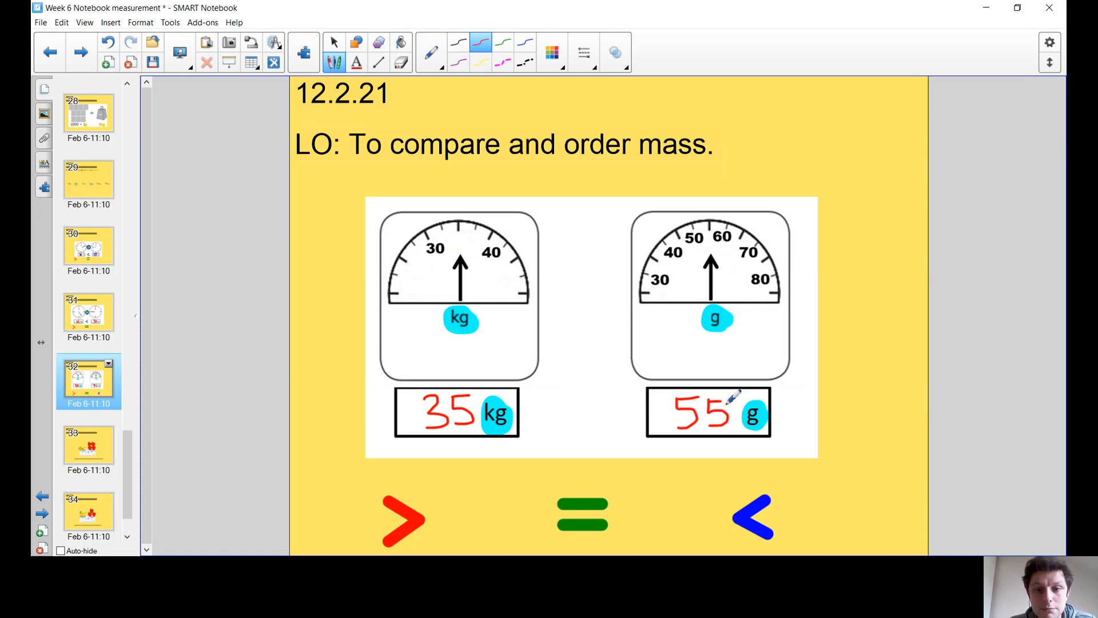
pyautogui.click(335, 42)
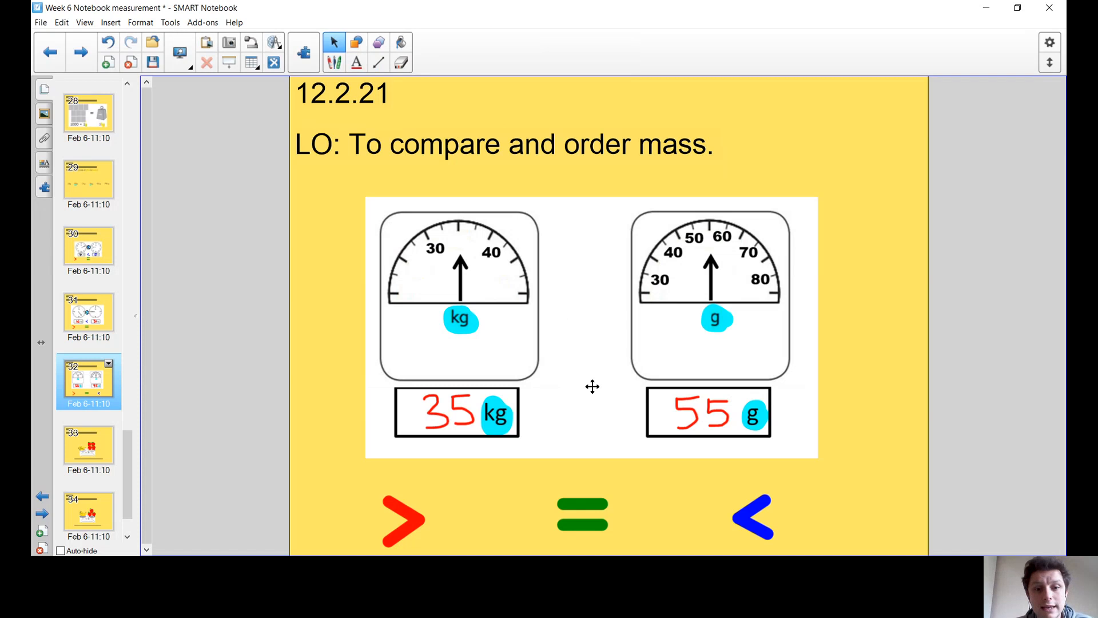
pyautogui.moveTo(753, 518); pyautogui.dragTo(581, 409)
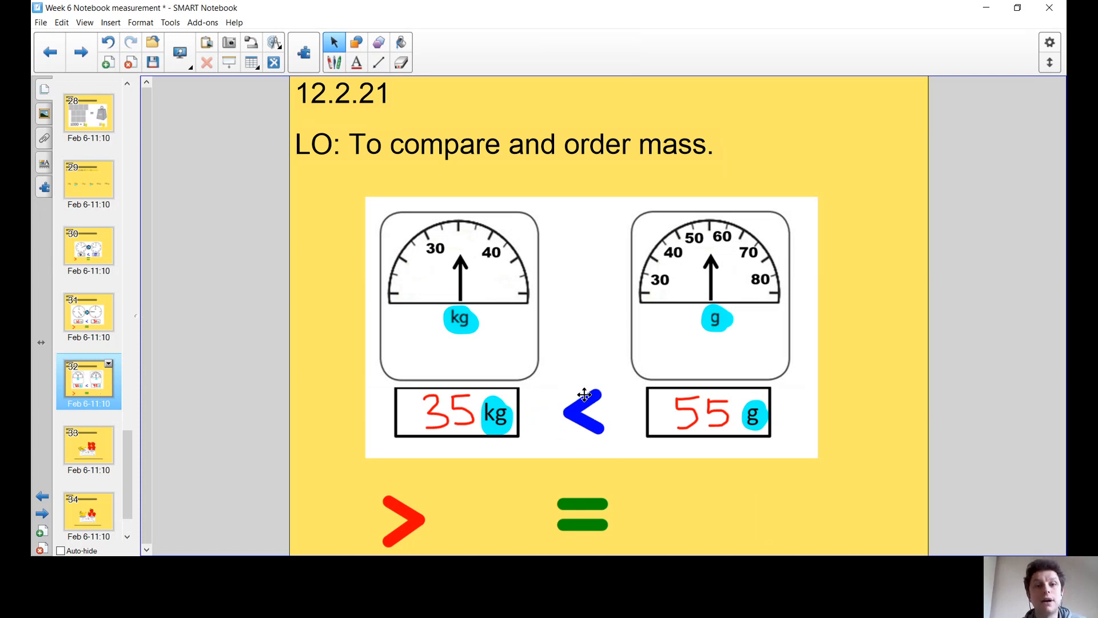
pyautogui.moveTo(584, 409); pyautogui.dragTo(753, 518)
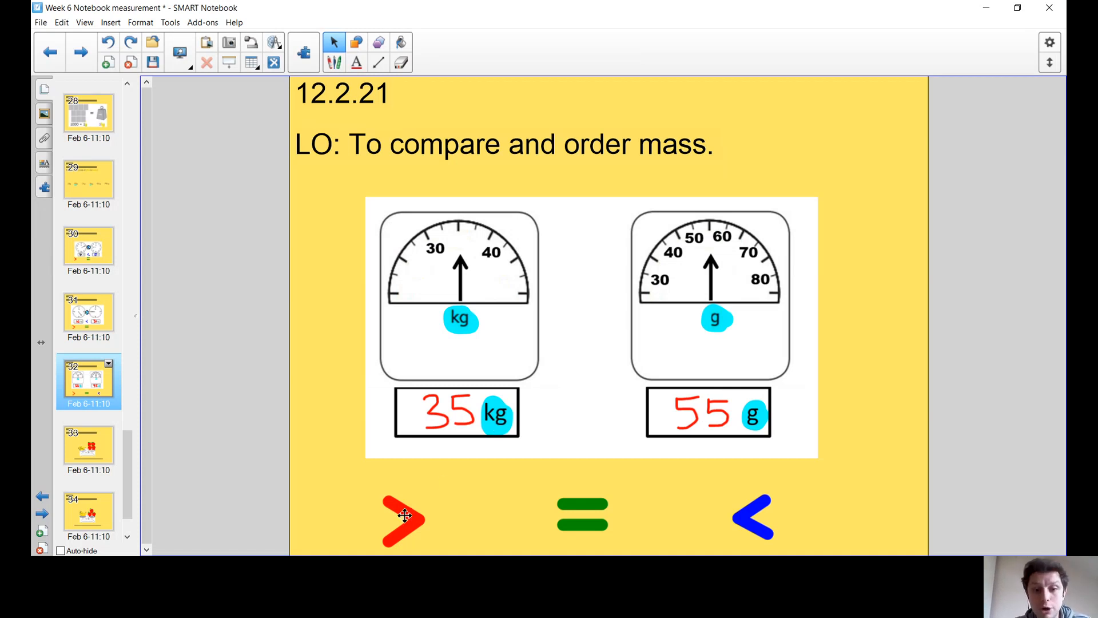
pyautogui.moveTo(402, 519); pyautogui.dragTo(585, 412)
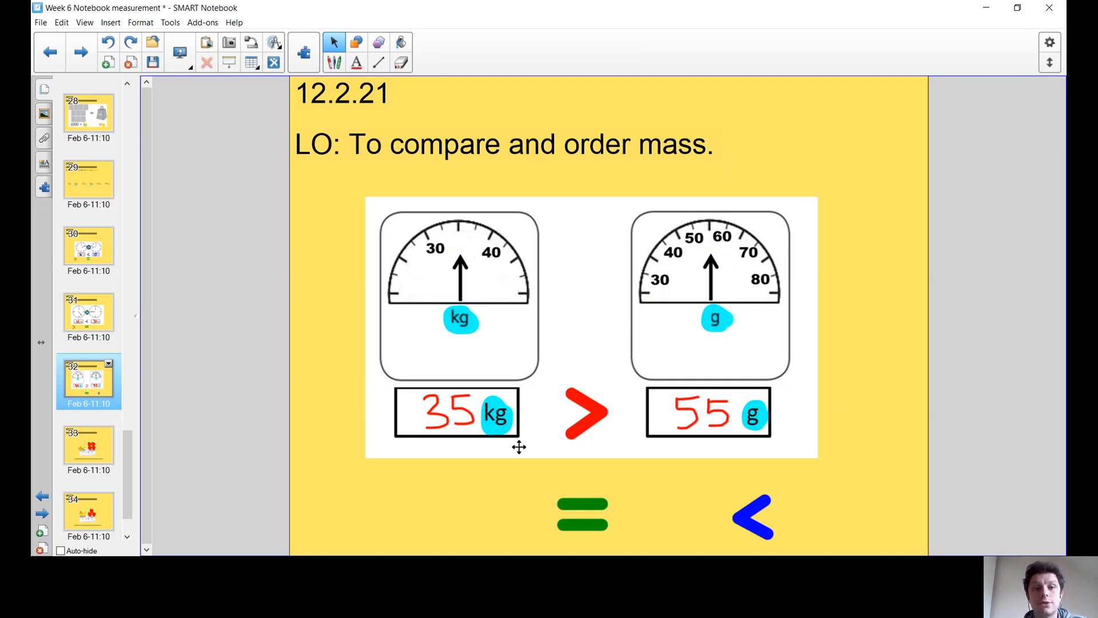
pyautogui.moveTo(474, 418)
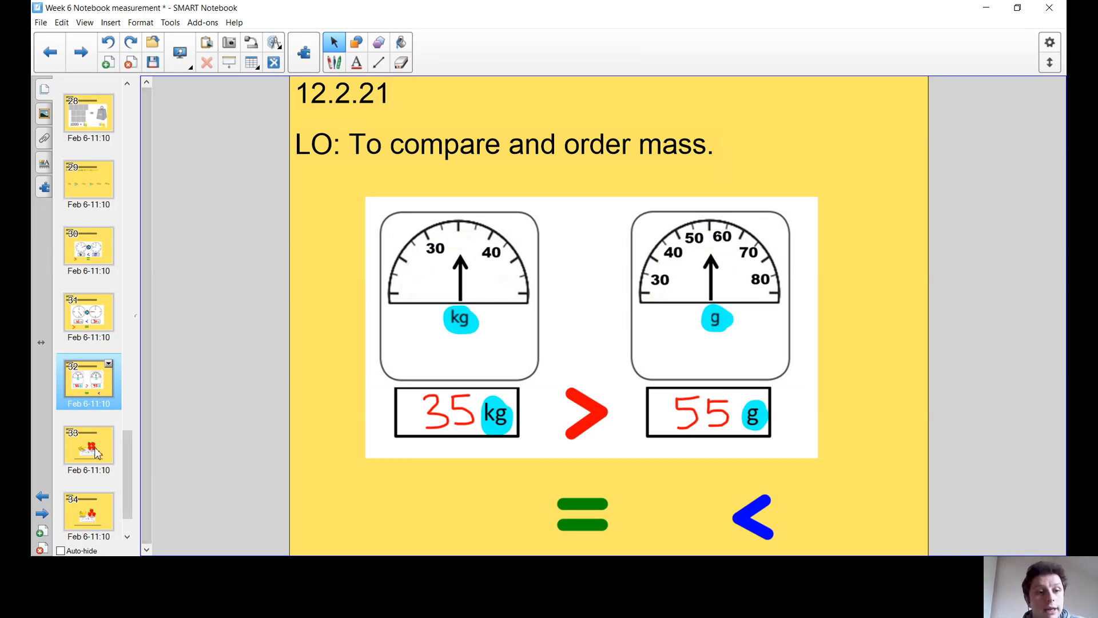
# Add a banana picture with a red equals sign drawn beneath the balance question.
pyautogui.click(89, 447)
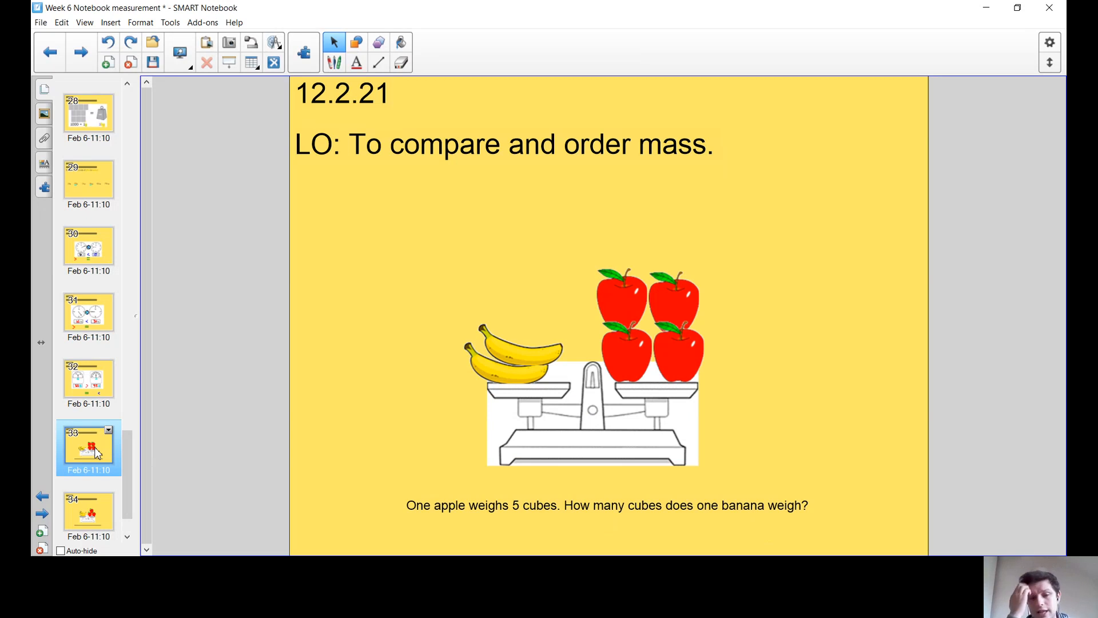
pyautogui.moveTo(516, 451)
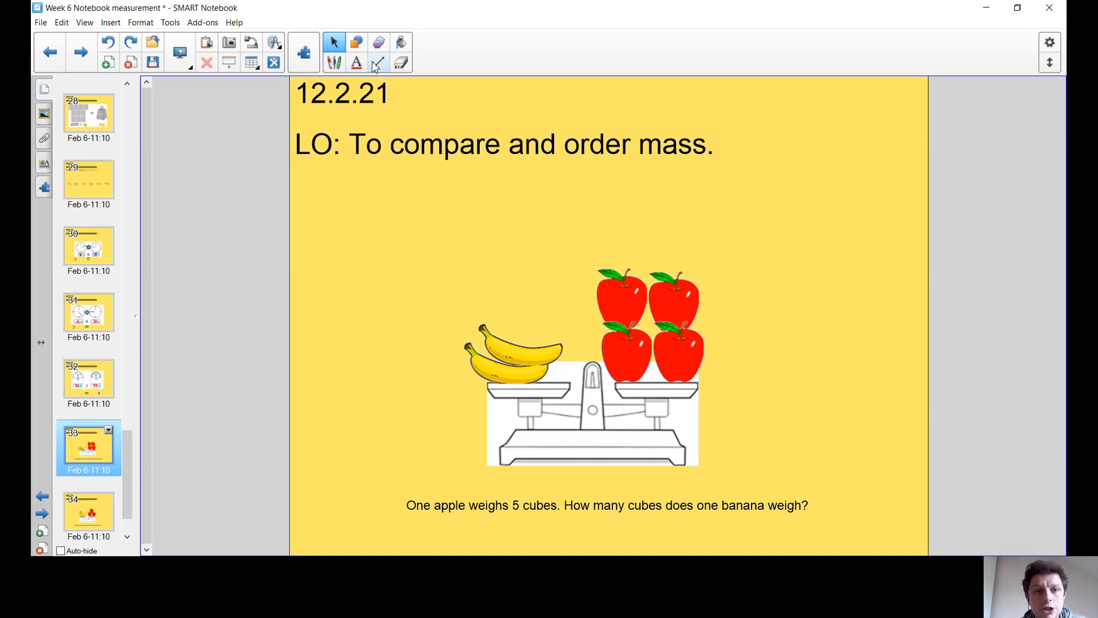
pyautogui.click(378, 63)
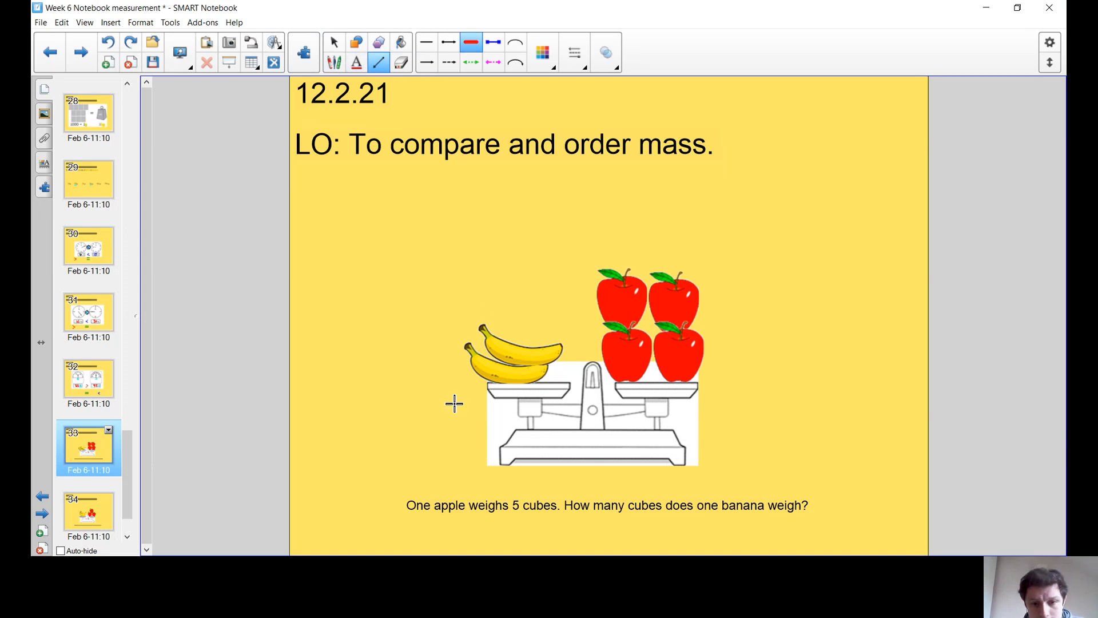
pyautogui.moveTo(454, 403); pyautogui.dragTo(790, 394)
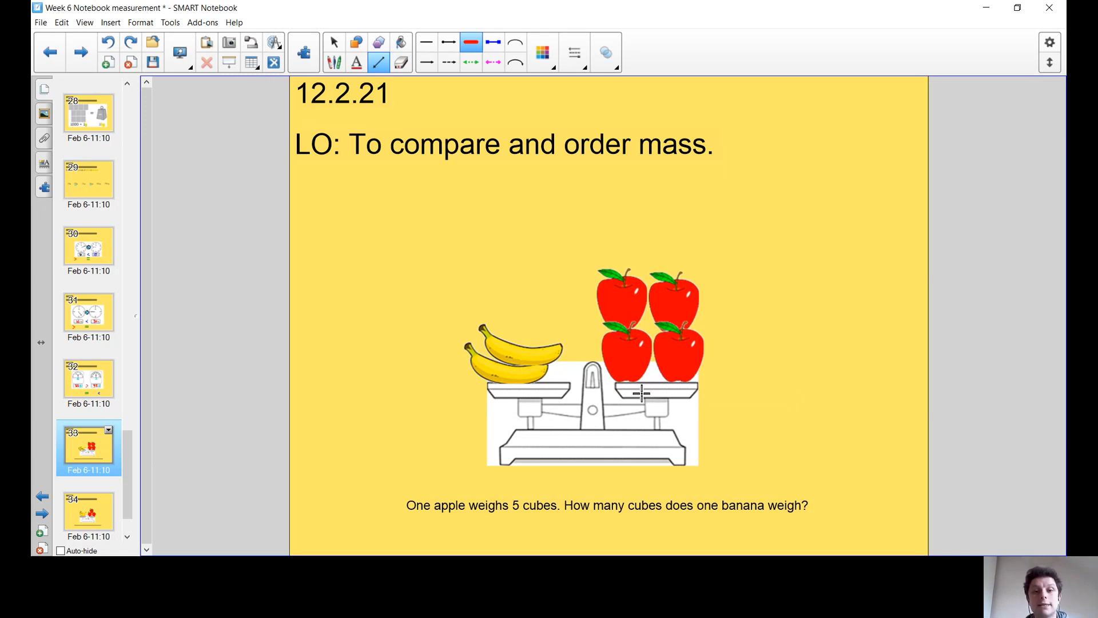
pyautogui.moveTo(617, 336)
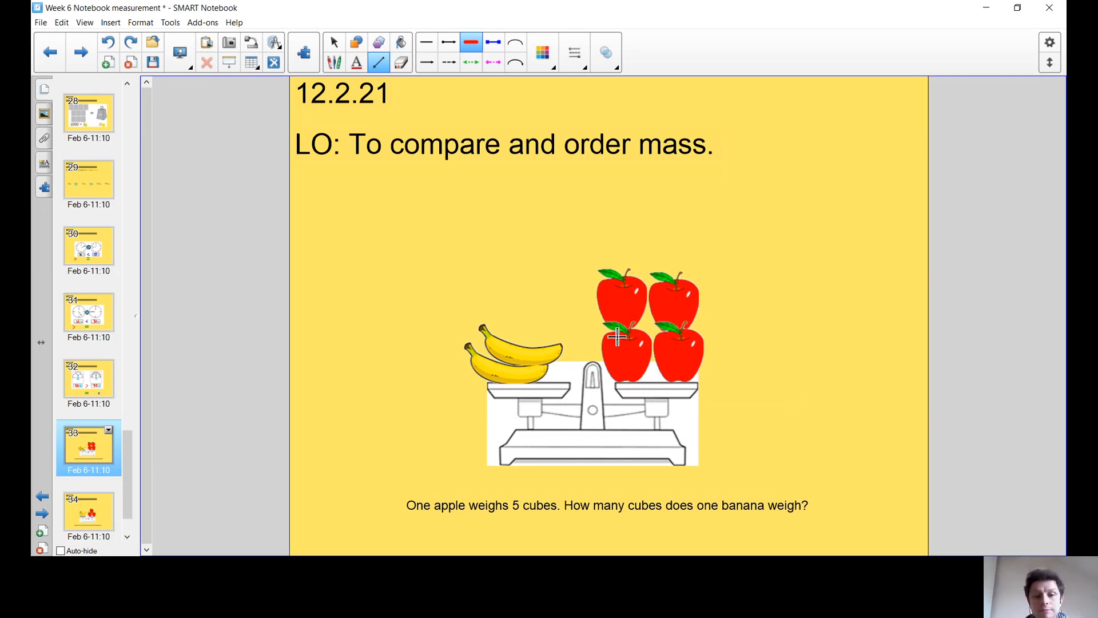
pyautogui.moveTo(462, 511)
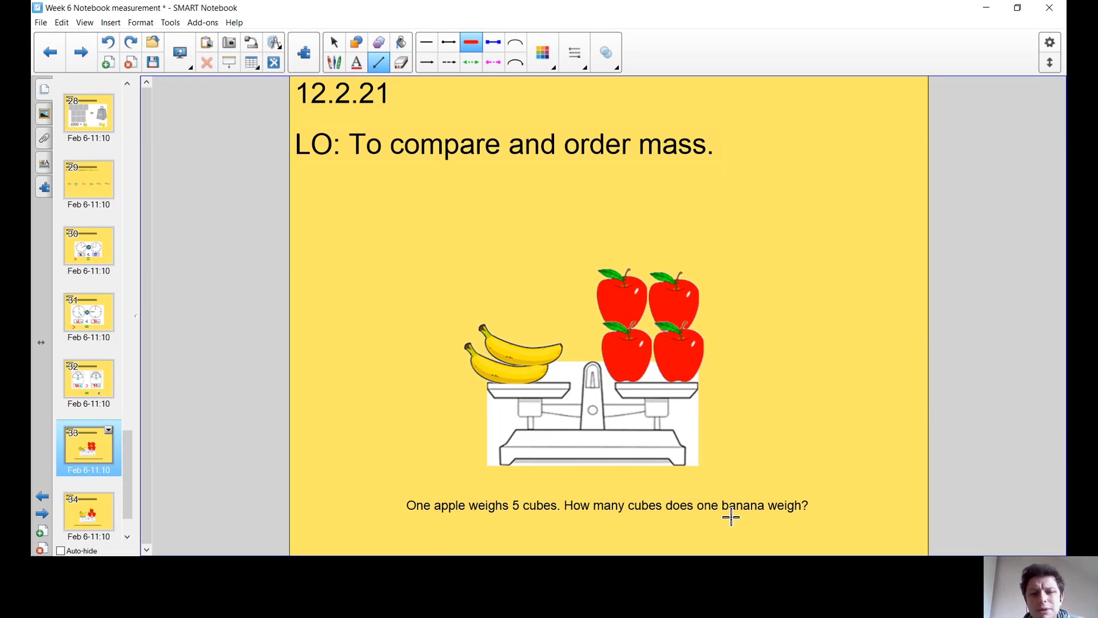
pyautogui.moveTo(792, 517)
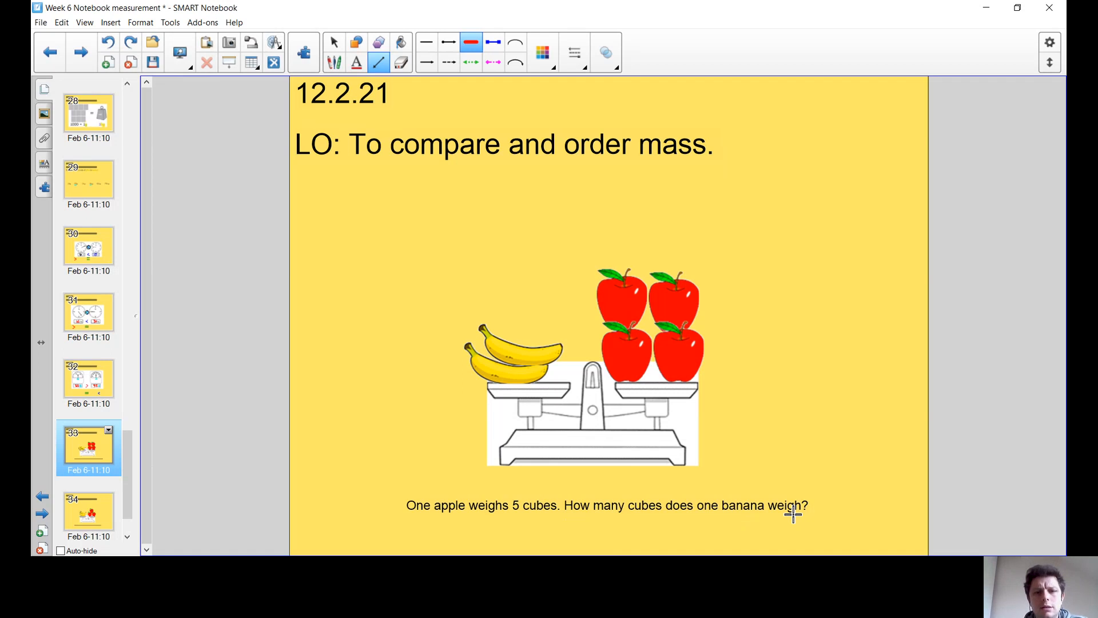
pyautogui.click(334, 42)
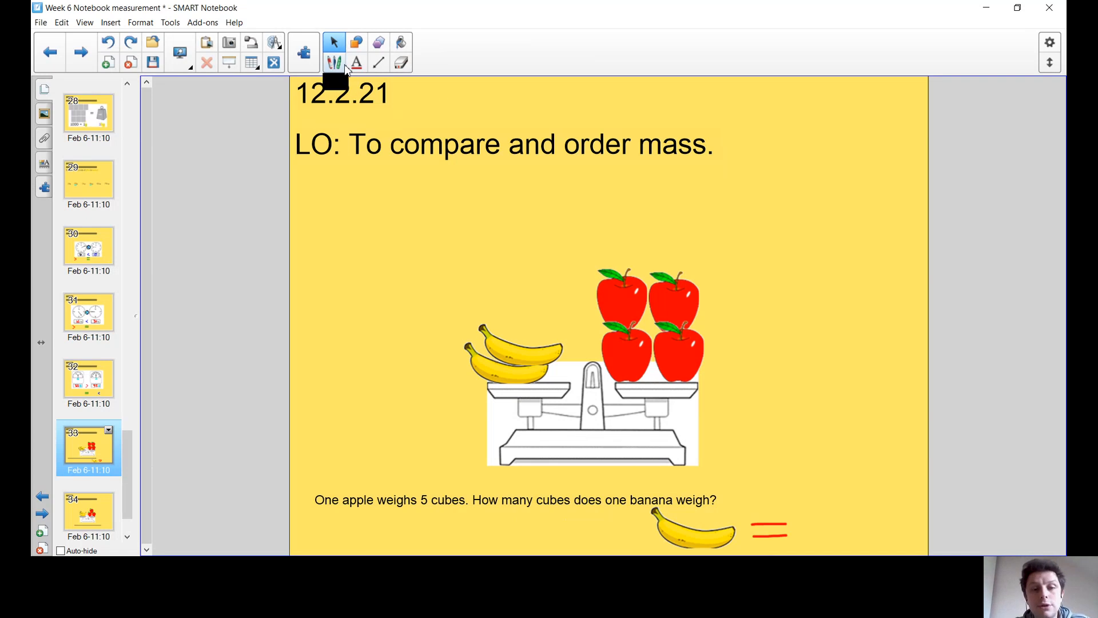
# Handwrite 5 on an apple and '20 cubes' above each side of the balance.
pyautogui.click(334, 63)
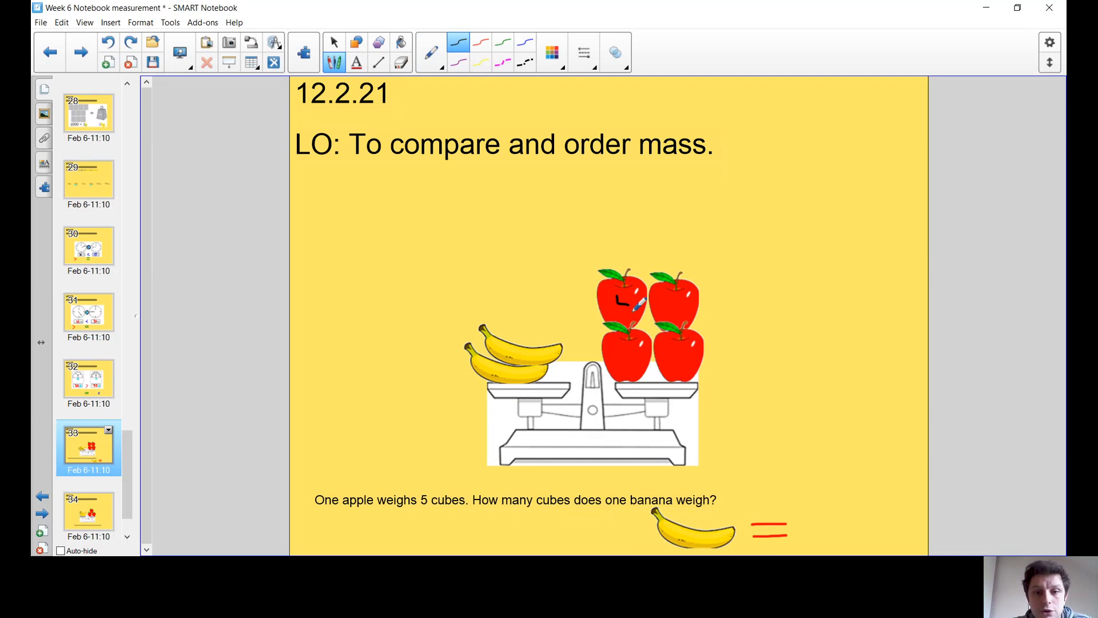
pyautogui.moveTo(610, 287); pyautogui.dragTo(634, 308)
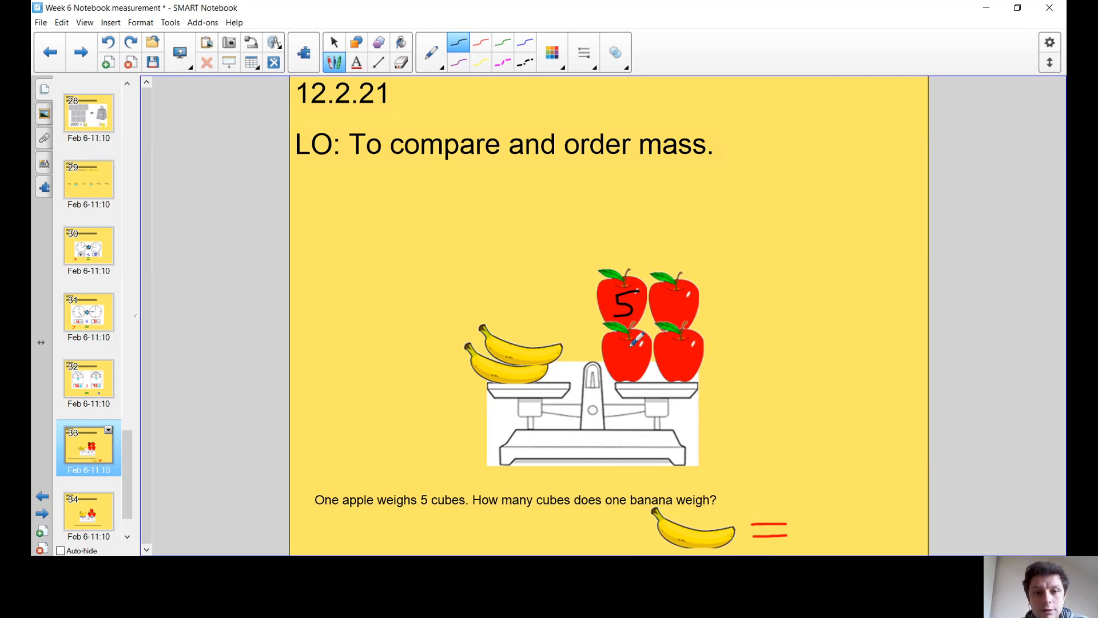
pyautogui.moveTo(616, 191)
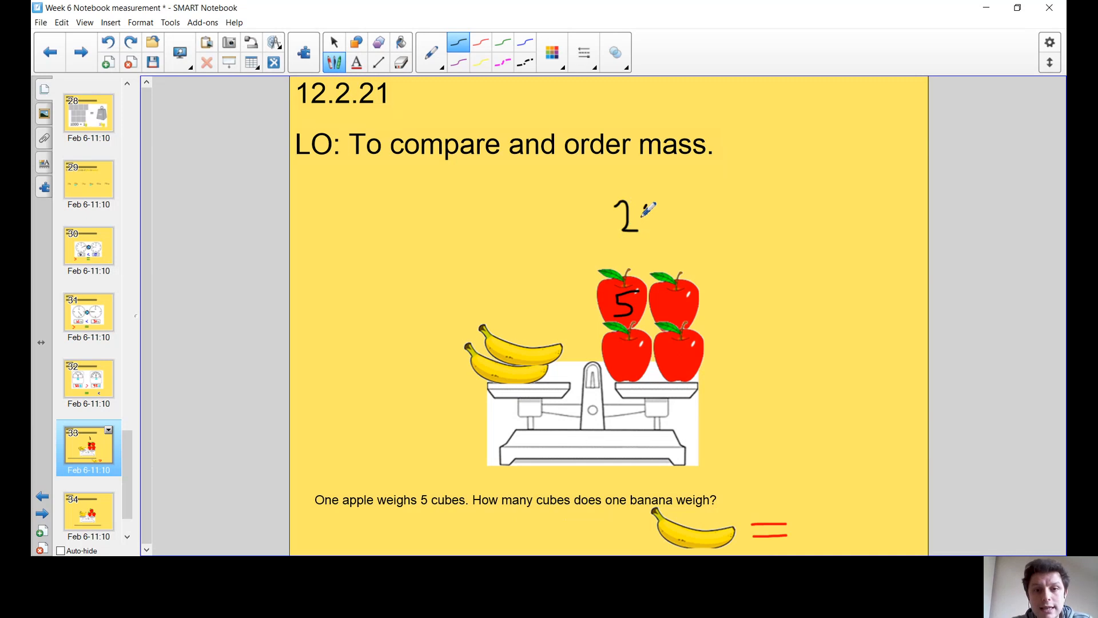
pyautogui.moveTo(644, 214); pyautogui.dragTo(663, 225)
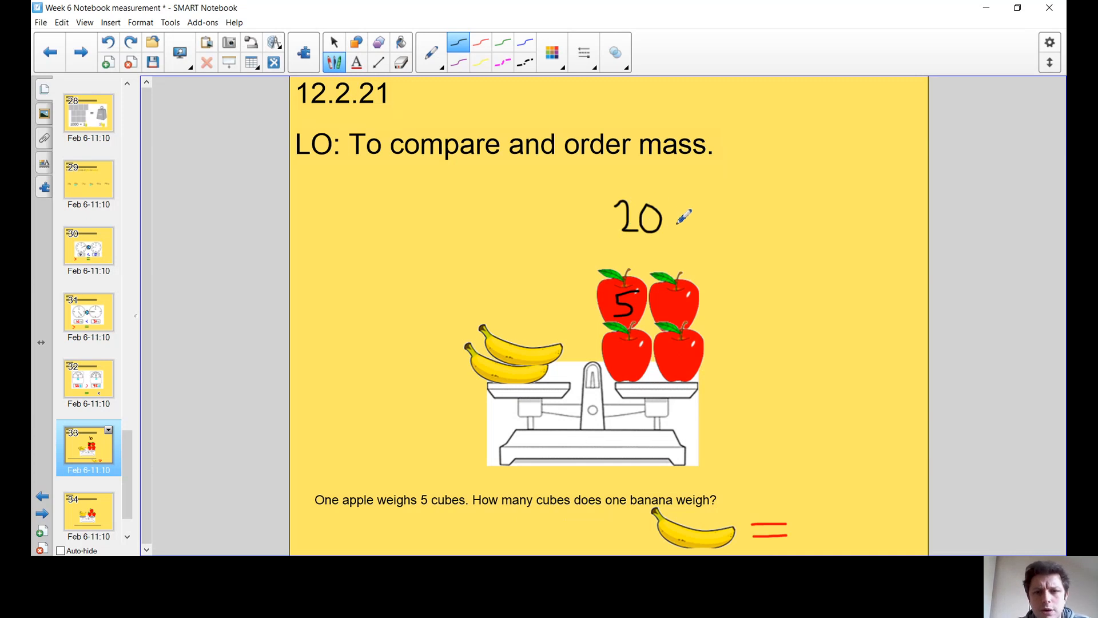
pyautogui.moveTo(678, 225); pyautogui.dragTo(707, 211)
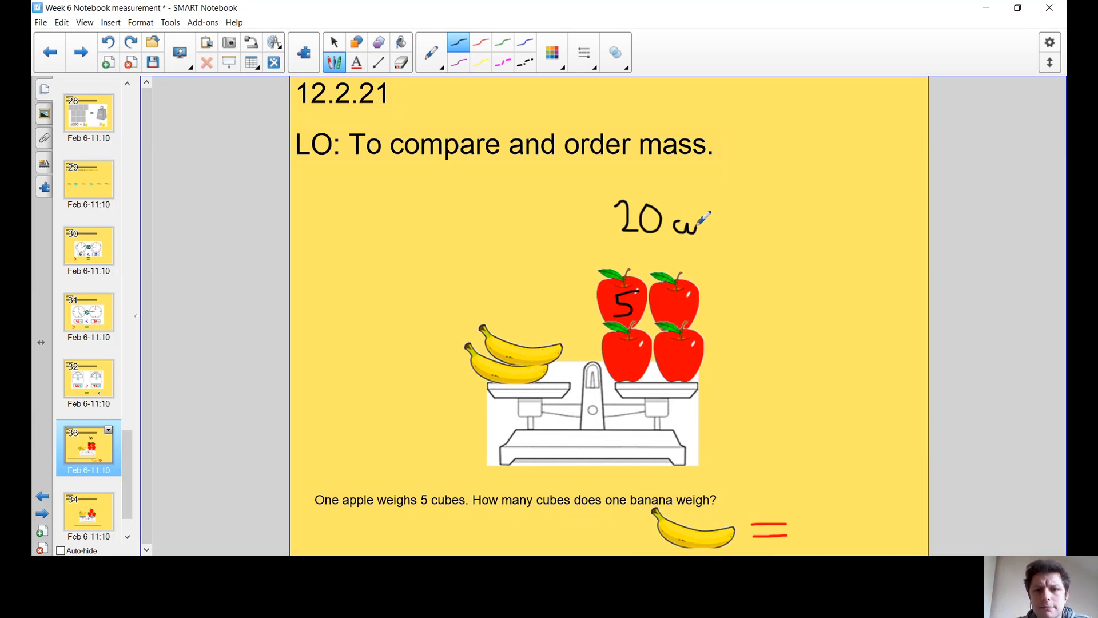
pyautogui.moveTo(690, 221); pyautogui.dragTo(725, 228)
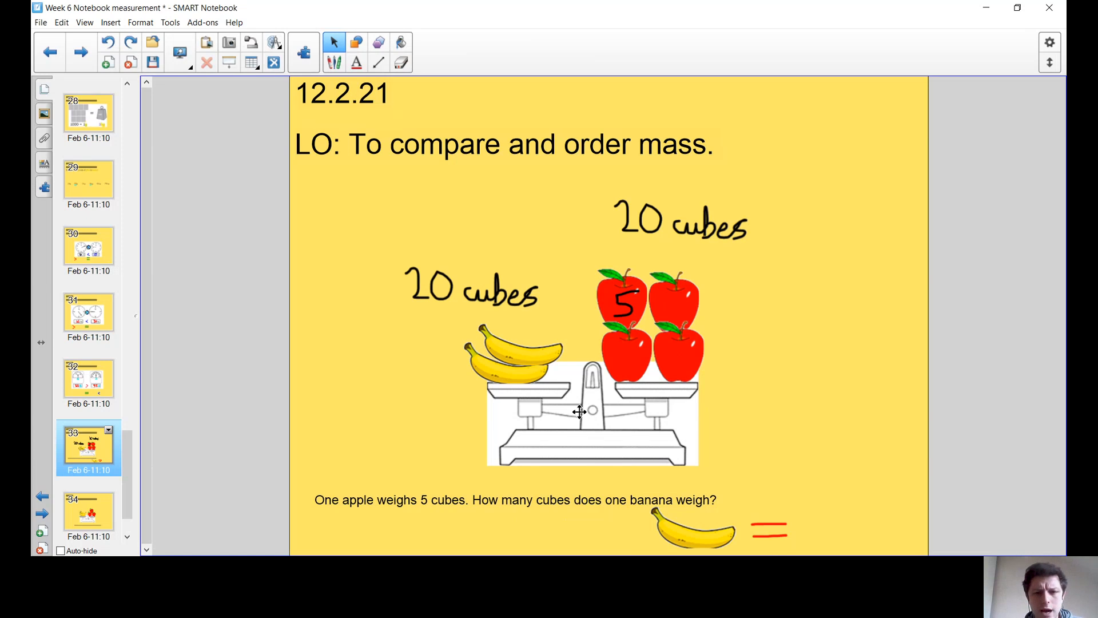
pyautogui.moveTo(332, 126)
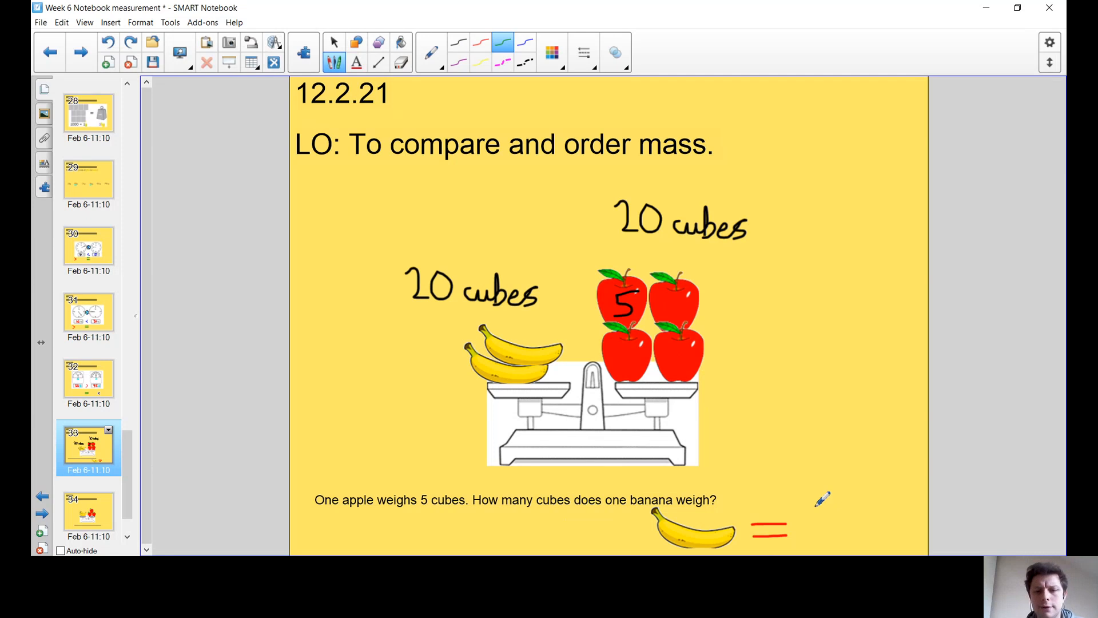
# Write '10 cubes' in green after the banana's equals sign.
pyautogui.moveTo(816, 505); pyautogui.dragTo(854, 532)
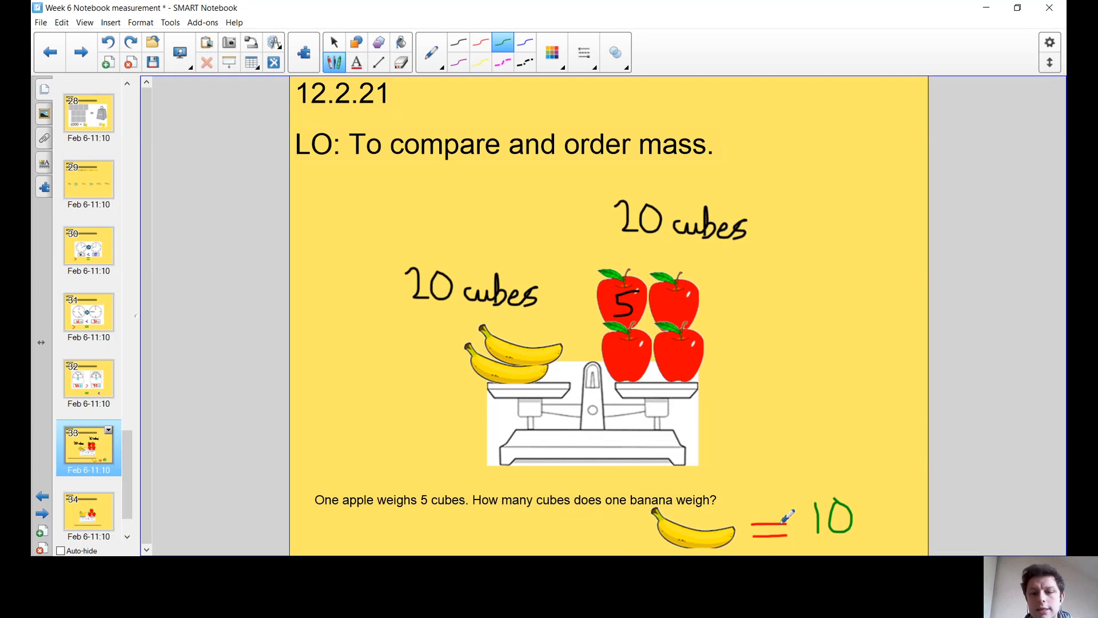
pyautogui.moveTo(875, 516)
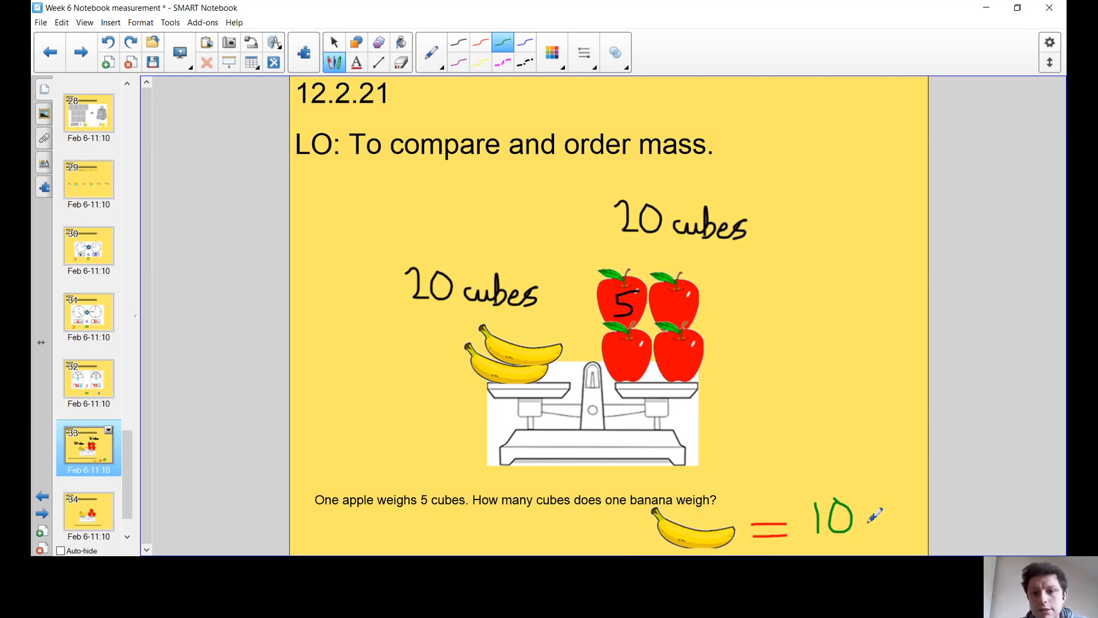
pyautogui.moveTo(858, 518); pyautogui.dragTo(897, 522)
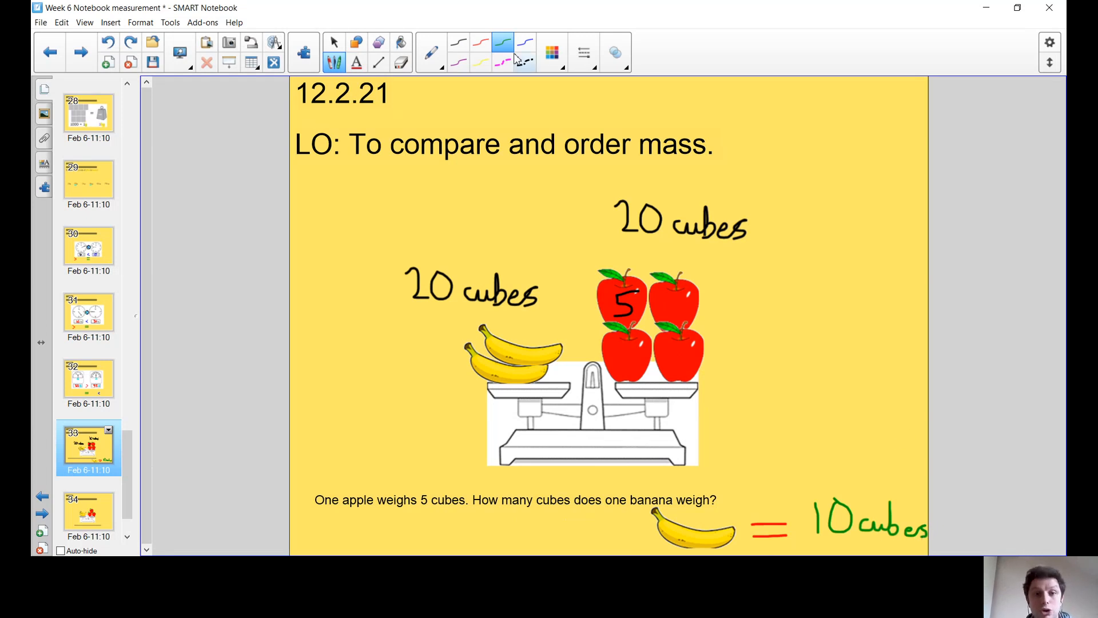
pyautogui.click(526, 53)
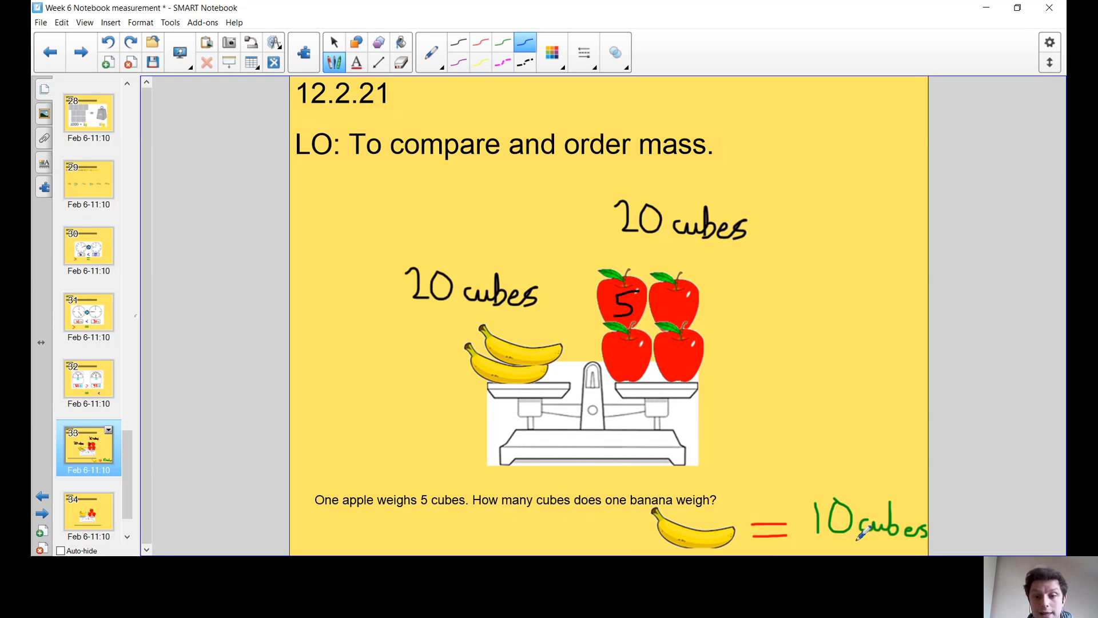
pyautogui.moveTo(854, 544); pyautogui.dragTo(928, 548)
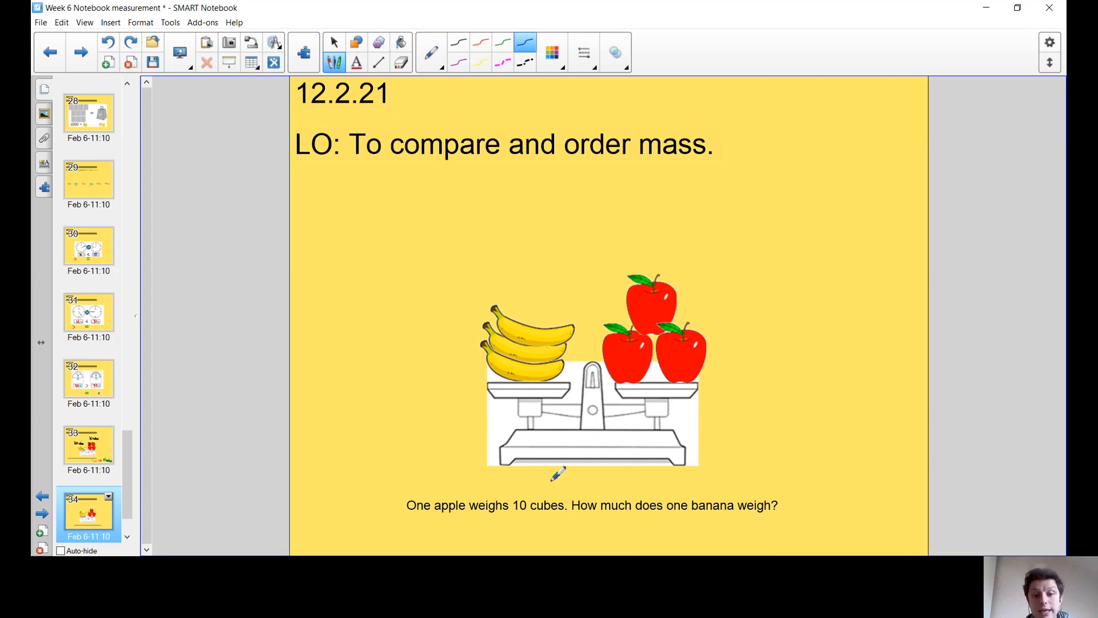
pyautogui.moveTo(617, 477)
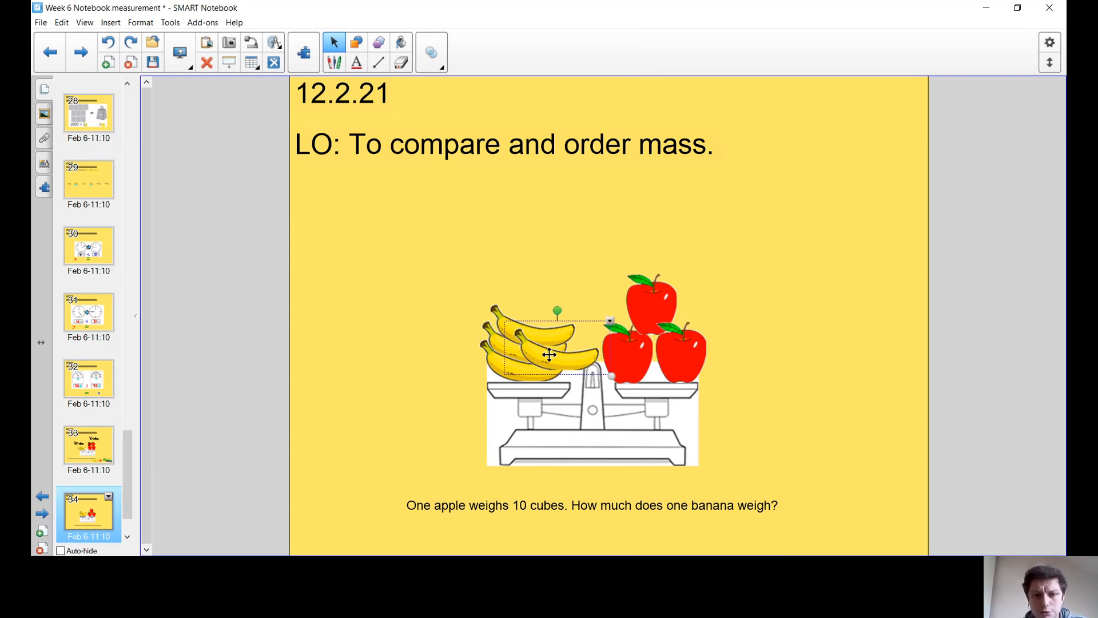
# Pull a single banana out of the bunch and position it below the question.
pyautogui.moveTo(550, 354); pyautogui.dragTo(678, 525)
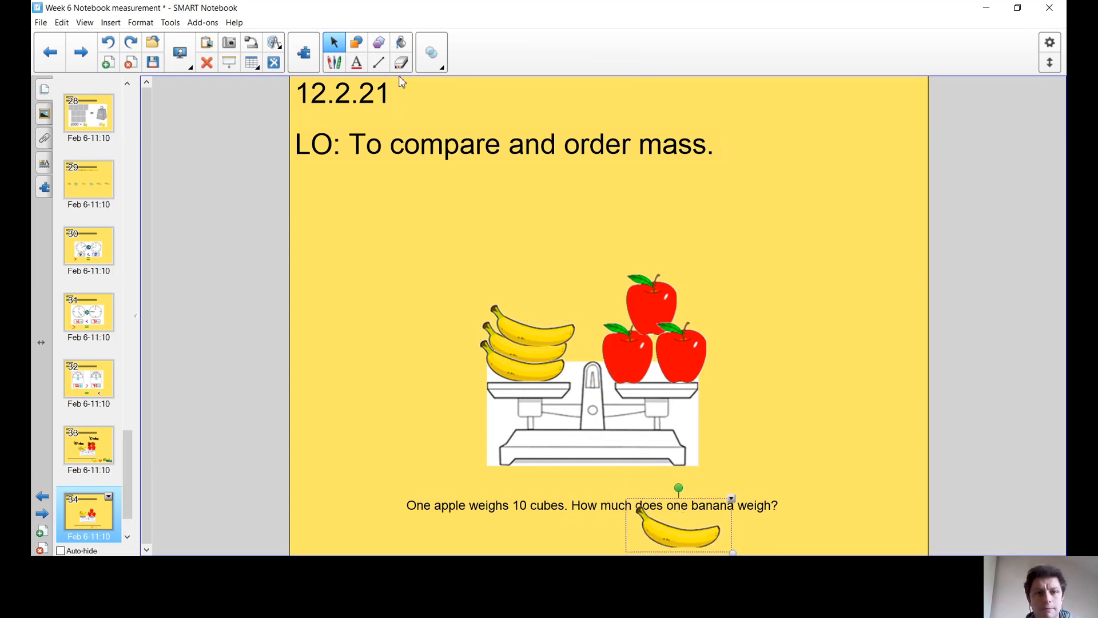
pyautogui.moveTo(679, 525); pyautogui.dragTo(647, 529)
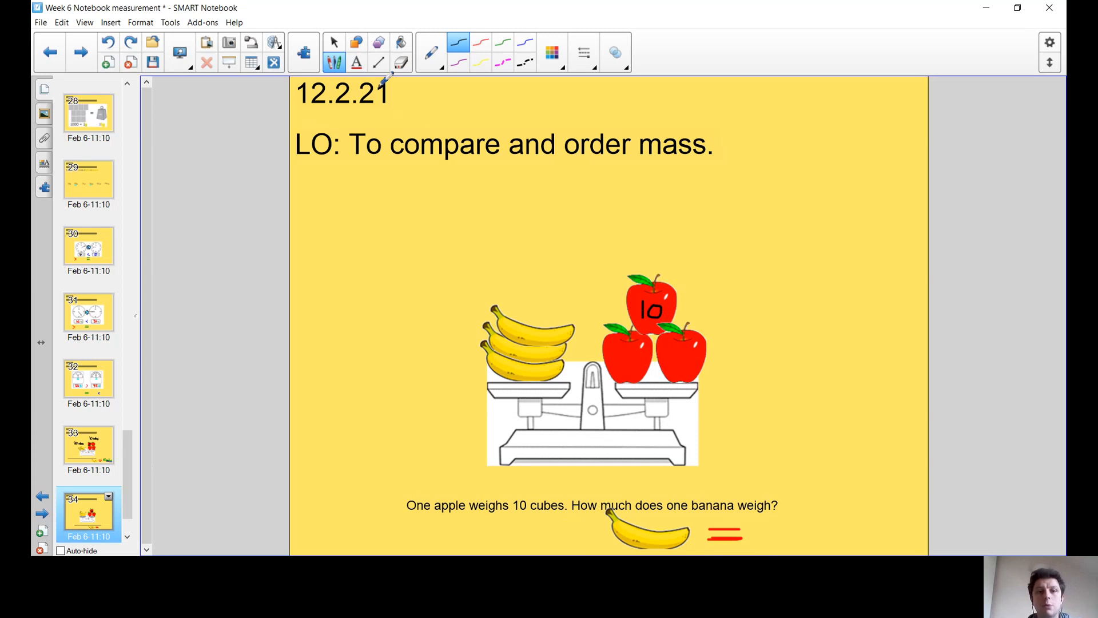
# Add a '30 cubes' text label and a straight line marking the bananas side.
pyautogui.click(357, 61)
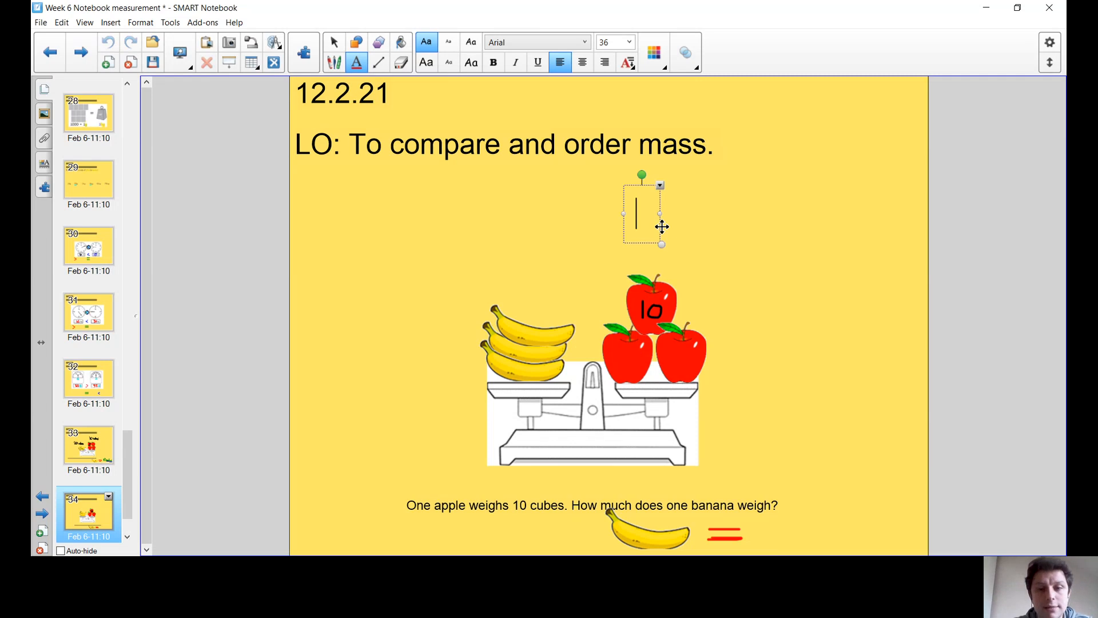
pyautogui.write('30 cubes')
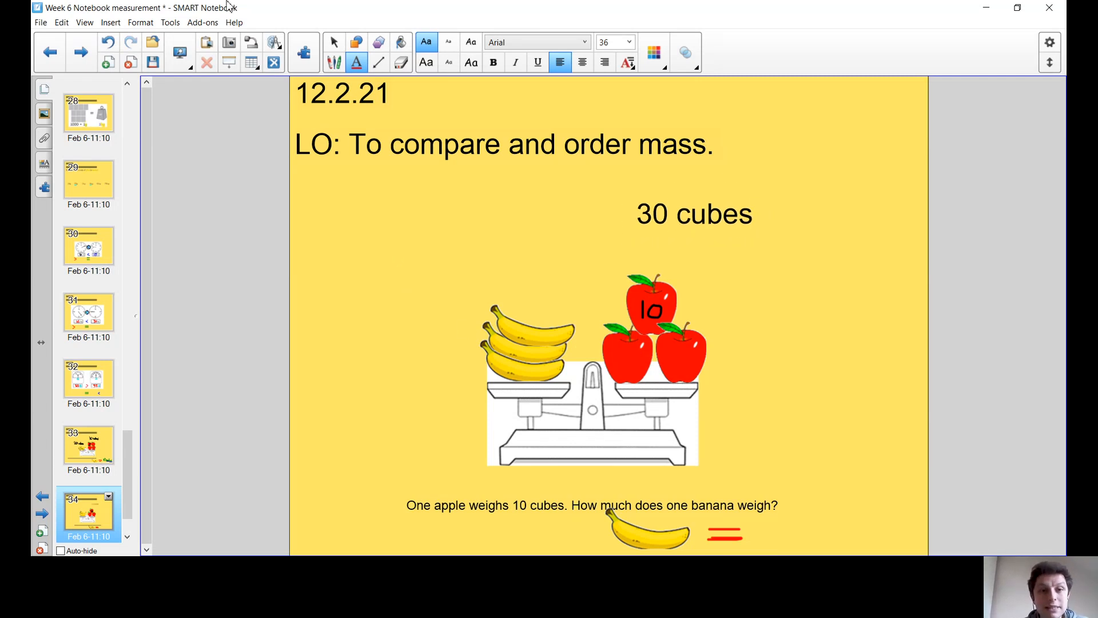
pyautogui.click(379, 62)
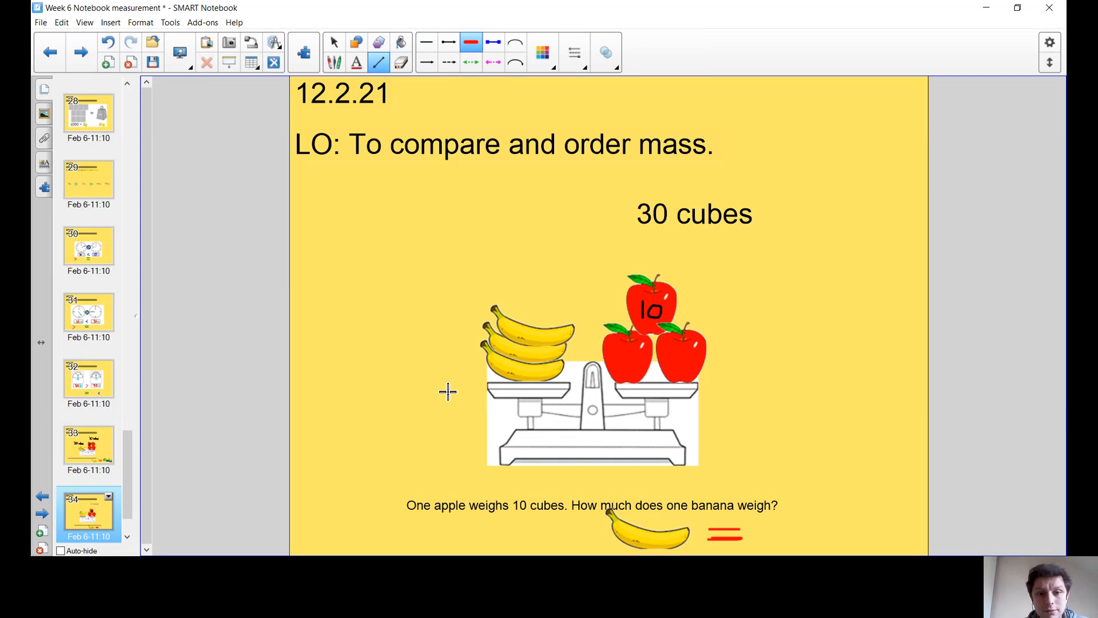
pyautogui.moveTo(449, 391); pyautogui.dragTo(743, 392)
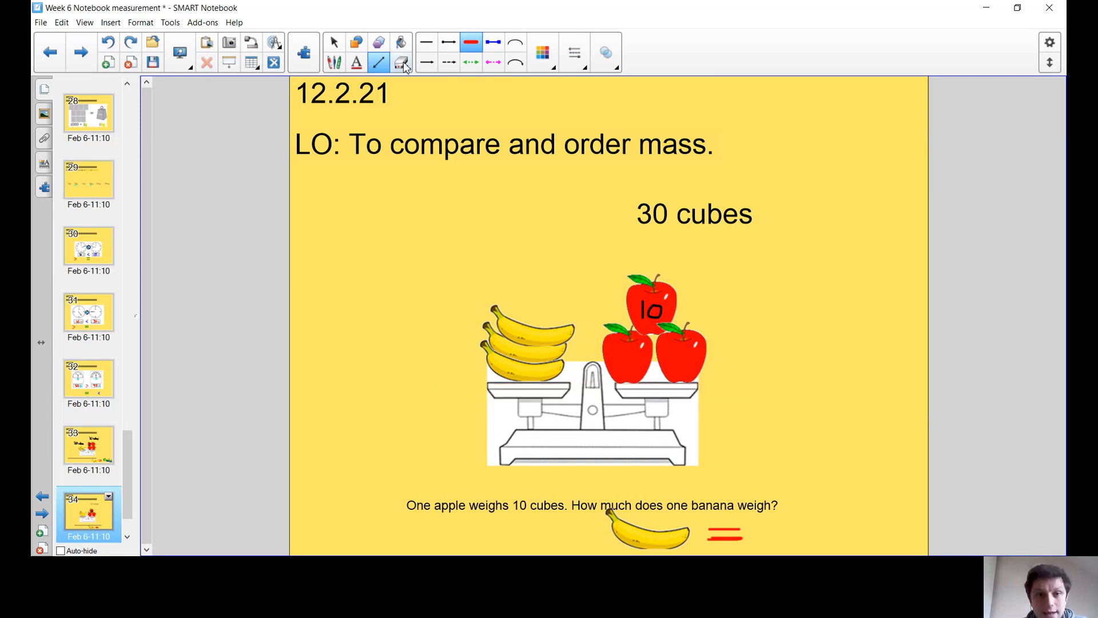
pyautogui.click(336, 42)
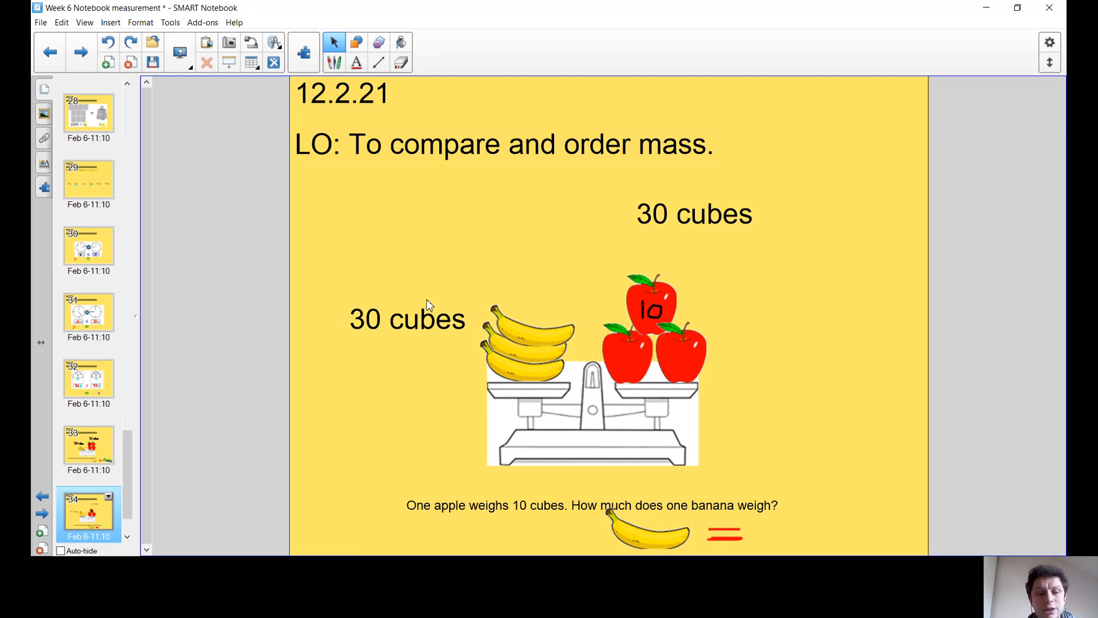
pyautogui.moveTo(680, 506)
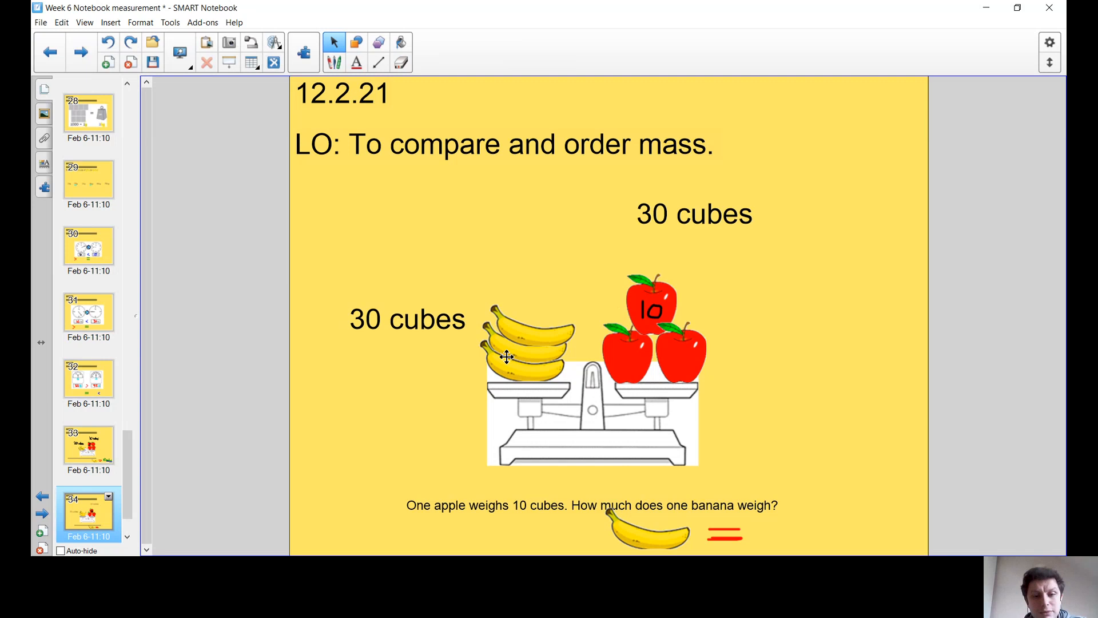
pyautogui.moveTo(540, 348)
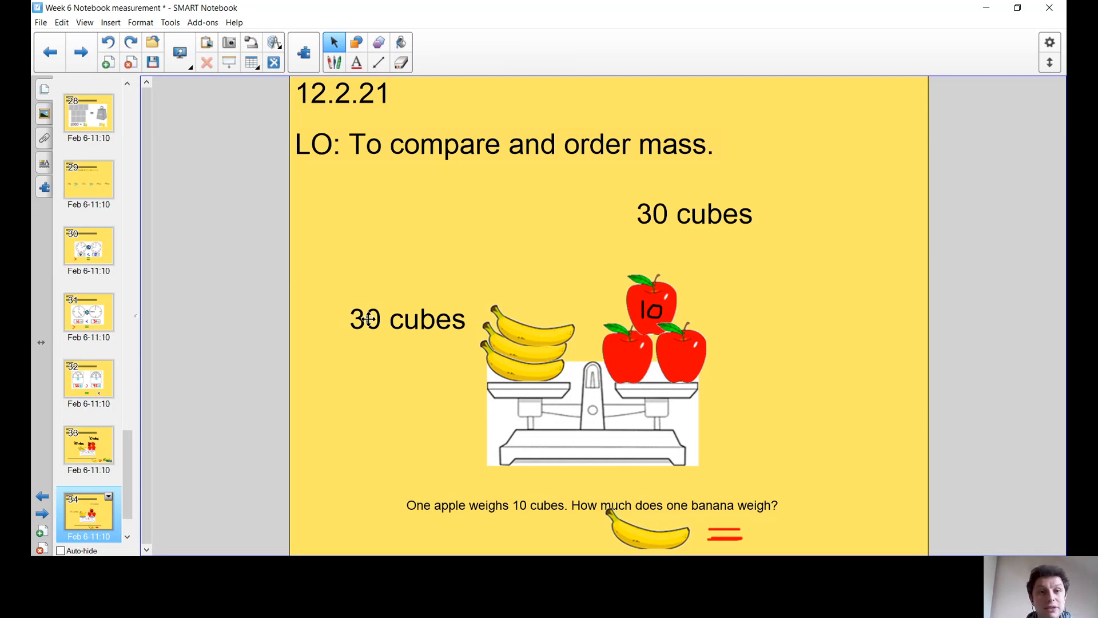
pyautogui.click(334, 61)
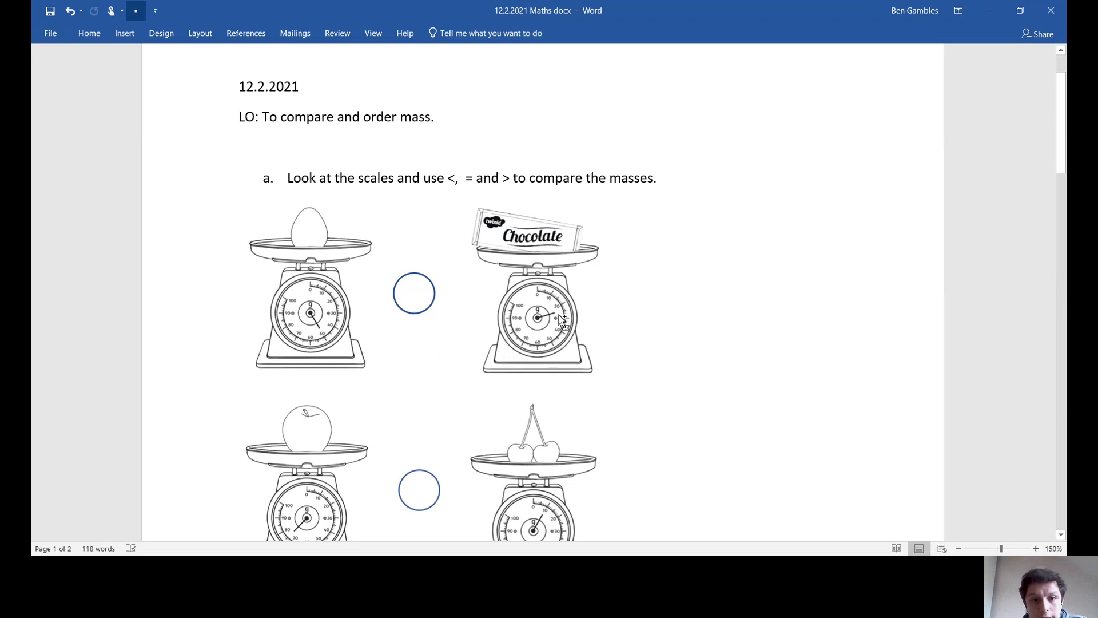
# Zoom the worksheet in and scroll past task a's scales down to task b.
pyautogui.click(1049, 548)
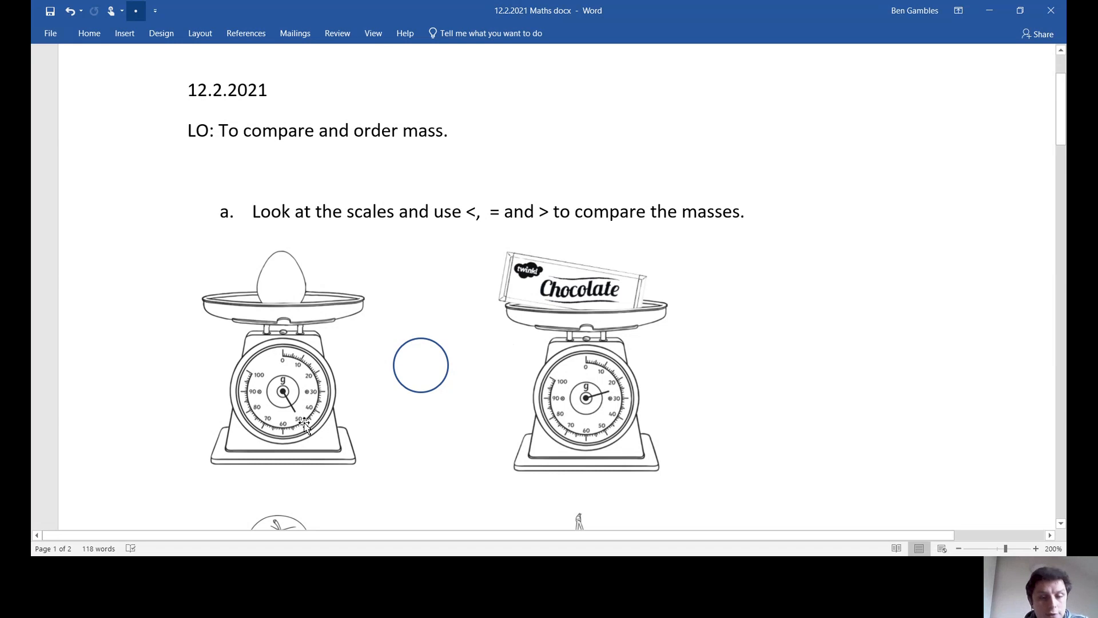
pyautogui.moveTo(615, 401)
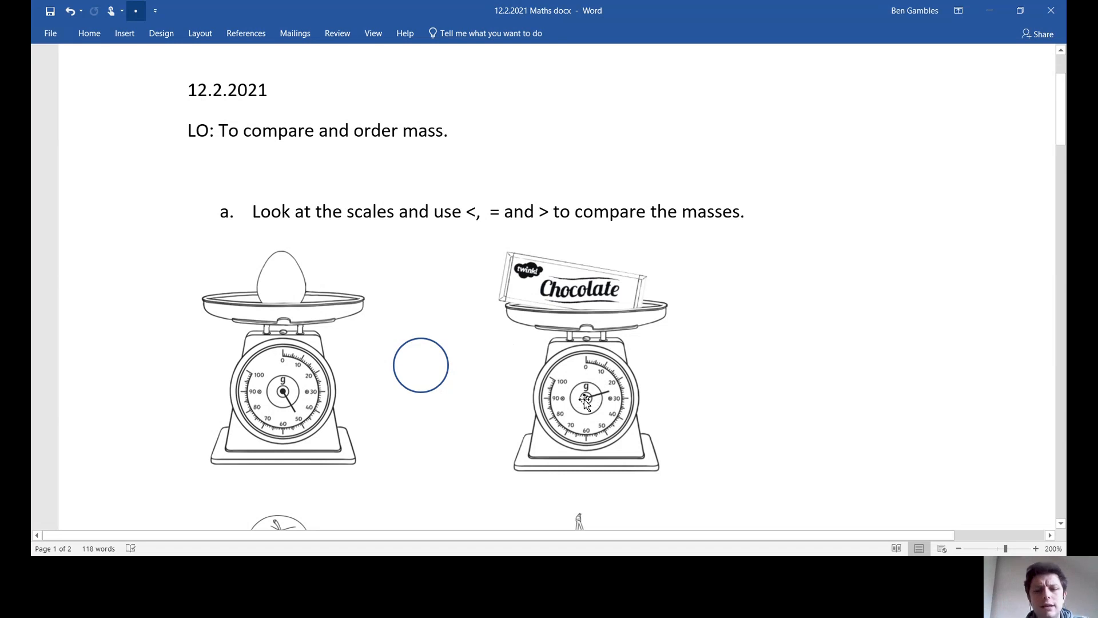
pyautogui.scroll(-3)
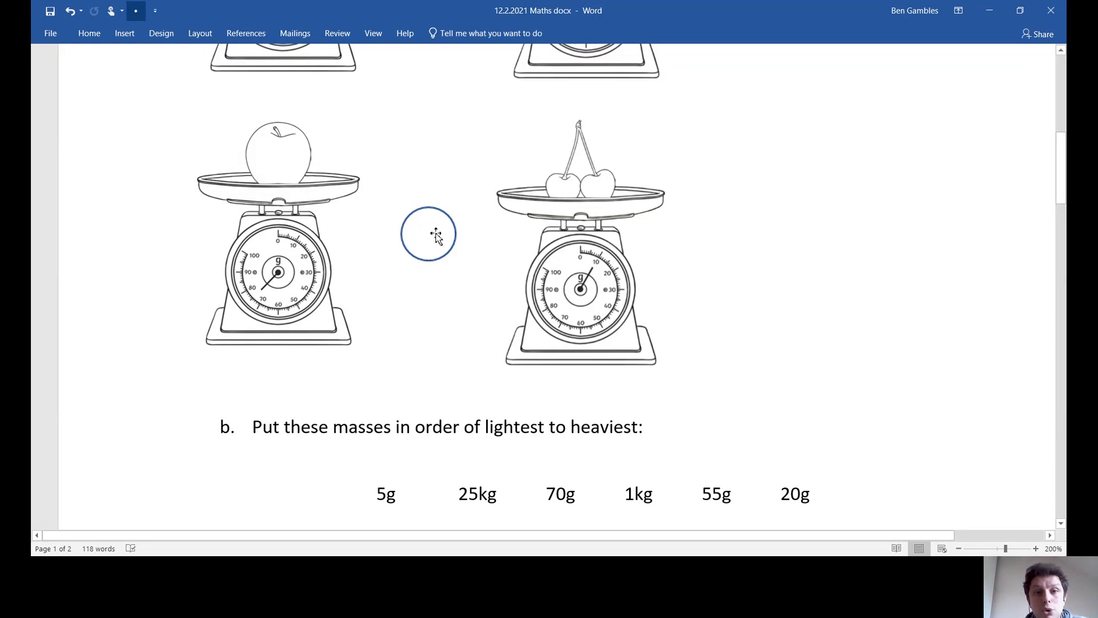
pyautogui.scroll(-3)
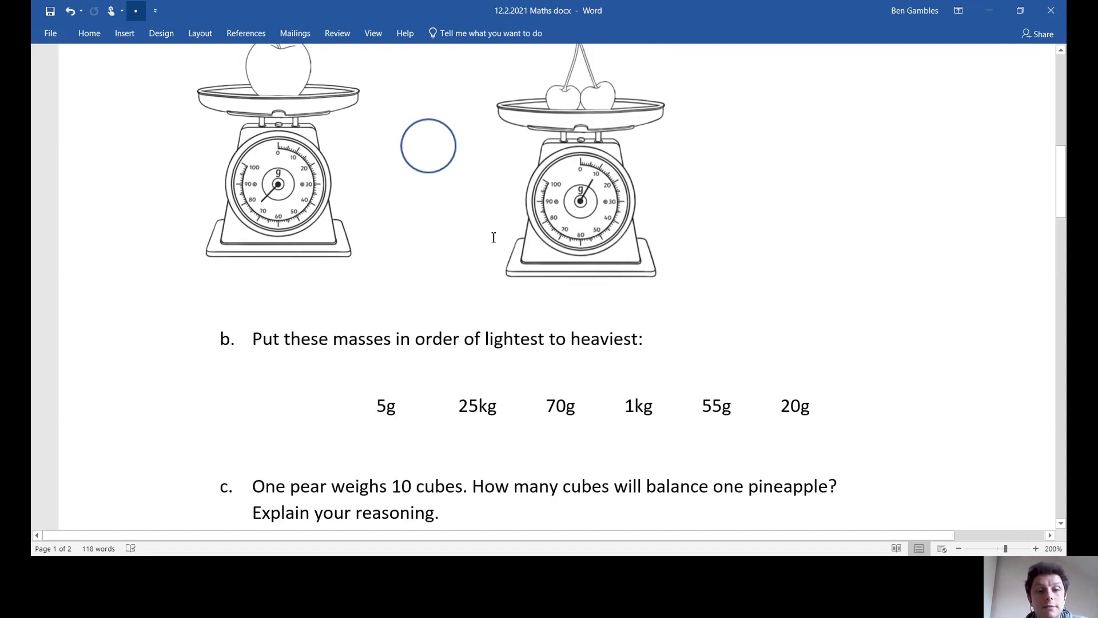
# Clear the highlight on the listed masses and scroll down to task c's pear-and-pineapple scales.
pyautogui.scroll(-3)
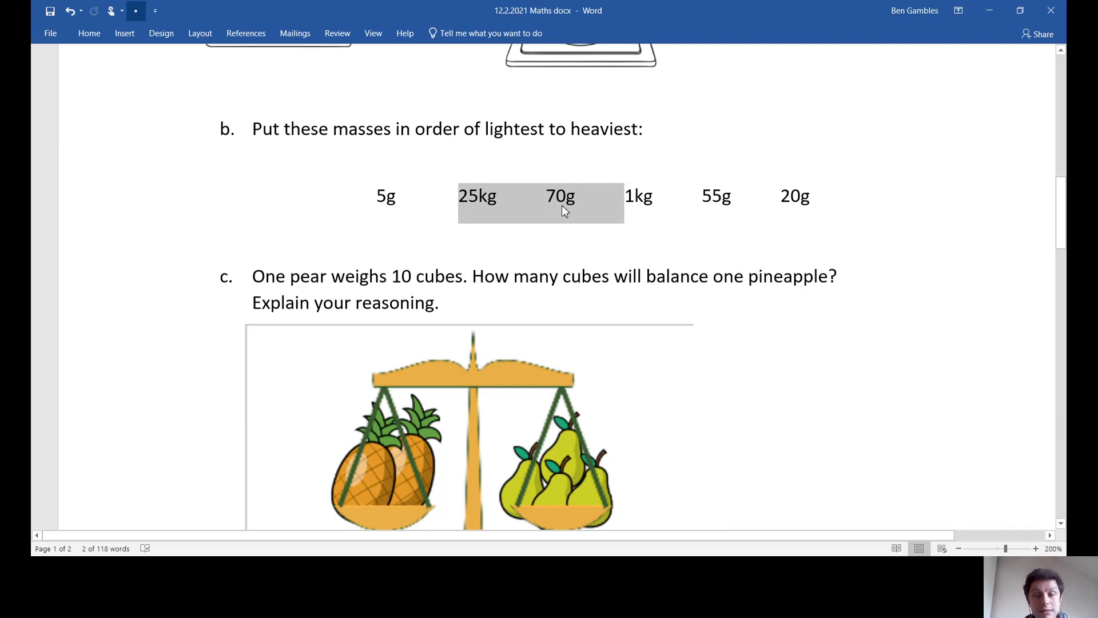
pyautogui.click(581, 195)
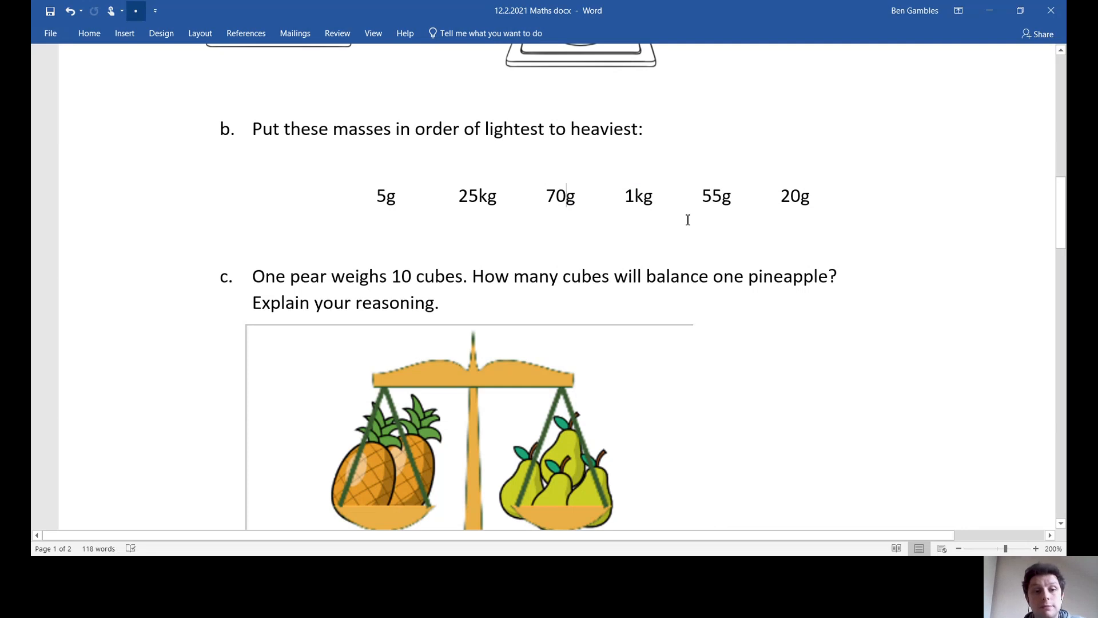
pyautogui.scroll(-3)
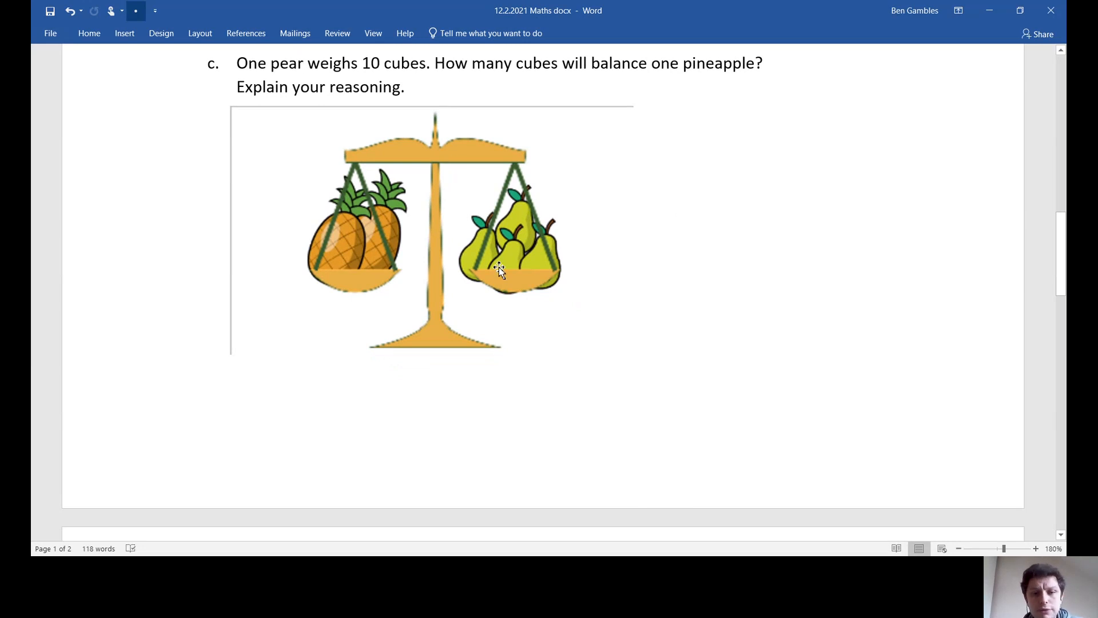
pyautogui.moveTo(516, 219)
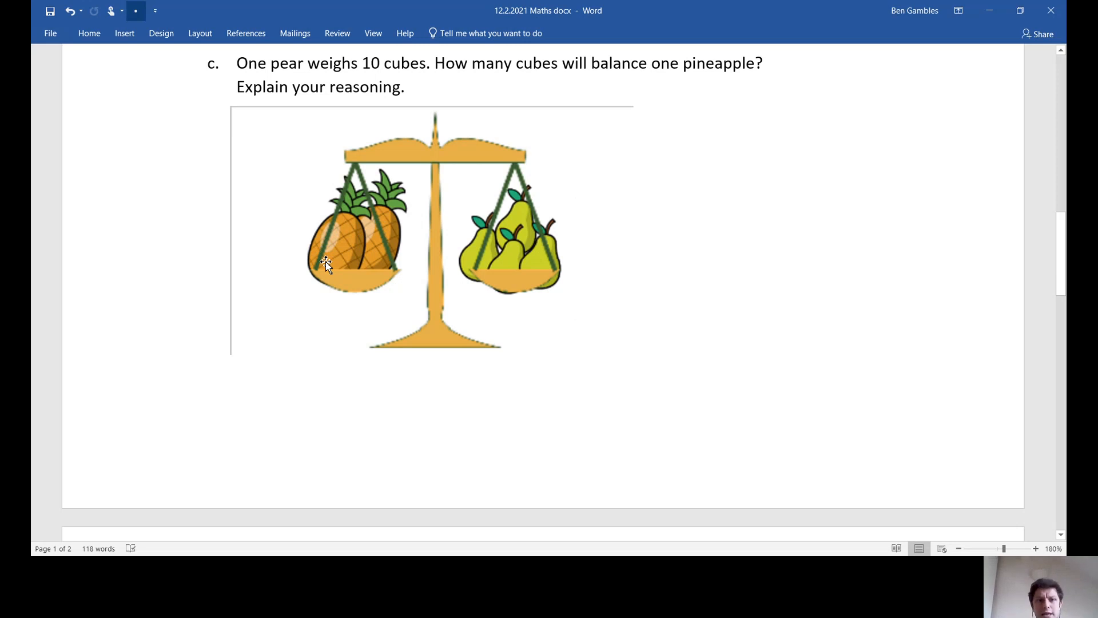
pyautogui.moveTo(476, 219)
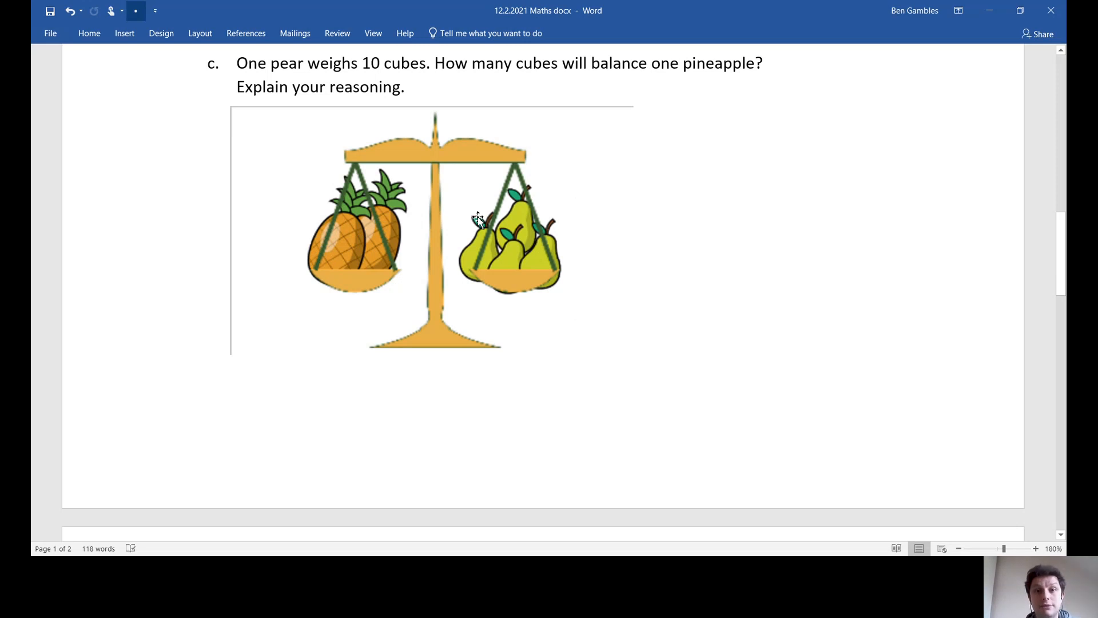
# Scroll onto page 2 to show task d's apple-and-banana scale.
pyautogui.scroll(-3)
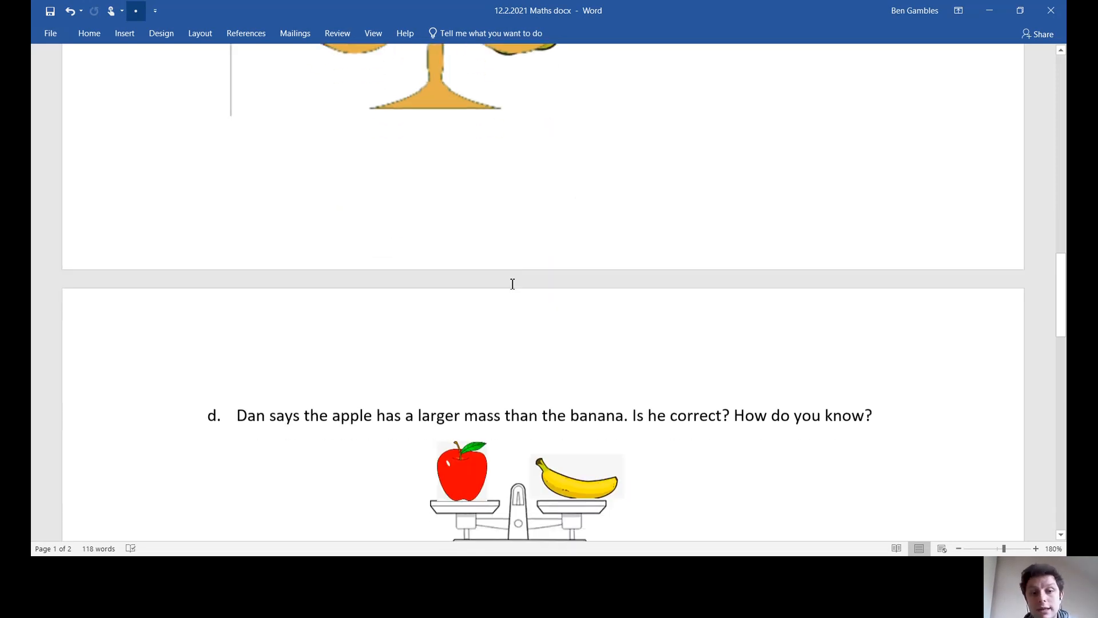
pyautogui.scroll(-3)
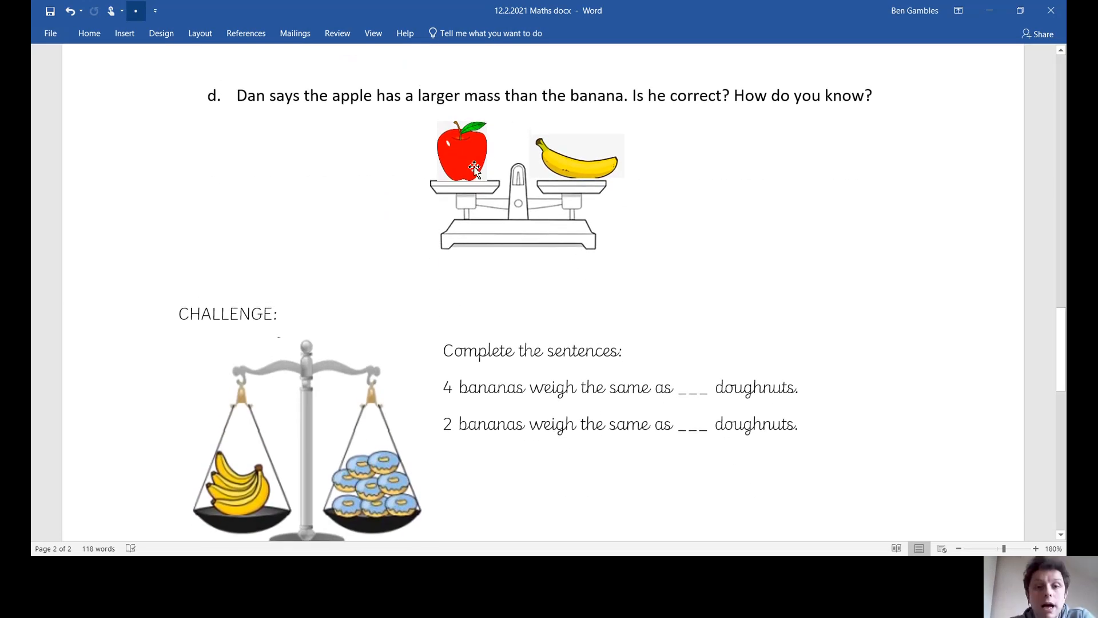
pyautogui.moveTo(549, 171)
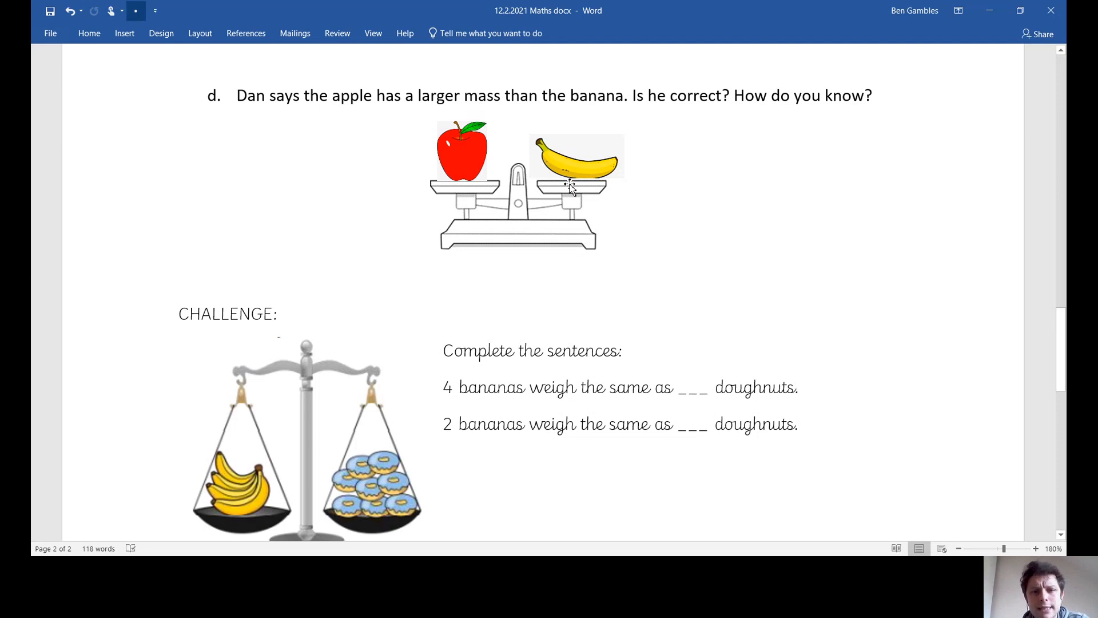
pyautogui.moveTo(498, 198)
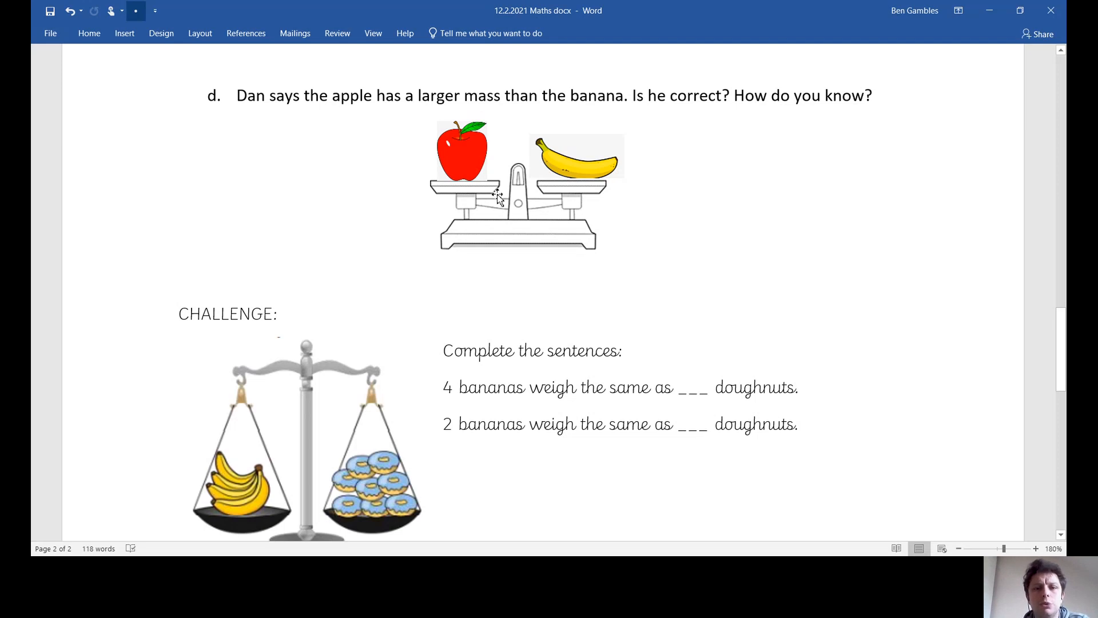
pyautogui.scroll(-3)
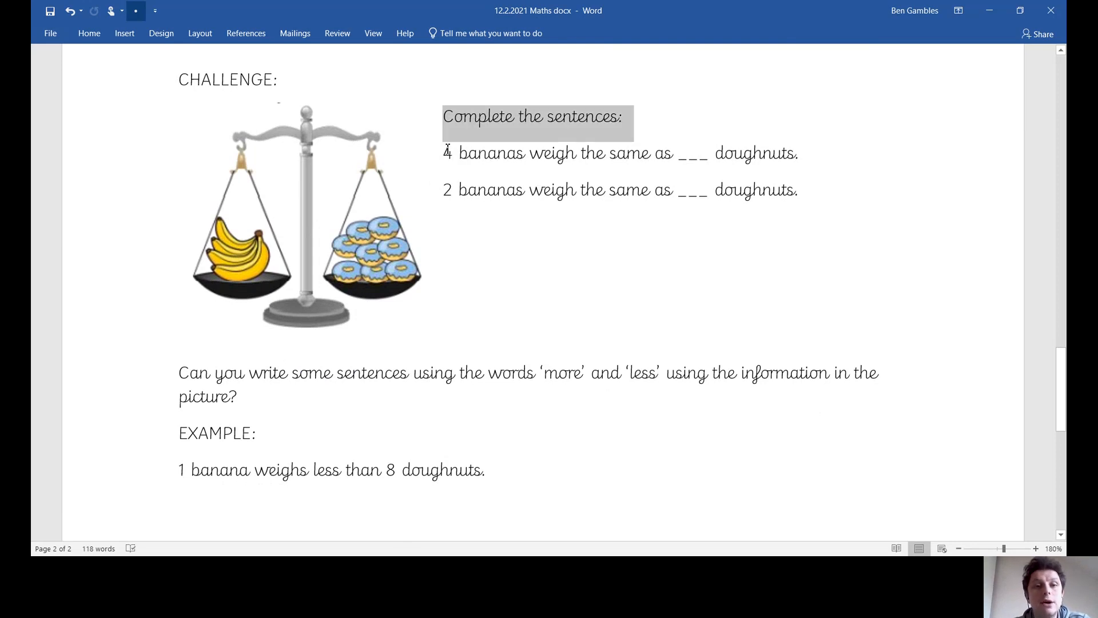
# Step through the banana-doughnut challenge sentences down to the 'more' and 'less' example sentence.
pyautogui.click(714, 152)
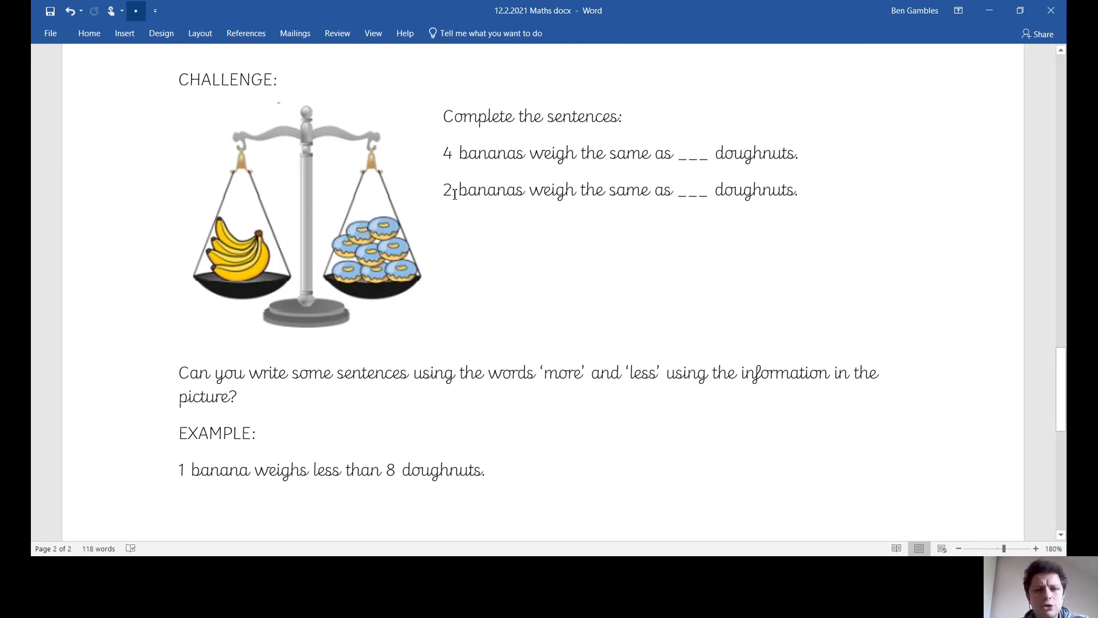
pyautogui.click(573, 190)
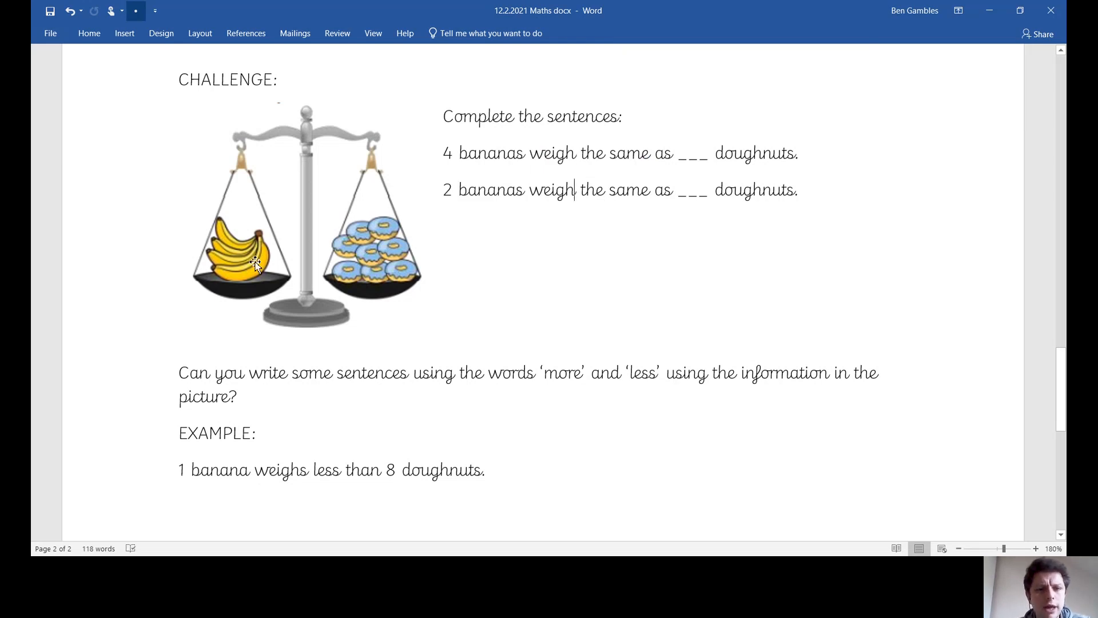
pyautogui.moveTo(364, 235)
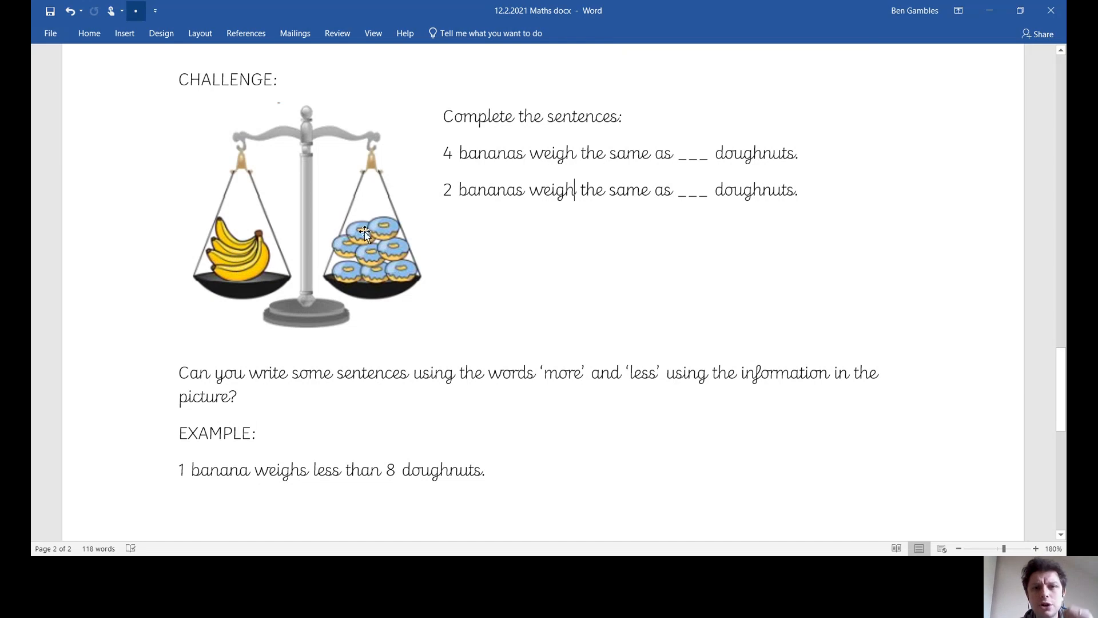
pyautogui.moveTo(367, 248)
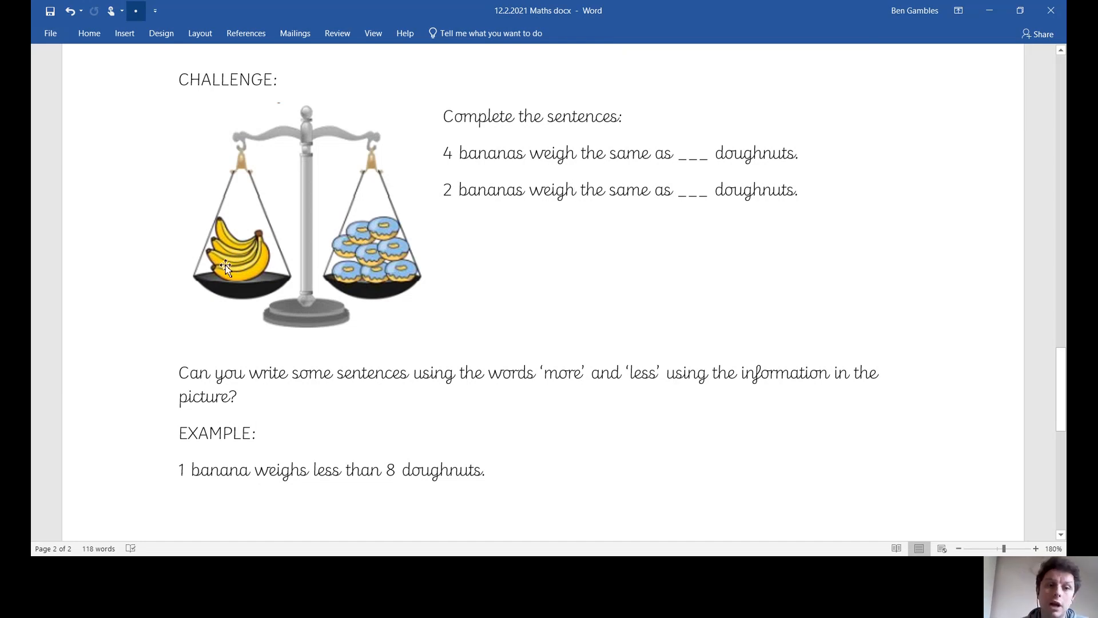
pyautogui.moveTo(312, 247)
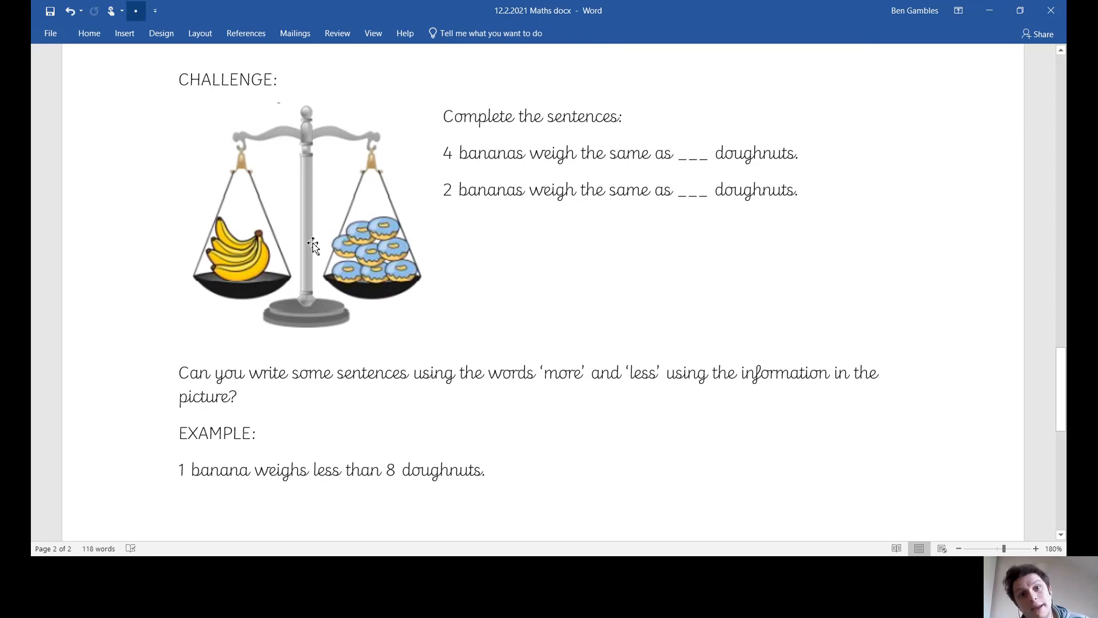
pyautogui.click(573, 190)
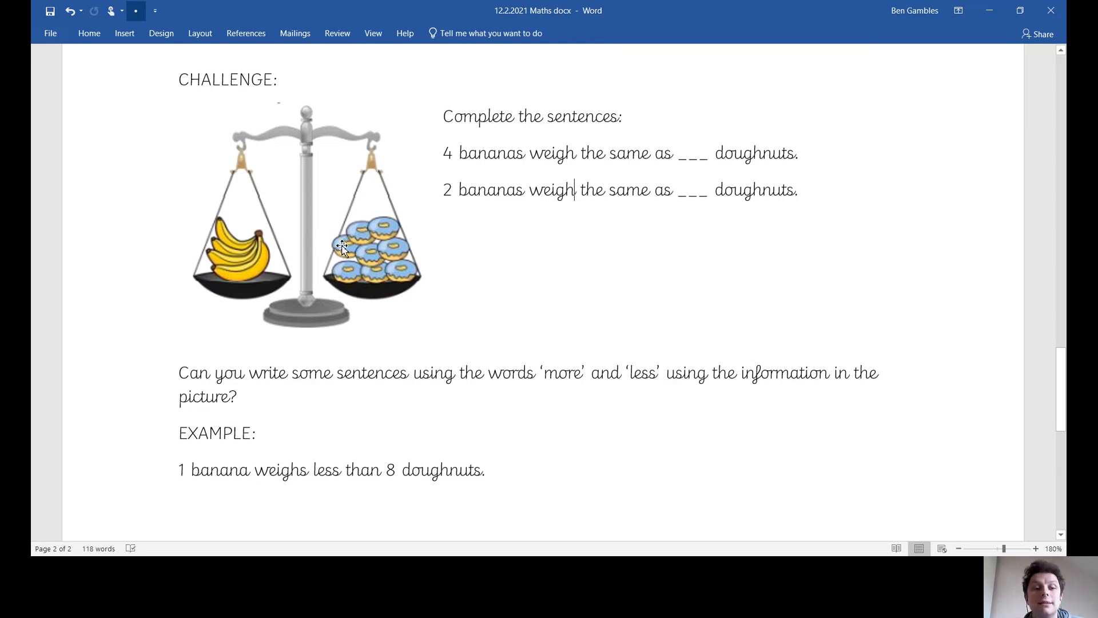
pyautogui.scroll(-3)
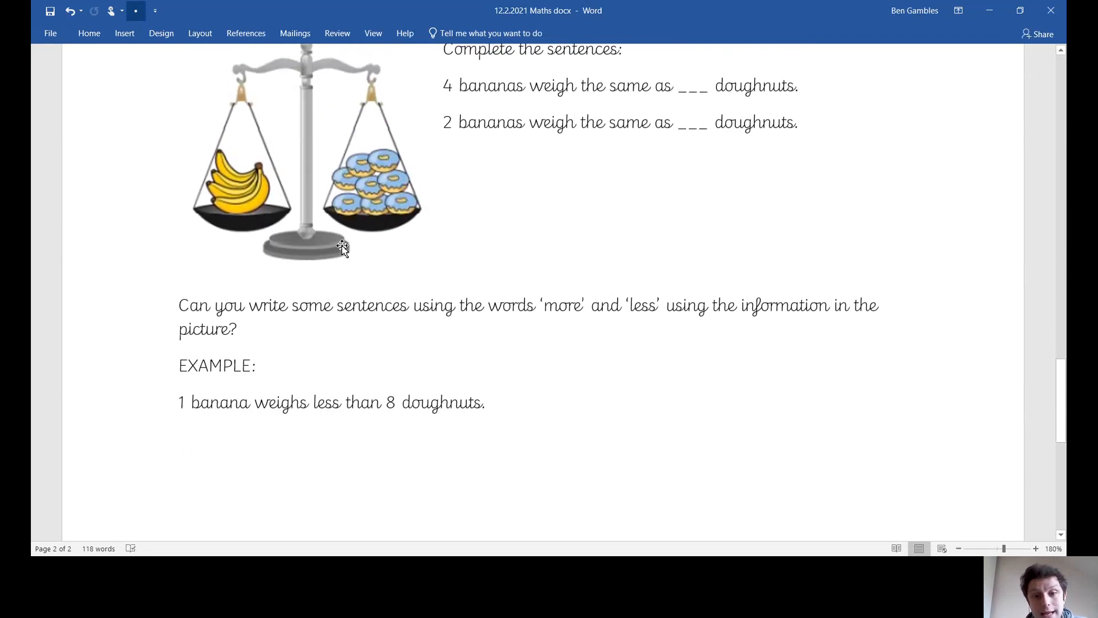
pyautogui.moveTo(272, 221)
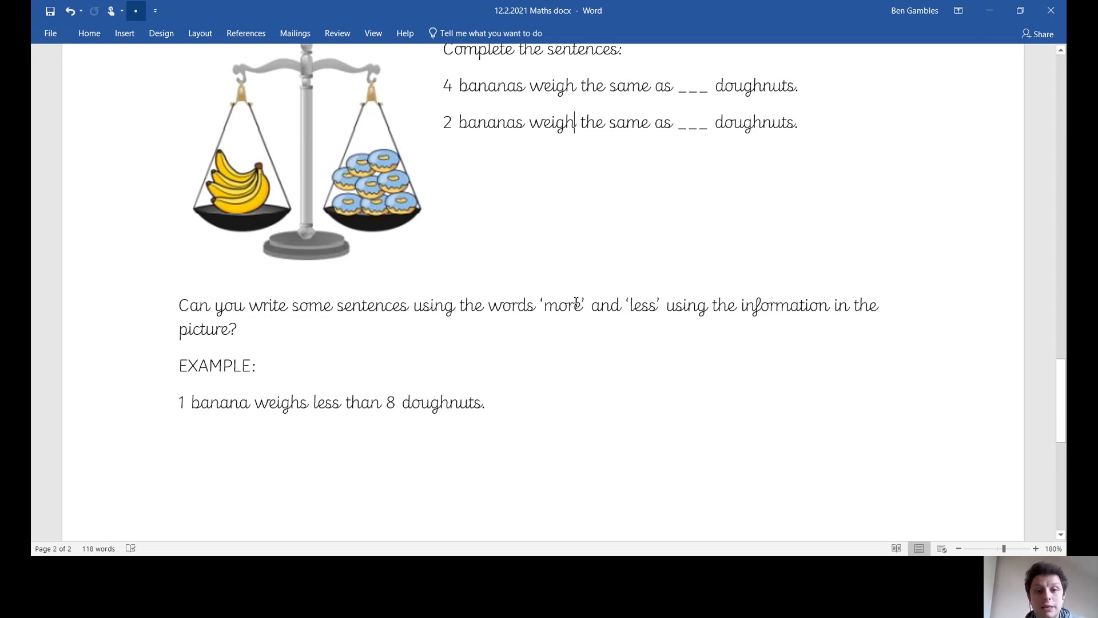
pyautogui.doubleClick(644, 305)
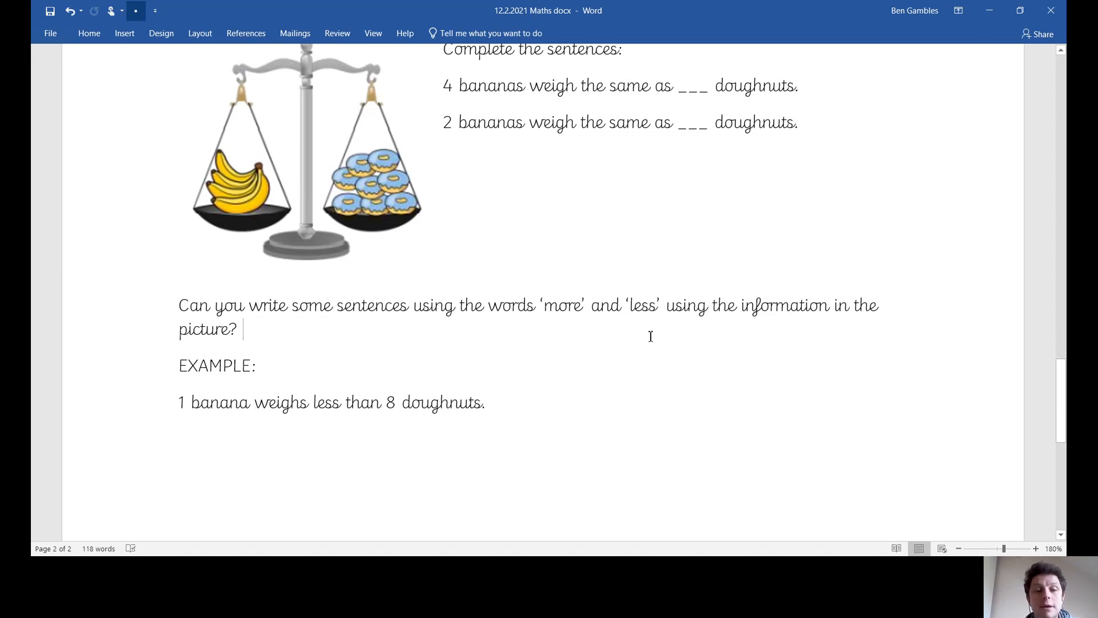
pyautogui.moveTo(971, 531)
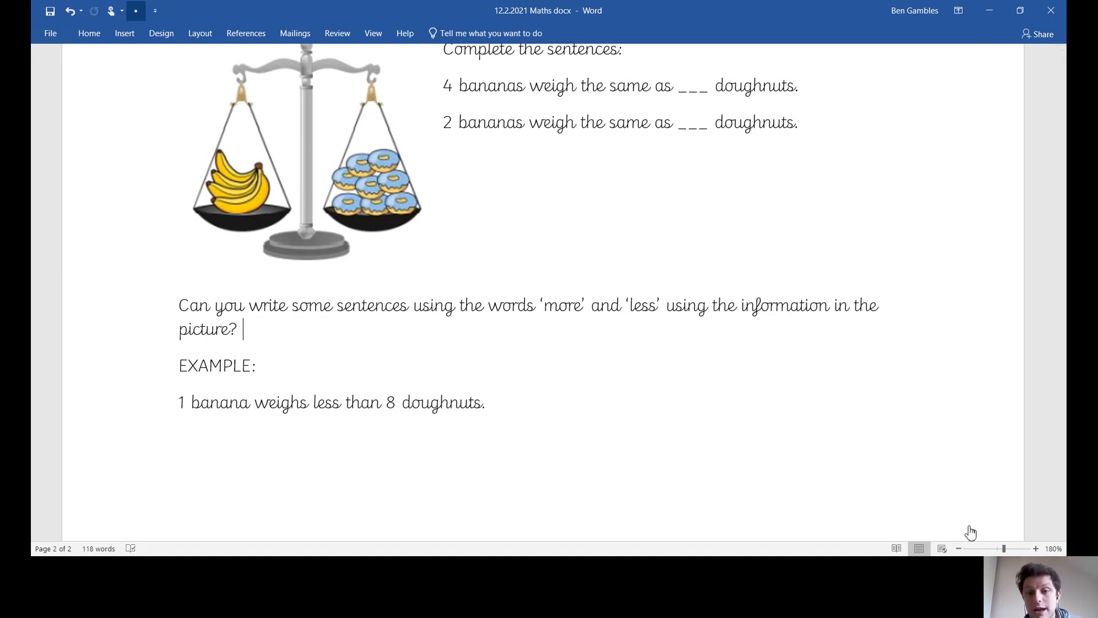